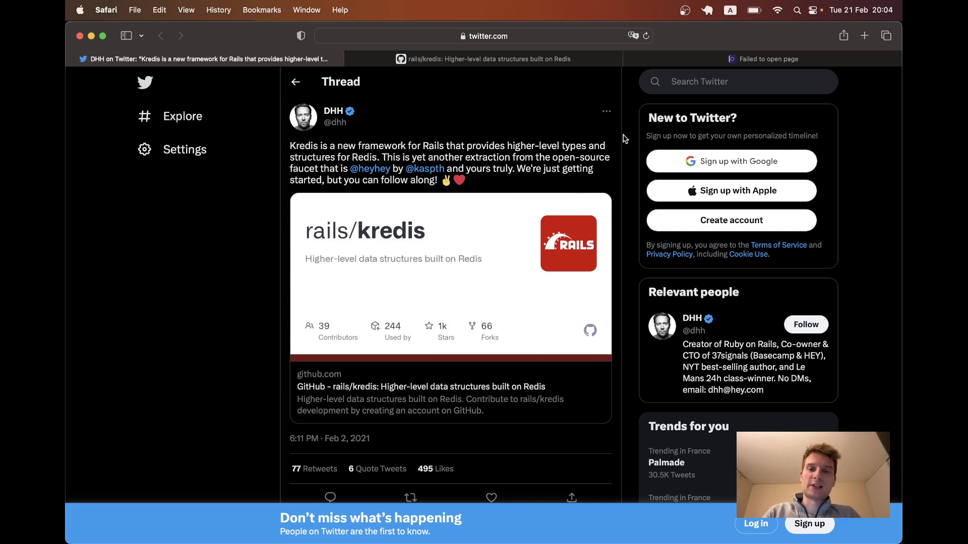
mouse_move(631, 189)
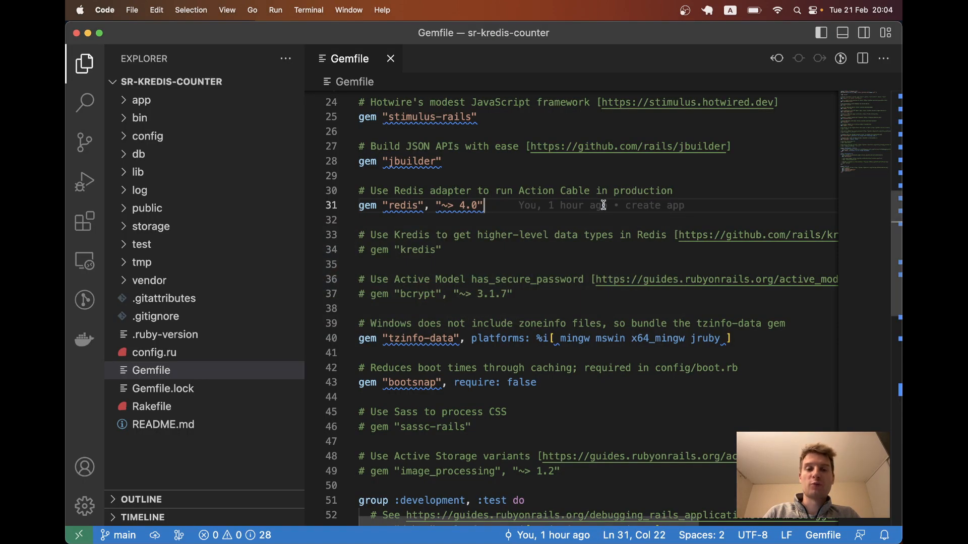
mouse_move(475, 247)
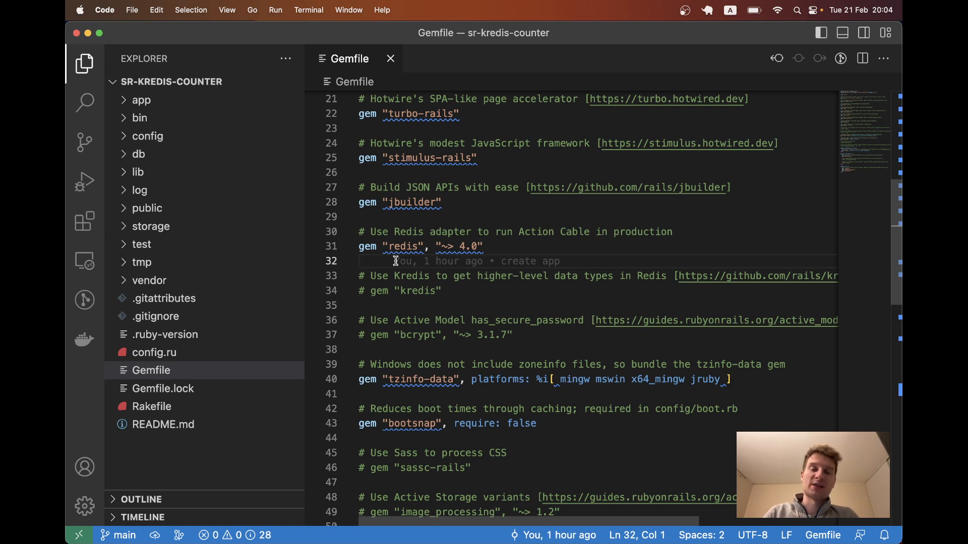
mouse_move(520, 235)
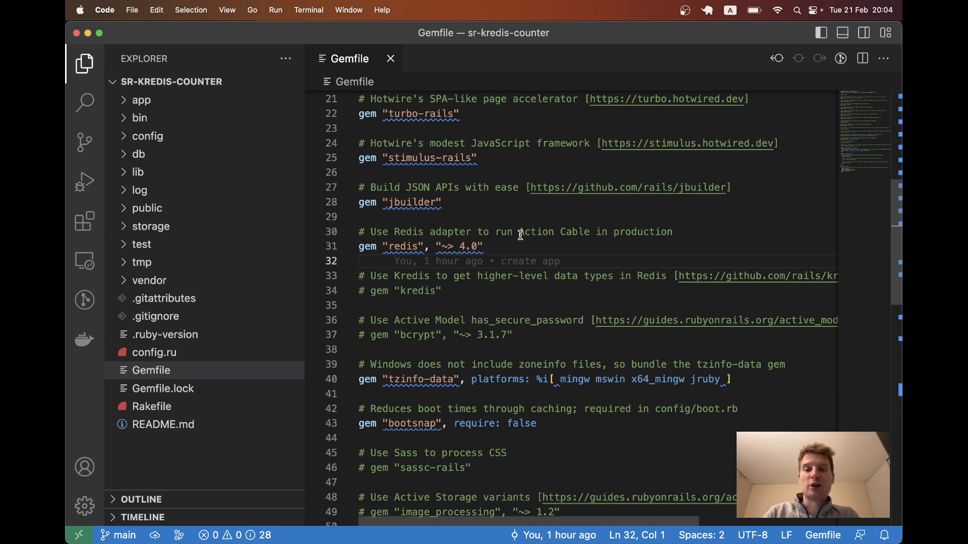
Bring up the rails/kredis README in Safari and scroll down to Installation.
double_click(552, 231)
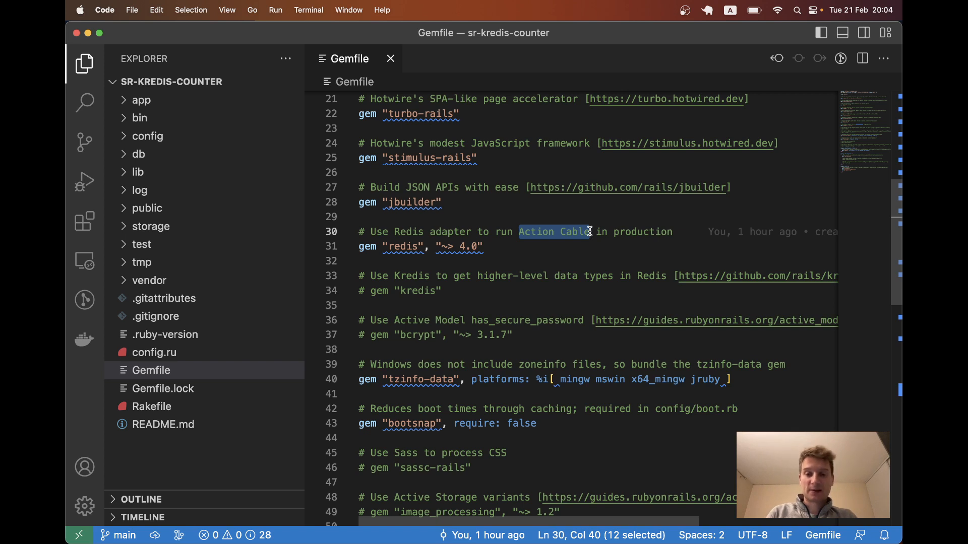
click(485, 247)
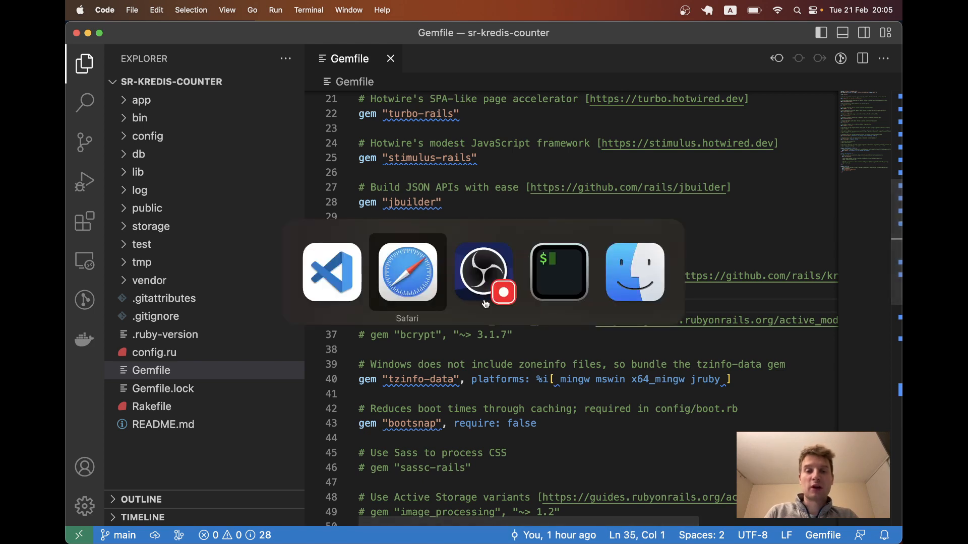
click(406, 272)
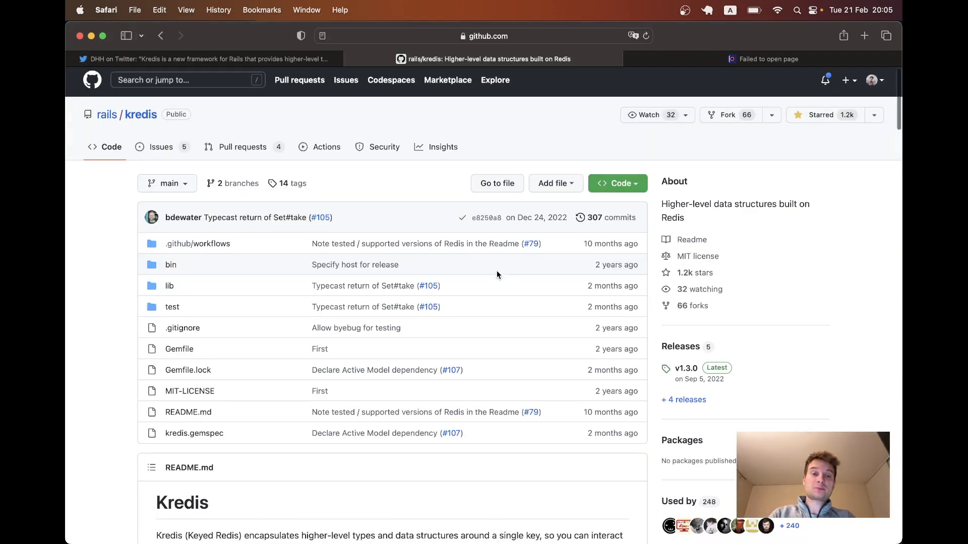
scroll(down, 3)
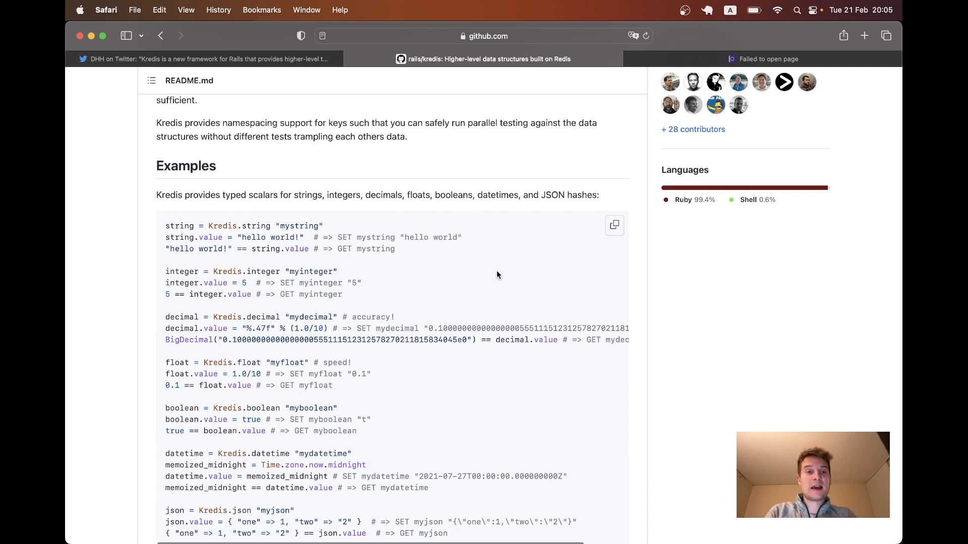
scroll(down, 3)
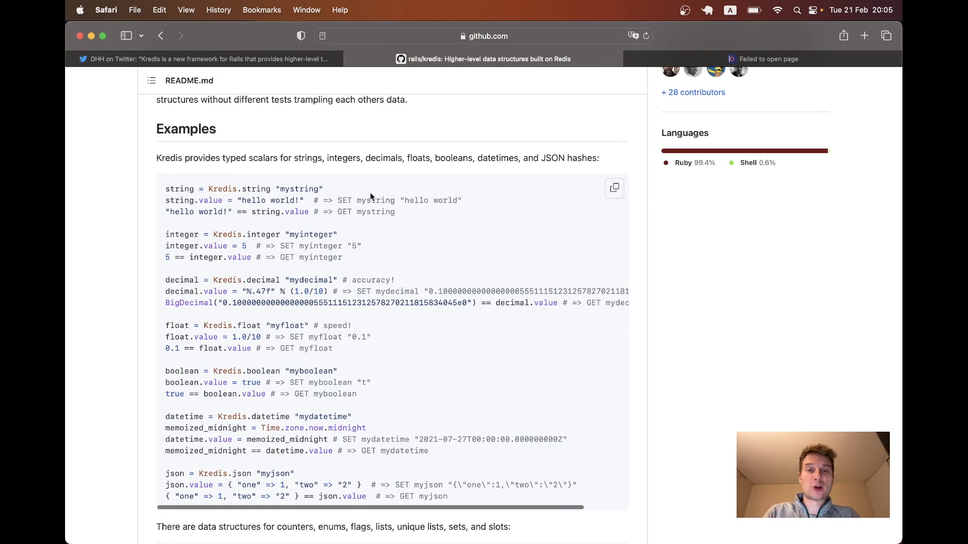
scroll(down, 3)
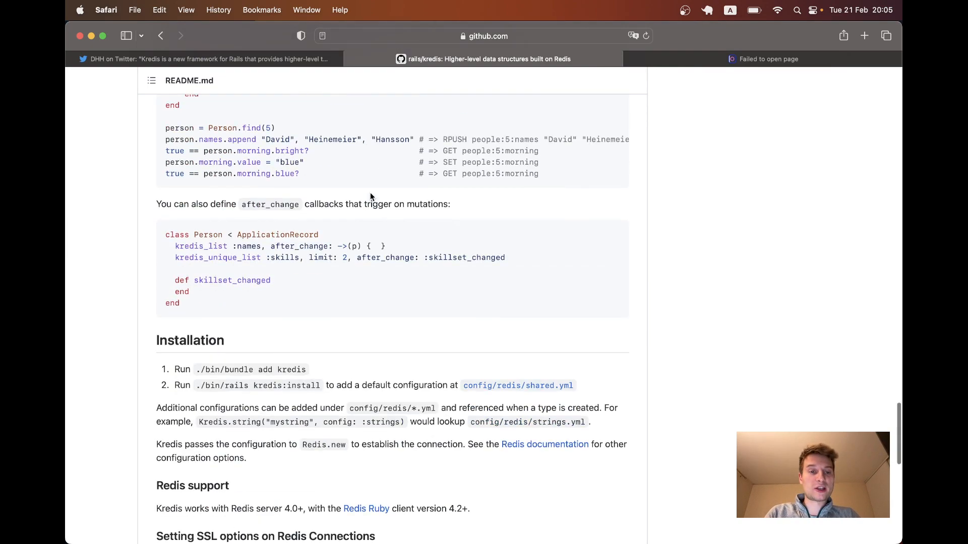
scroll(down, 3)
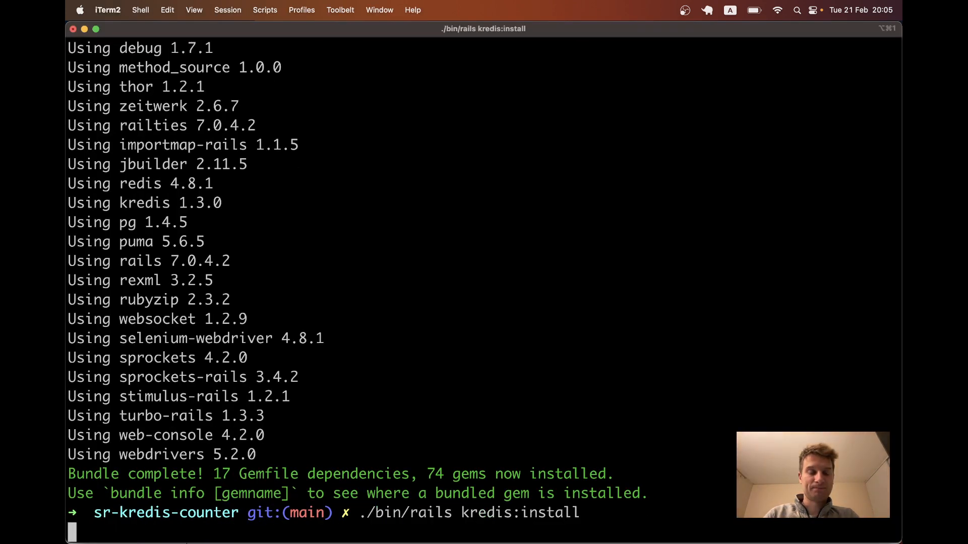
Run kredis:install to create config/redis/shared.yml, then start the Rails console with rails c.
key(Return)
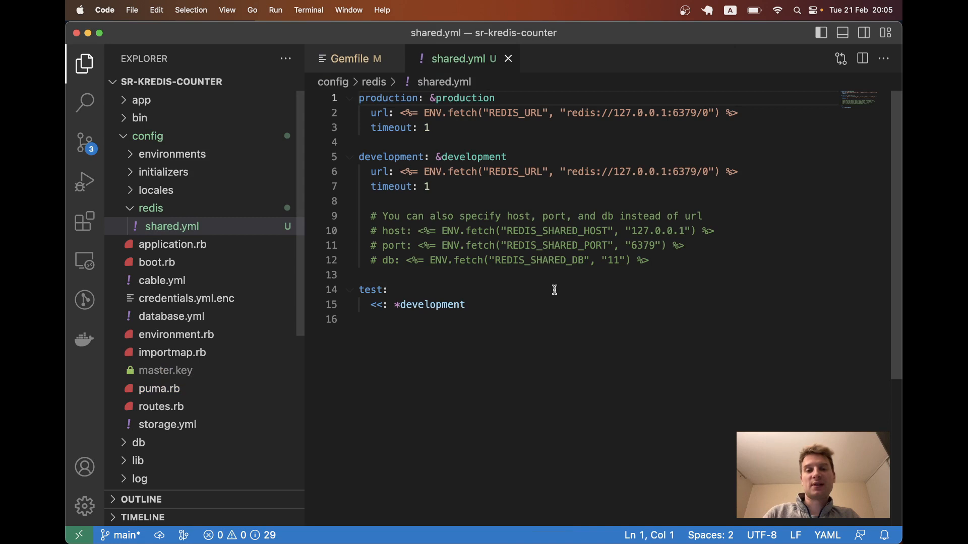
click(371, 319)
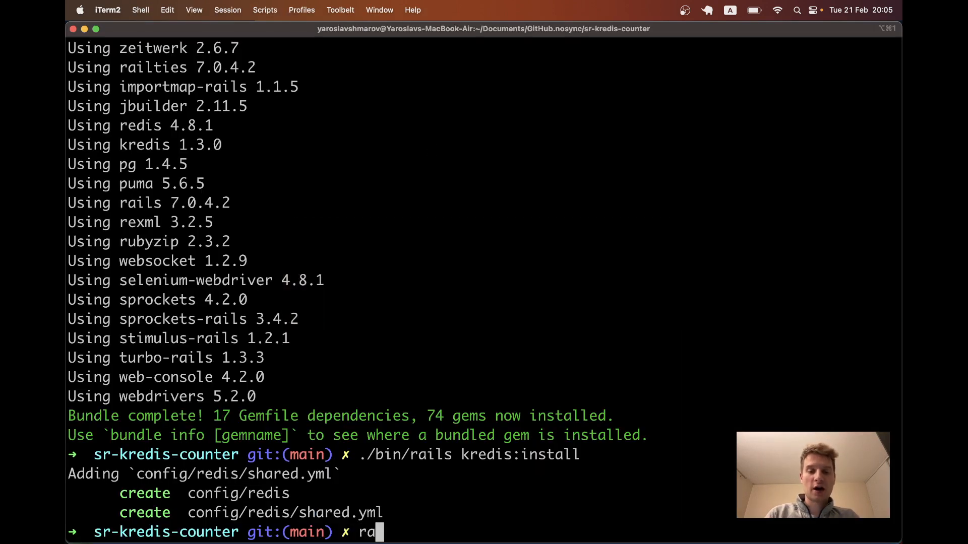
text(ils c)
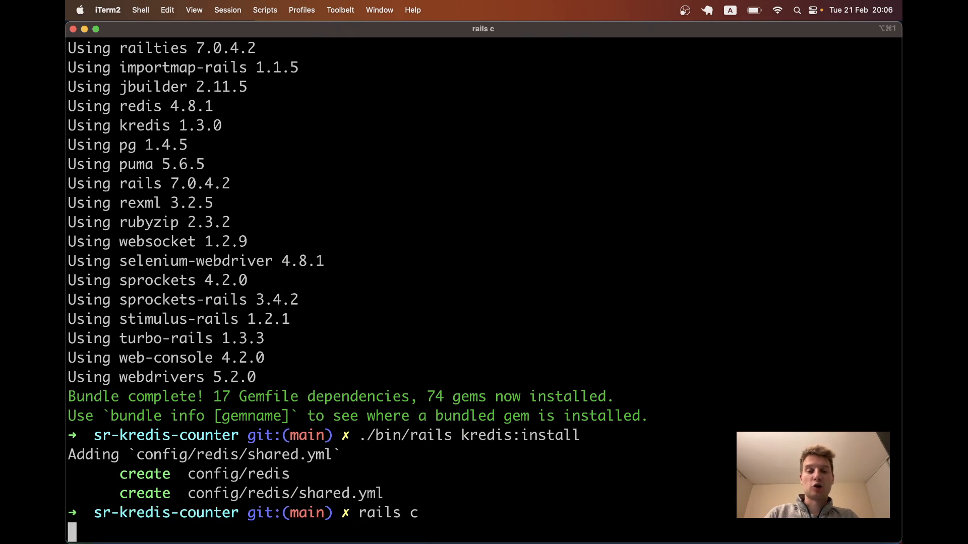
key(Return)
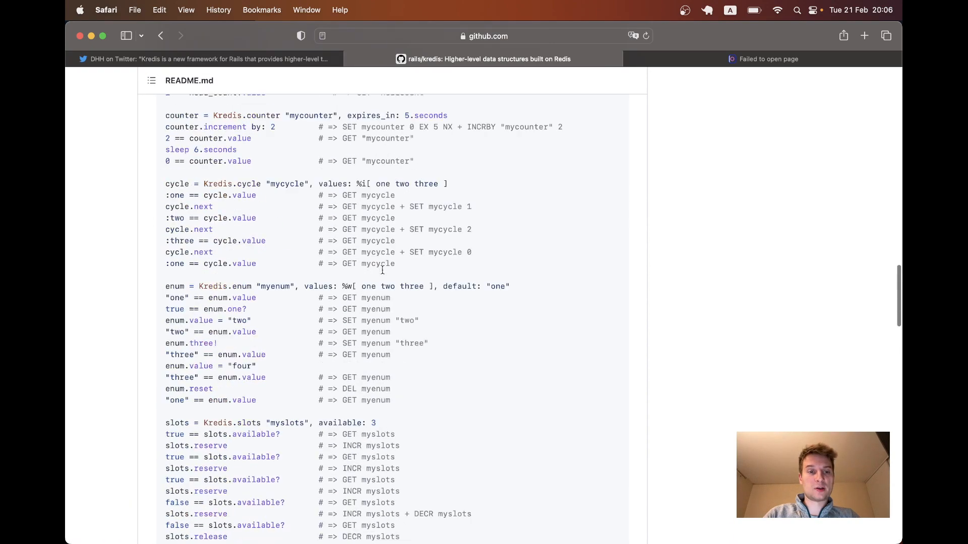
Scroll the README back up to the list, set, hash and counter examples.
scroll(up, 3)
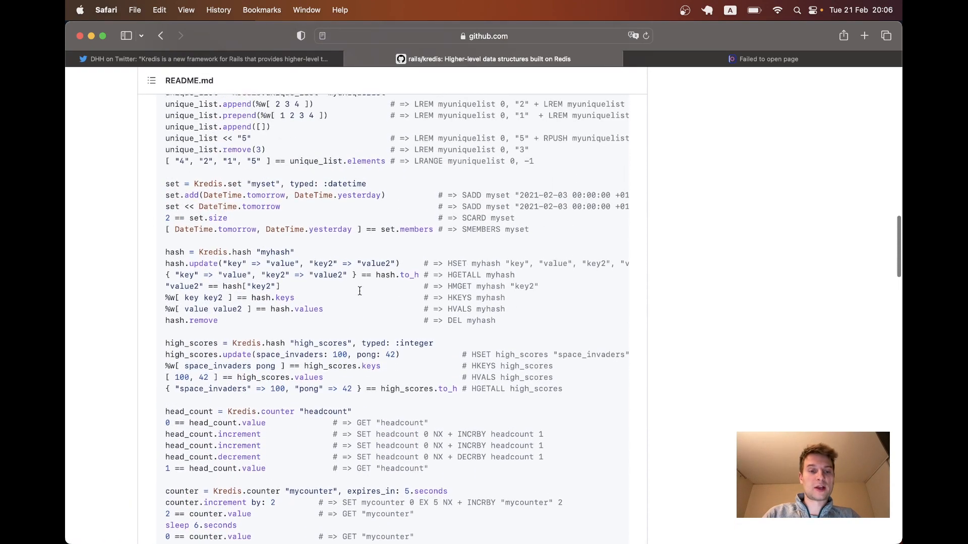
scroll(up, 3)
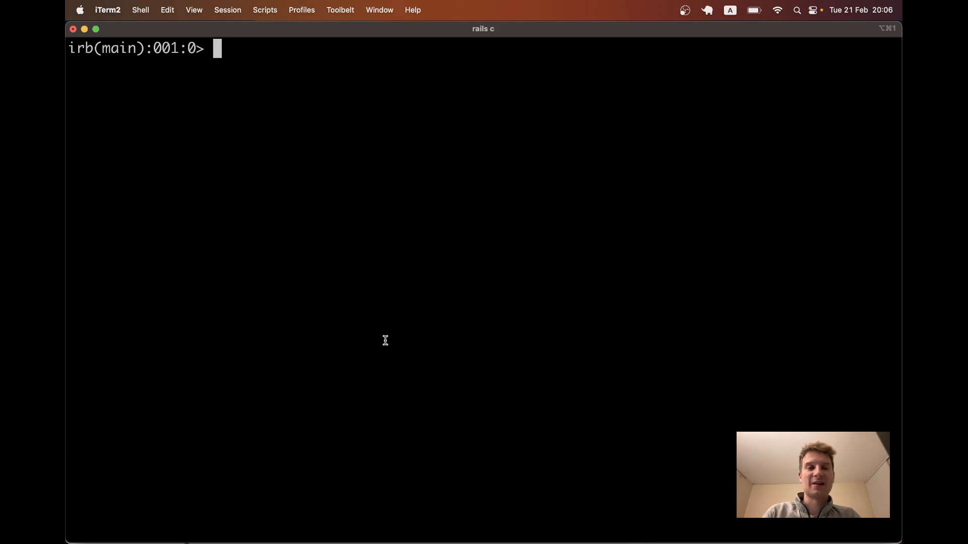
Create the Kredis list list1 and confirm its elements are empty.
text(list = Kredi)
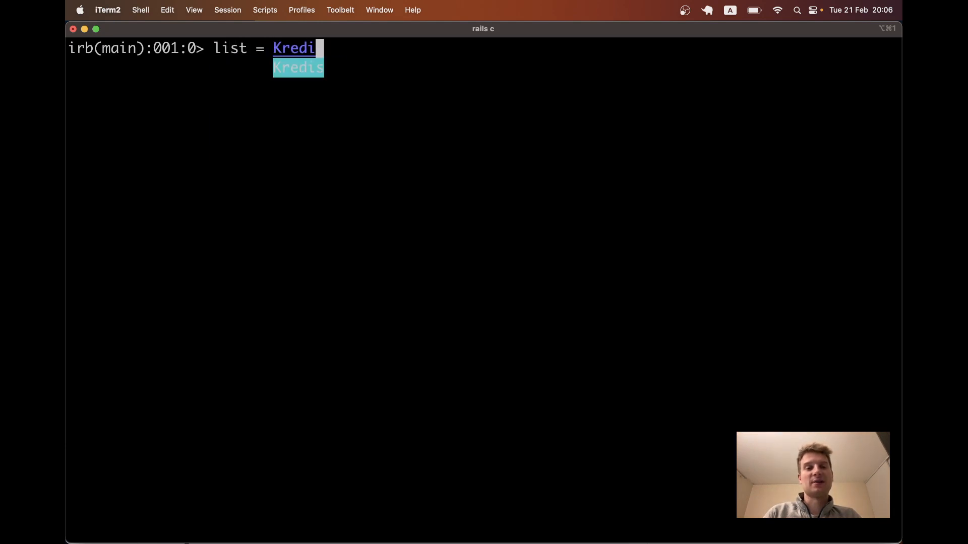
text(.list ')
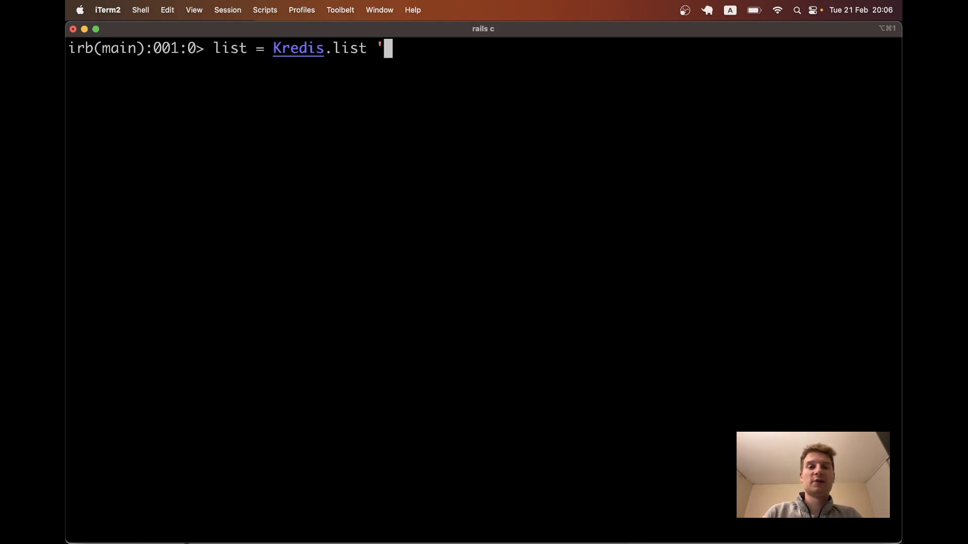
text(list1')
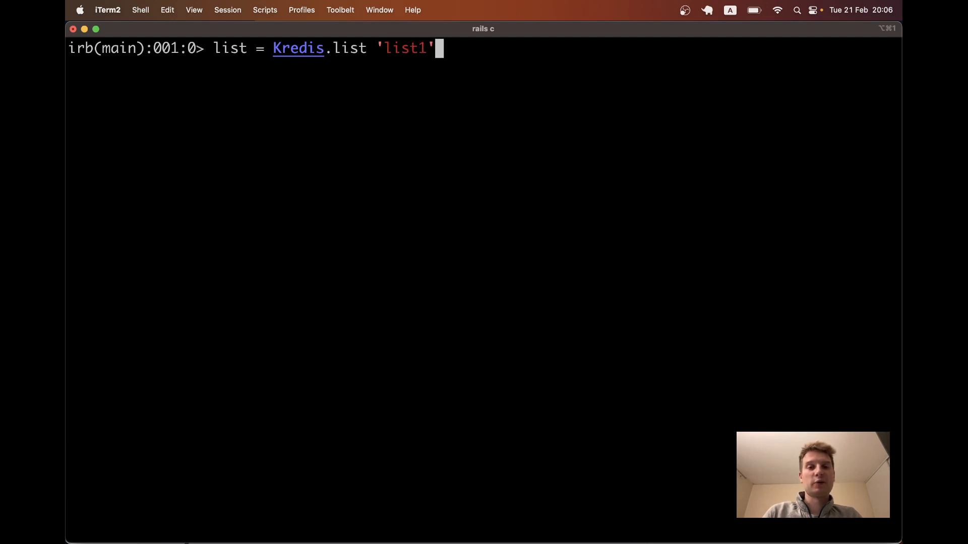
key(Return)
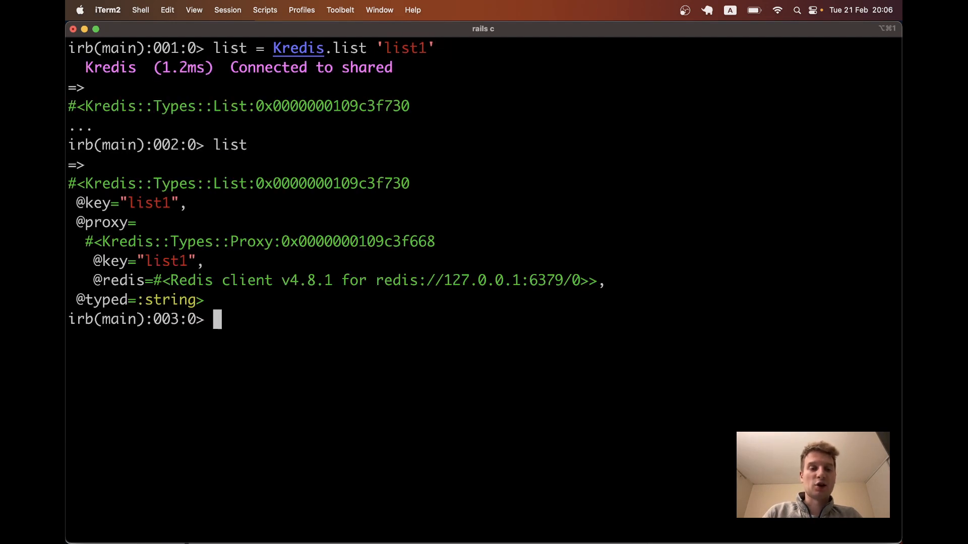
text(list.eleme)
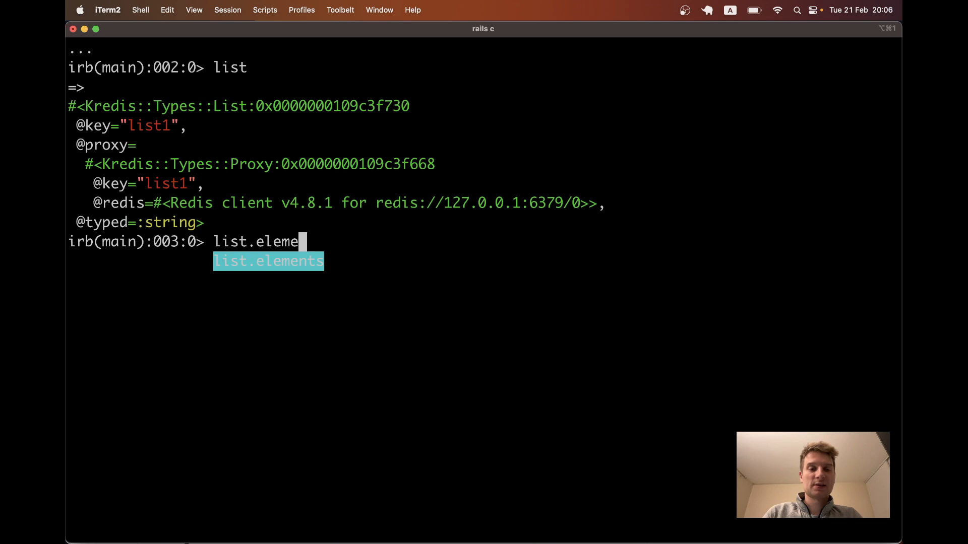
key(Return)
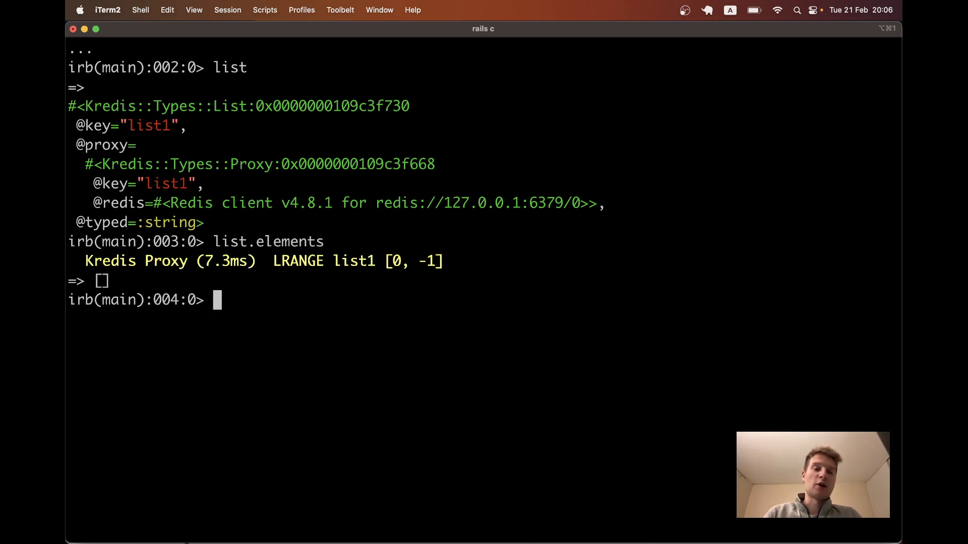
Push 'yaro', 'rails' and another 'rails' onto list1.
text(lis)
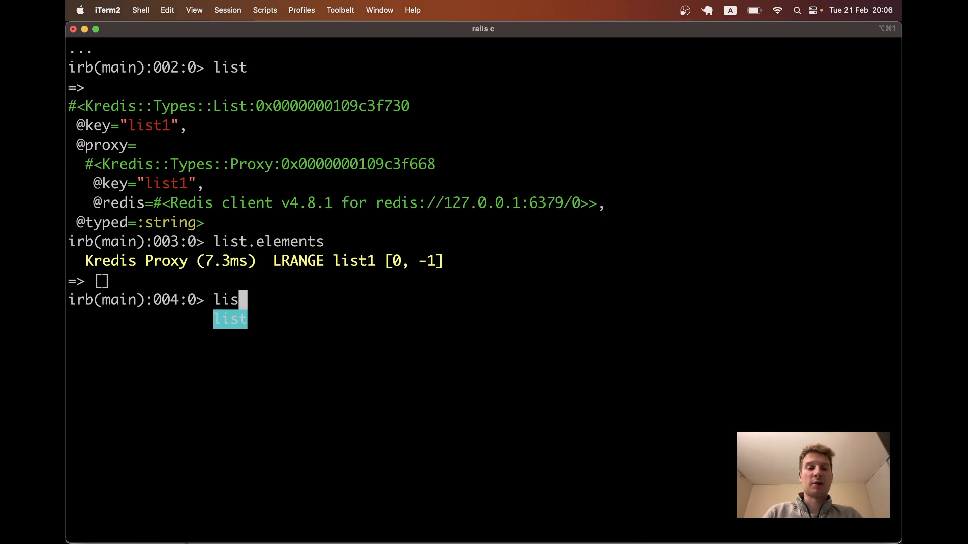
text(<< 'yaro')
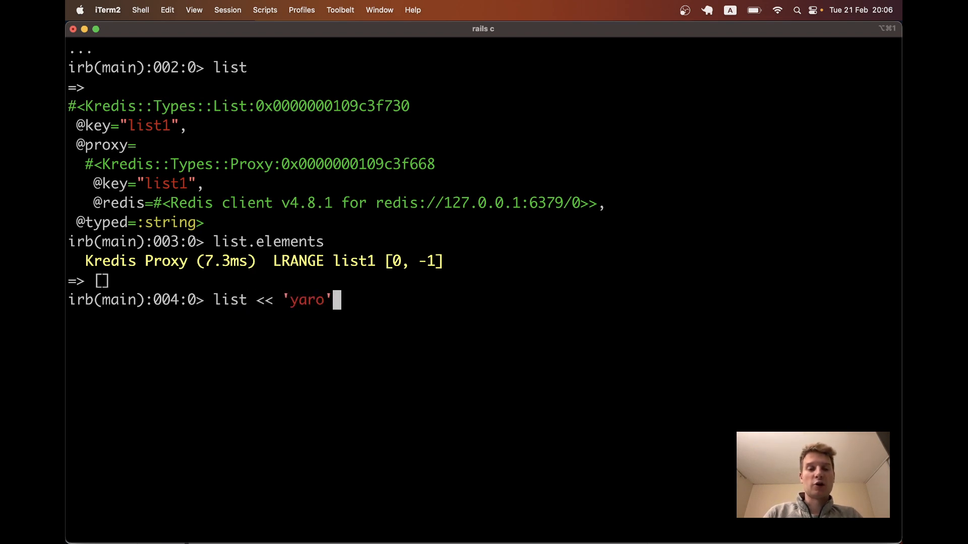
key(Return)
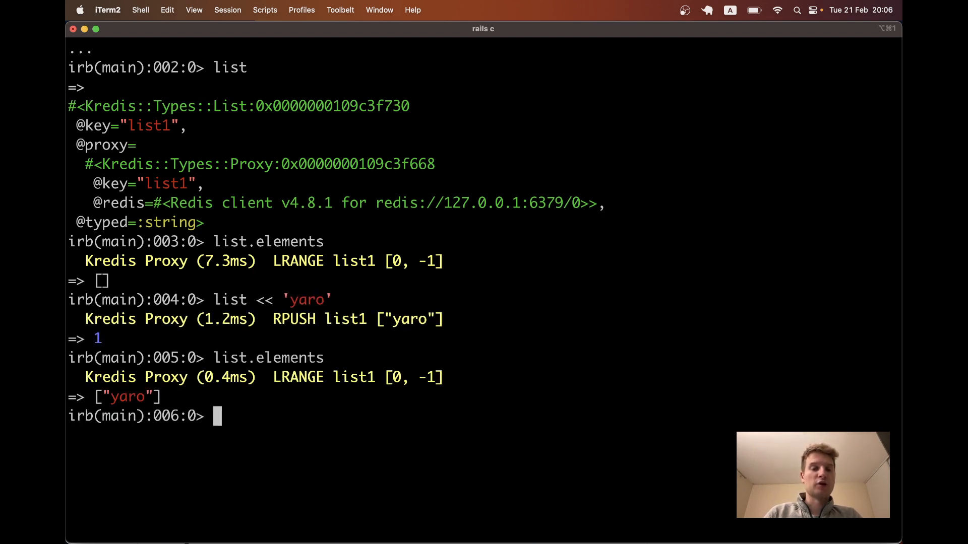
text(list << 'yaro')
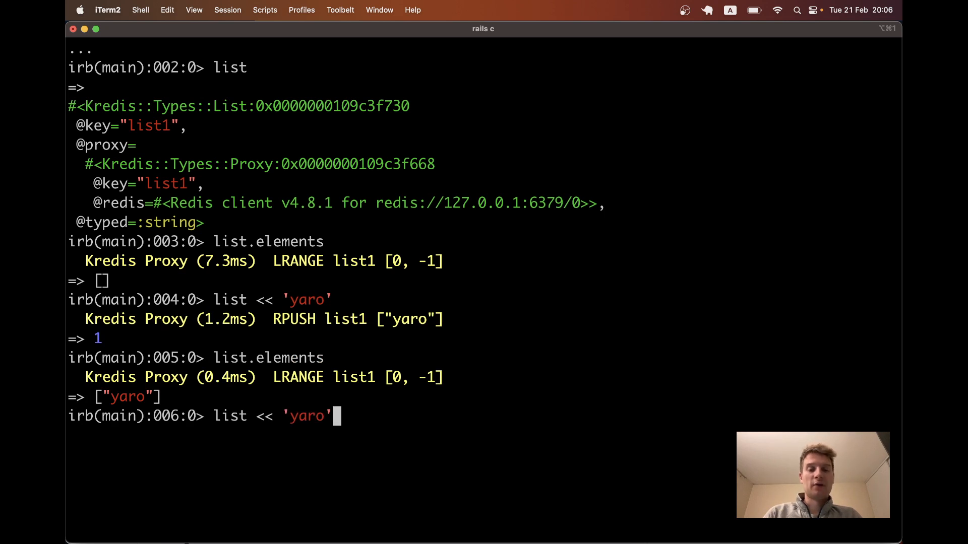
text(rail)
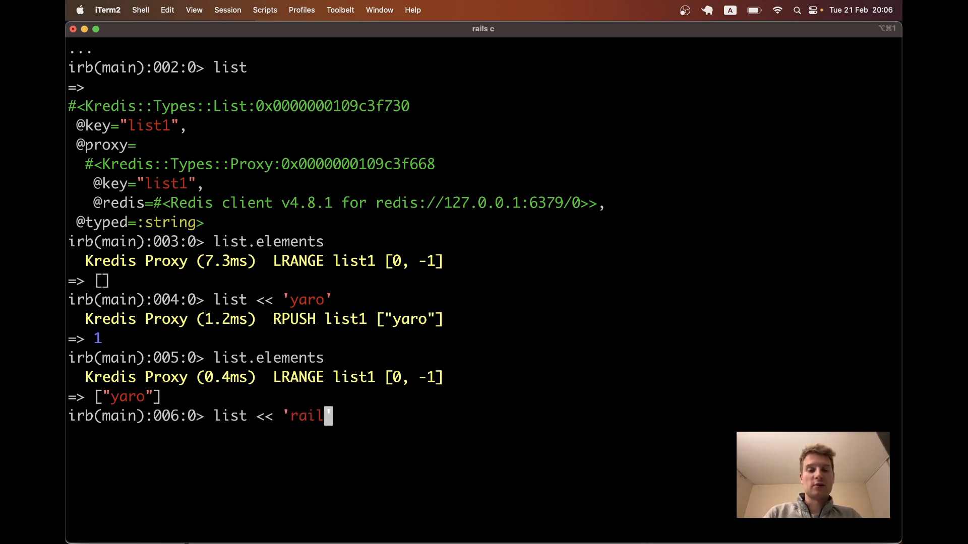
key(Return)
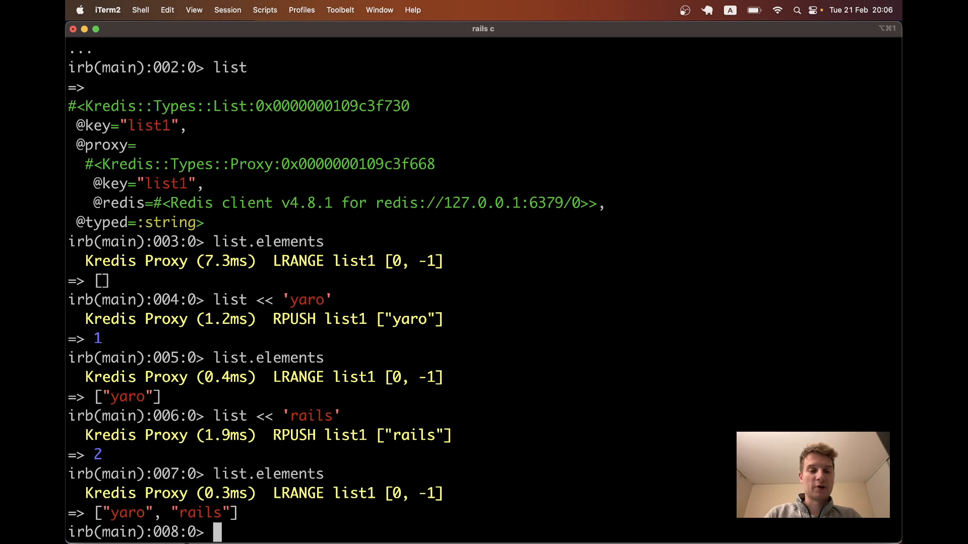
text(list << 'rails')
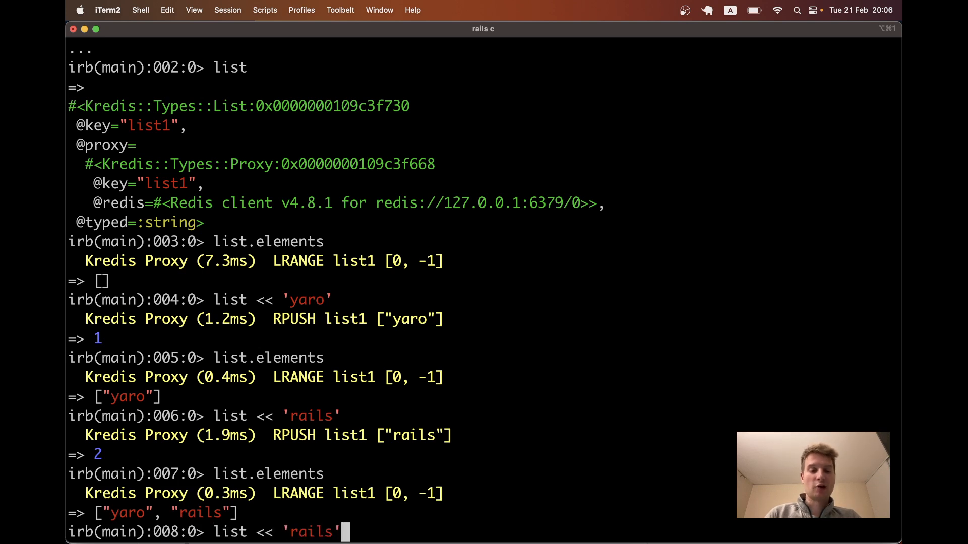
key(Return)
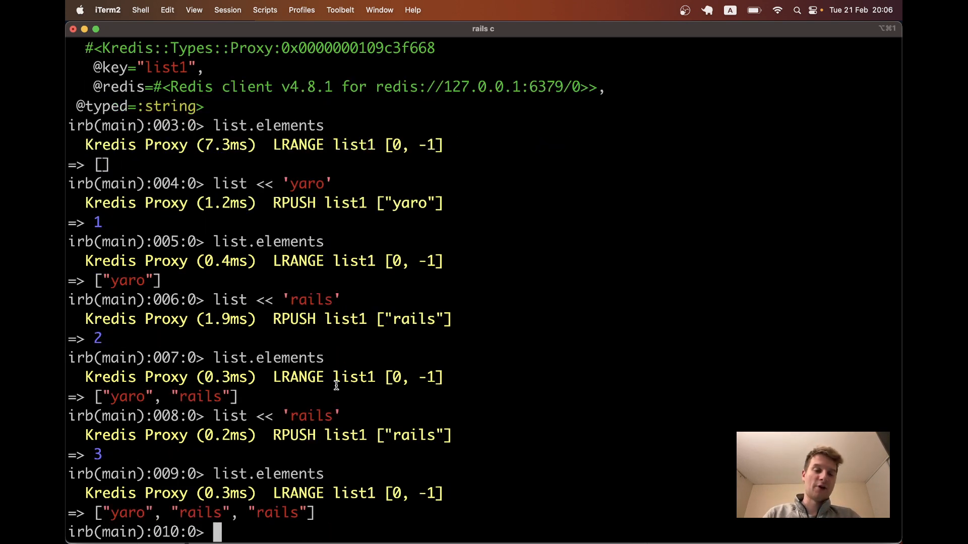
mouse_move(279, 453)
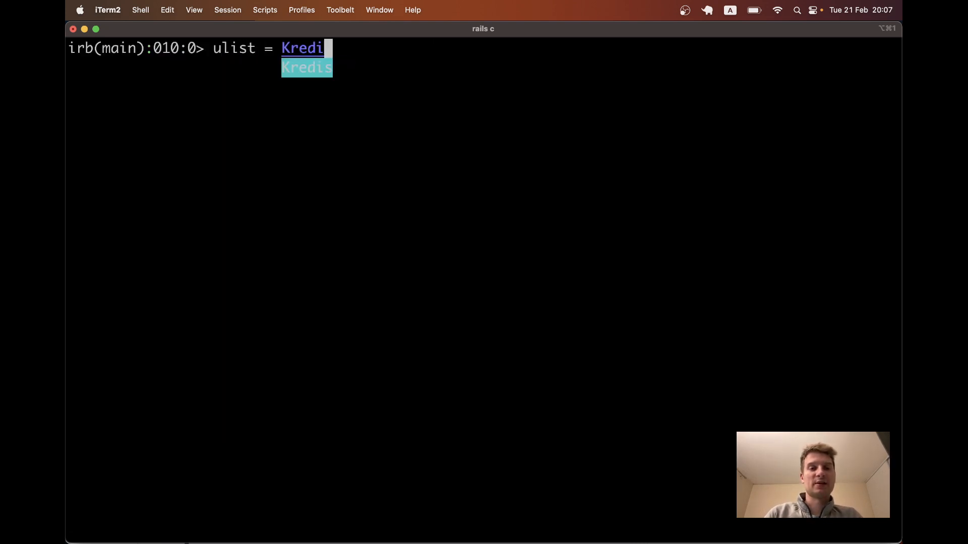
Create unique list ulist1 and push 'yaro' and 'yaro1' into it repeatedly.
text(s.unique_list 'u)
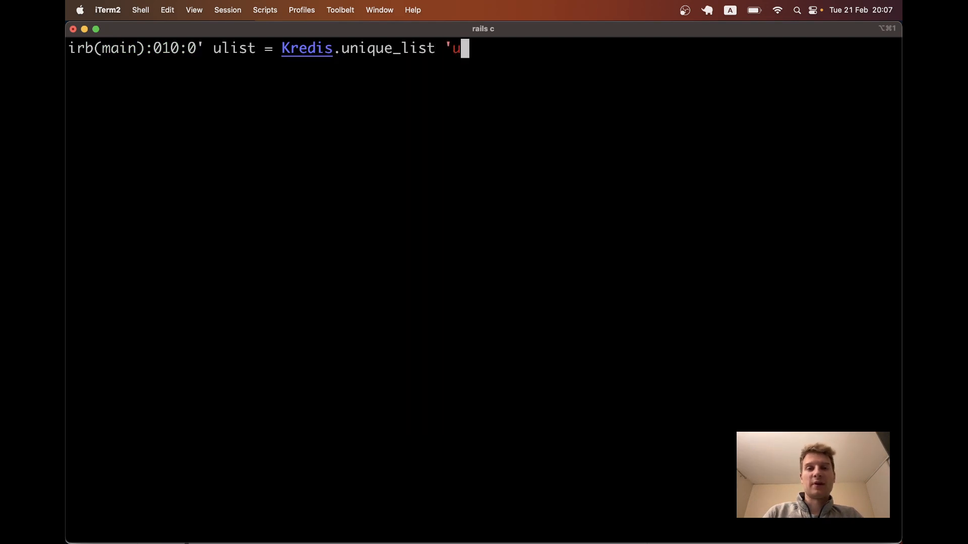
text(list1')
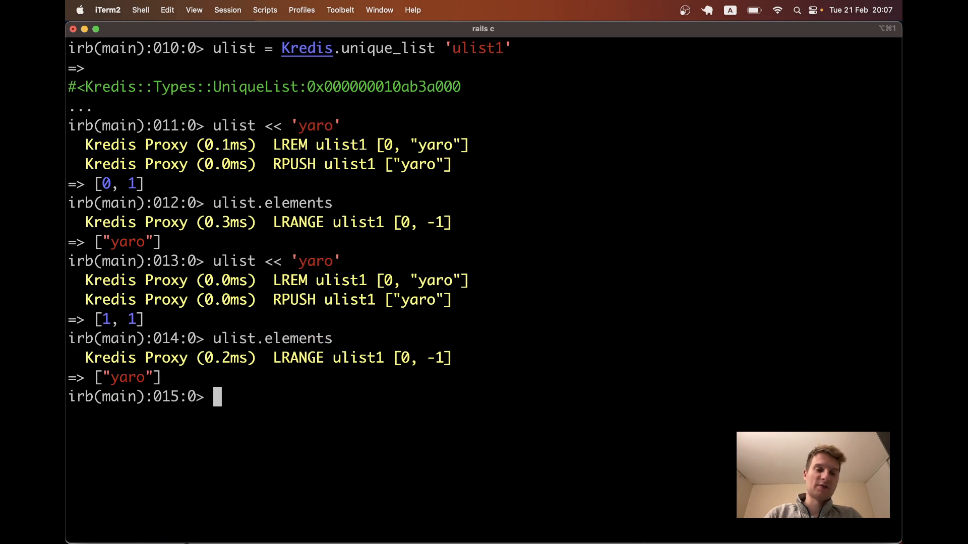
text(ulist << 'yaro')
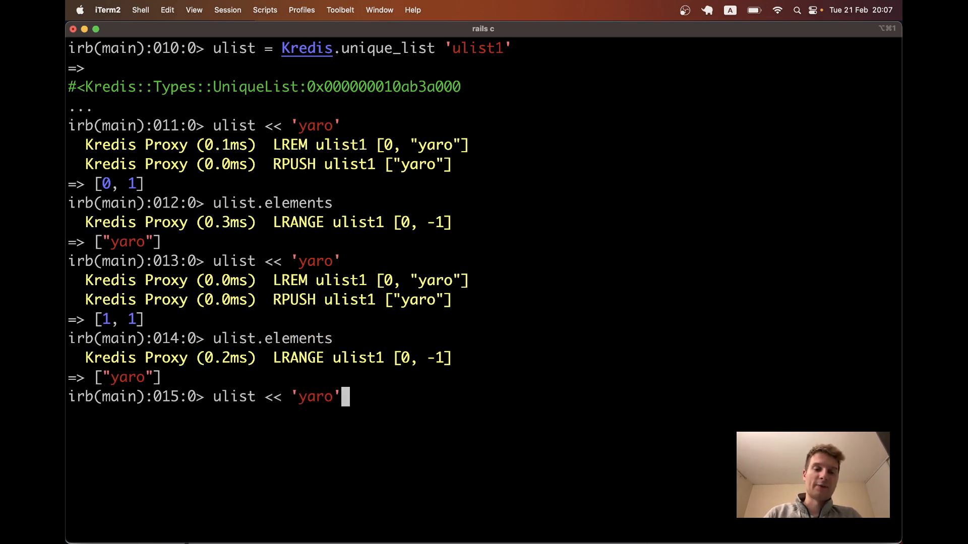
text(1)
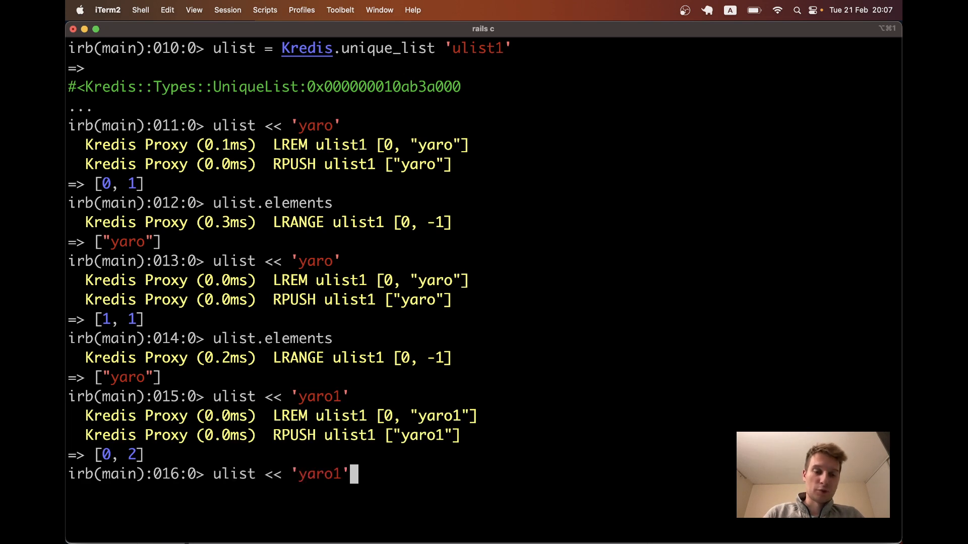
key(Return)
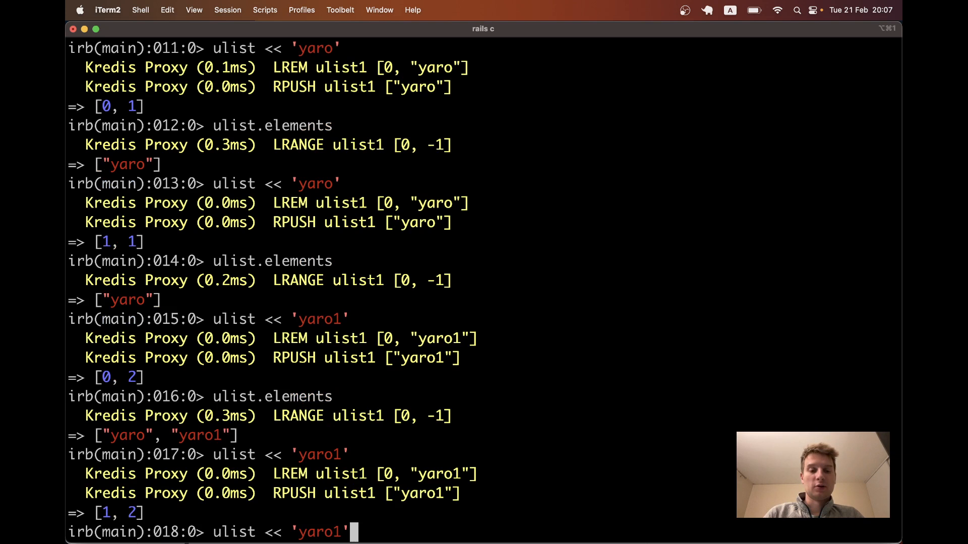
key(Return)
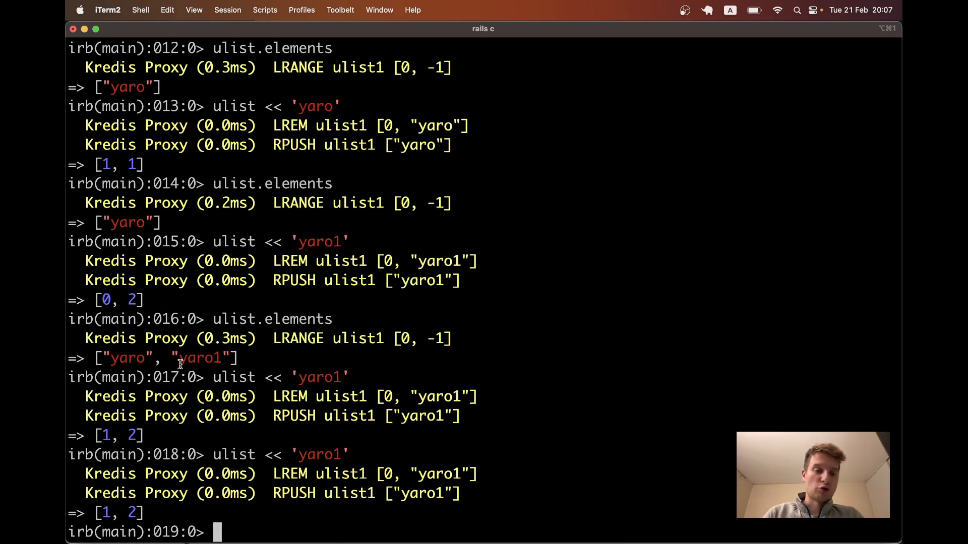
Consult the README's counter example and begin typing a Kredis counter assignment.
double_click(198, 358)
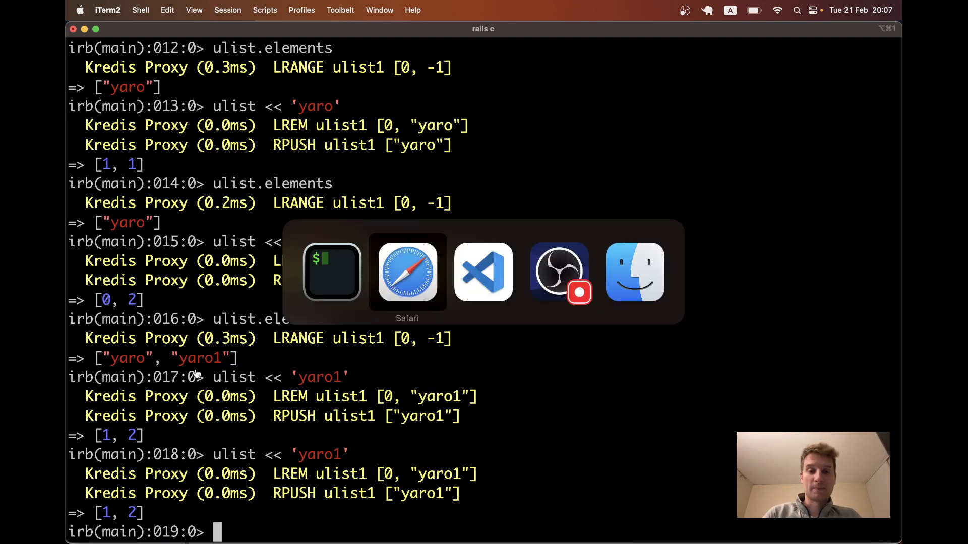
click(406, 271)
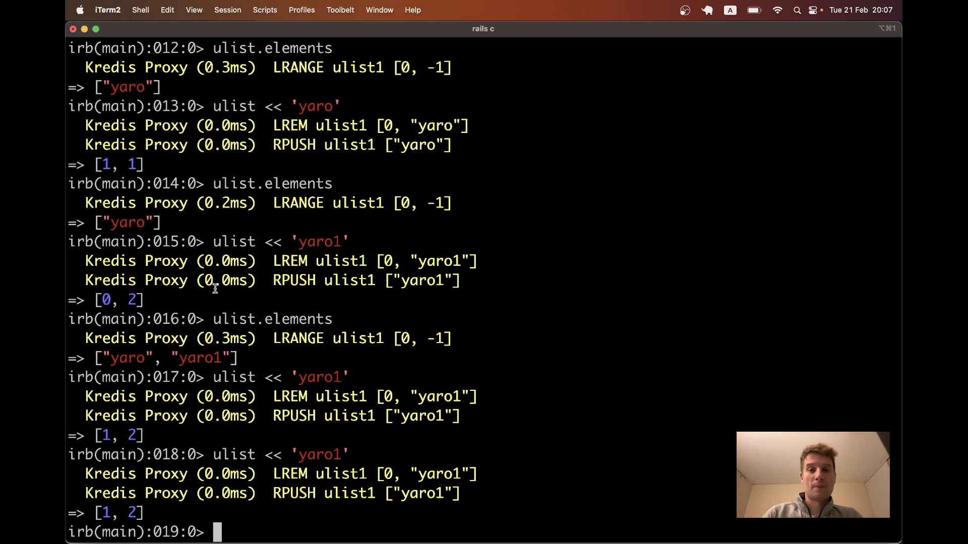
text(counter = Kredis.c)
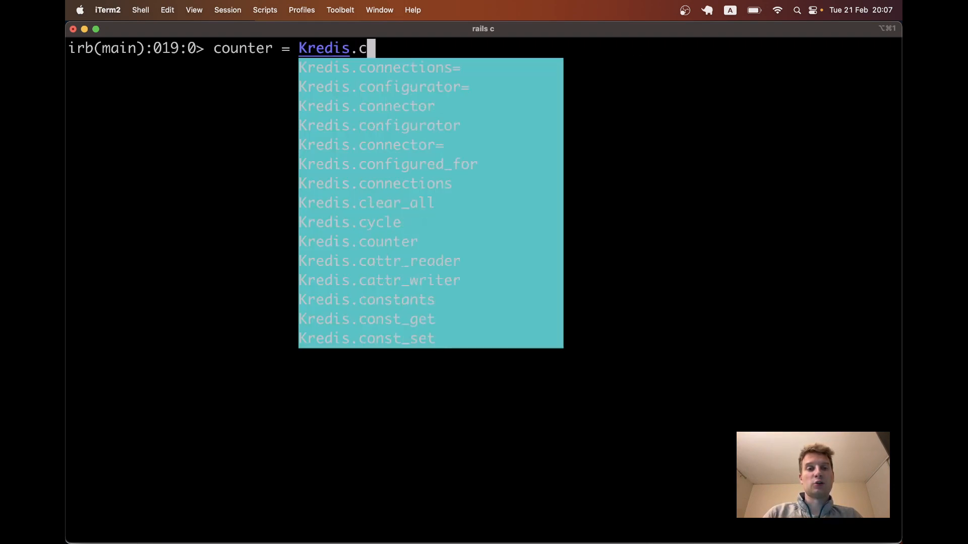
Create counter count1, increment it from 0 to 2, and quit the console.
text(ounter 'count1)
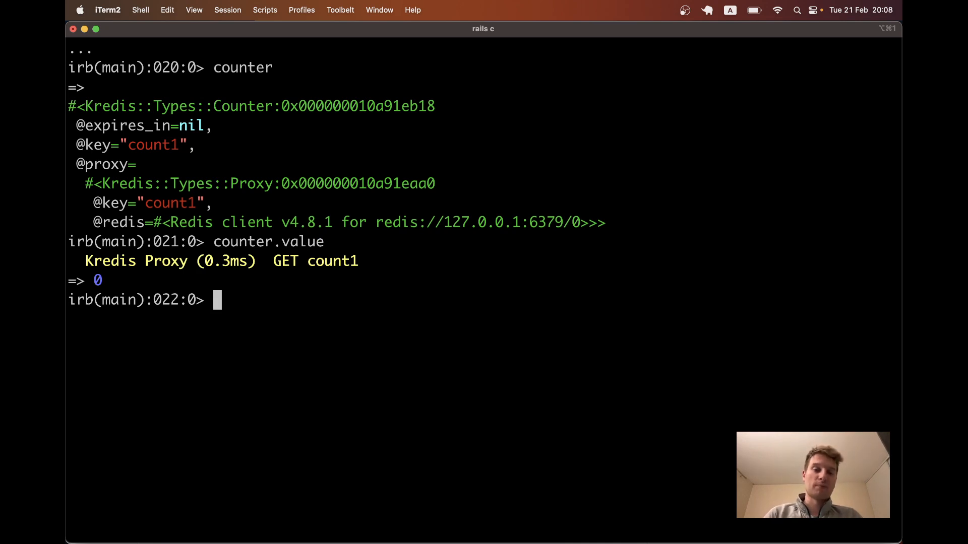
text(counter.increment)
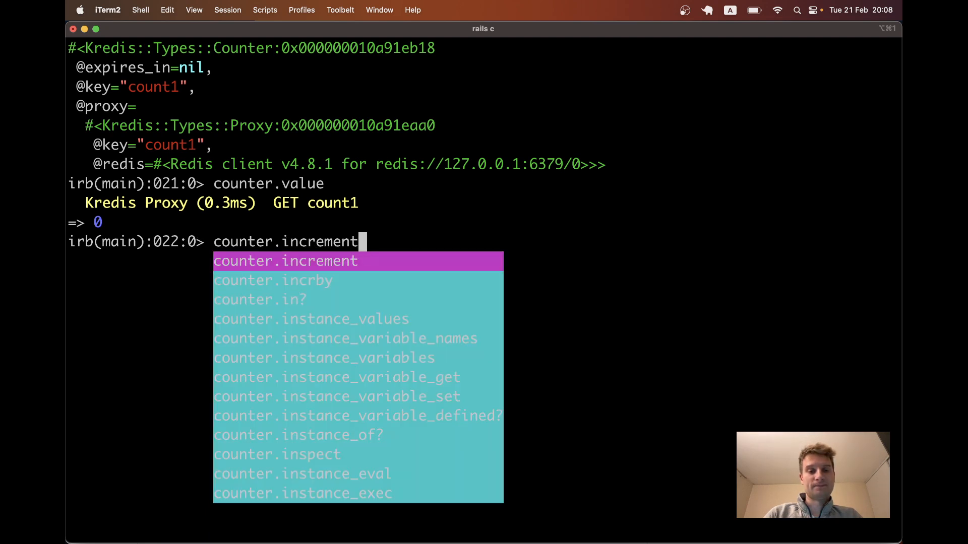
key(Return)
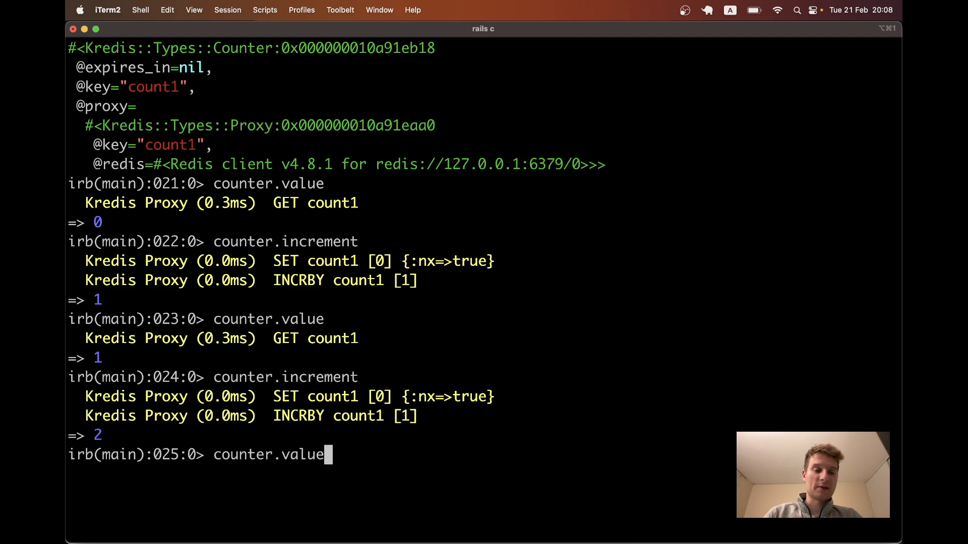
key(Return)
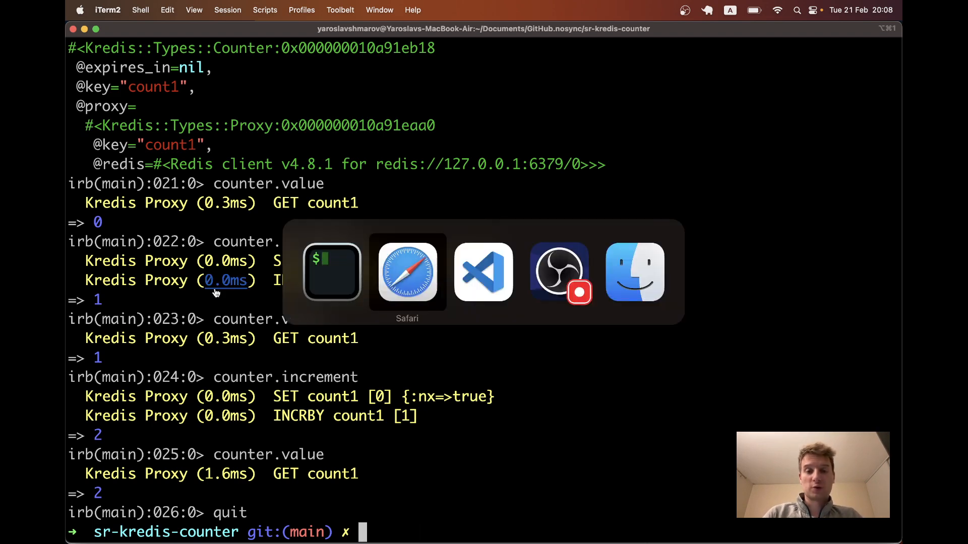
Generate a counter controller with a show action, then start the server with rails s.
click(483, 271)
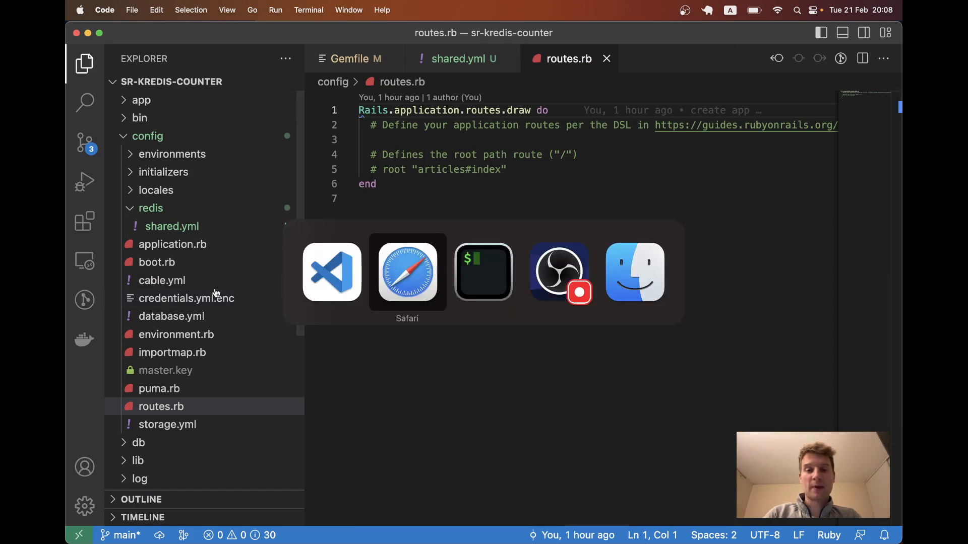
click(483, 271)
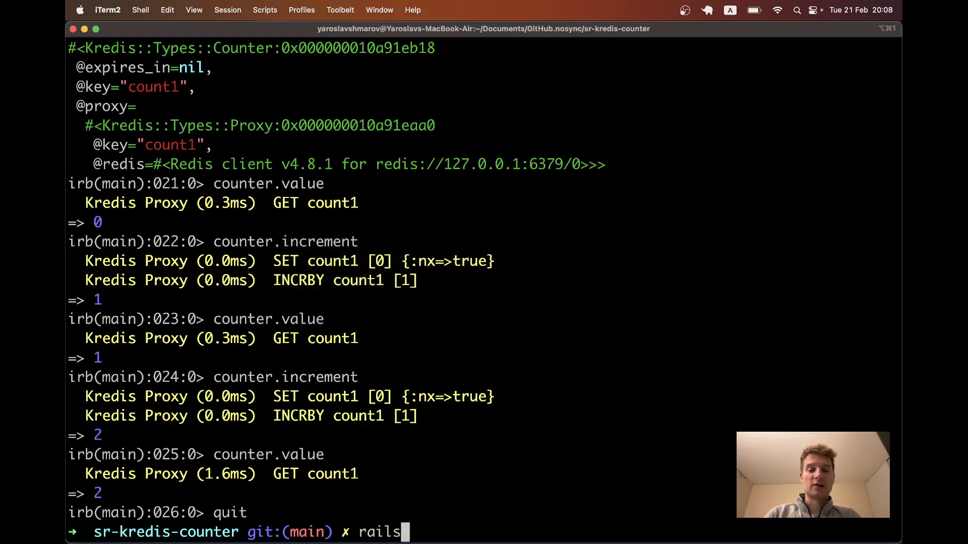
text(g controller home)
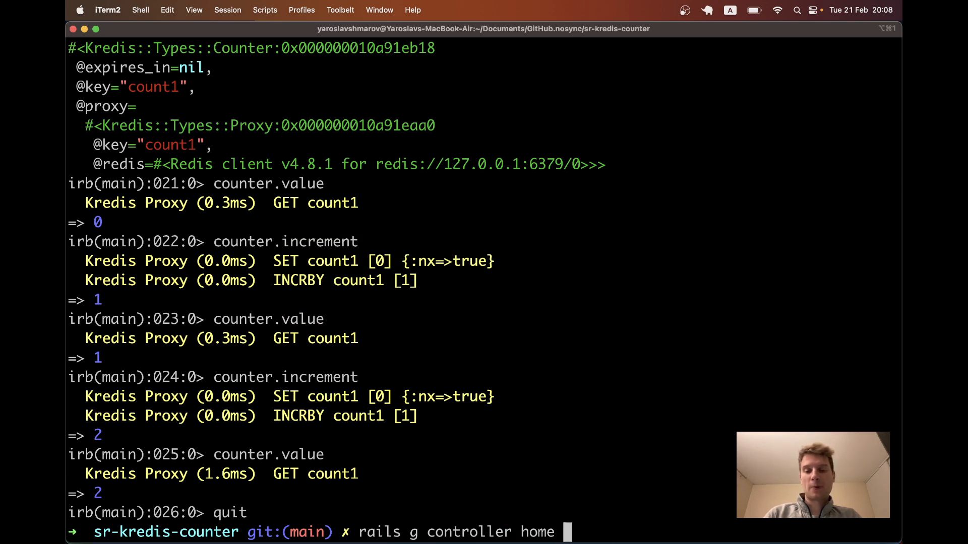
key(backspace)
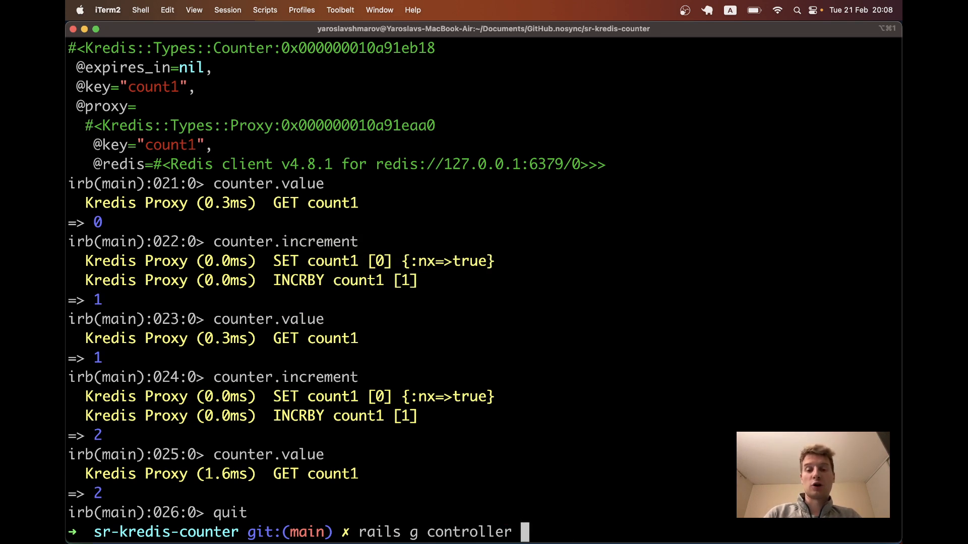
text(counter)
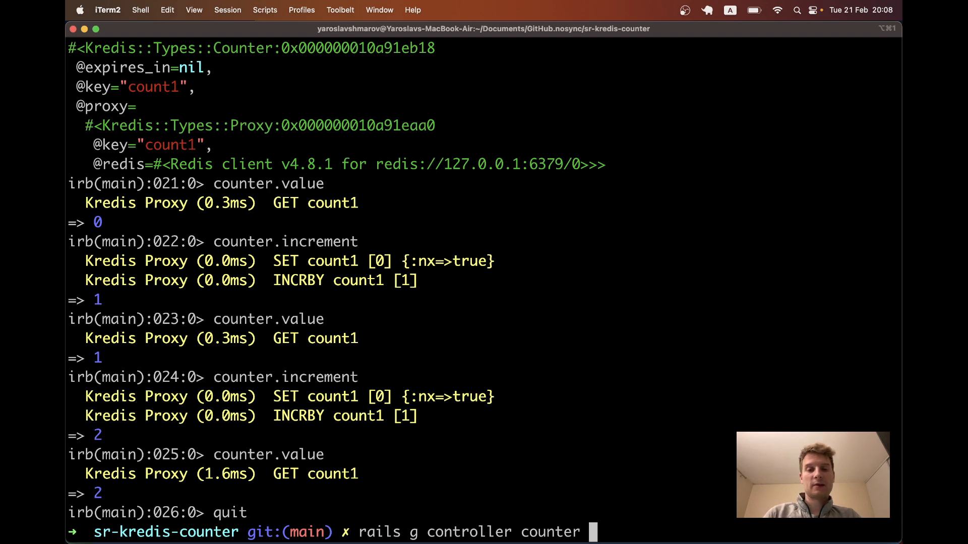
text(sh)
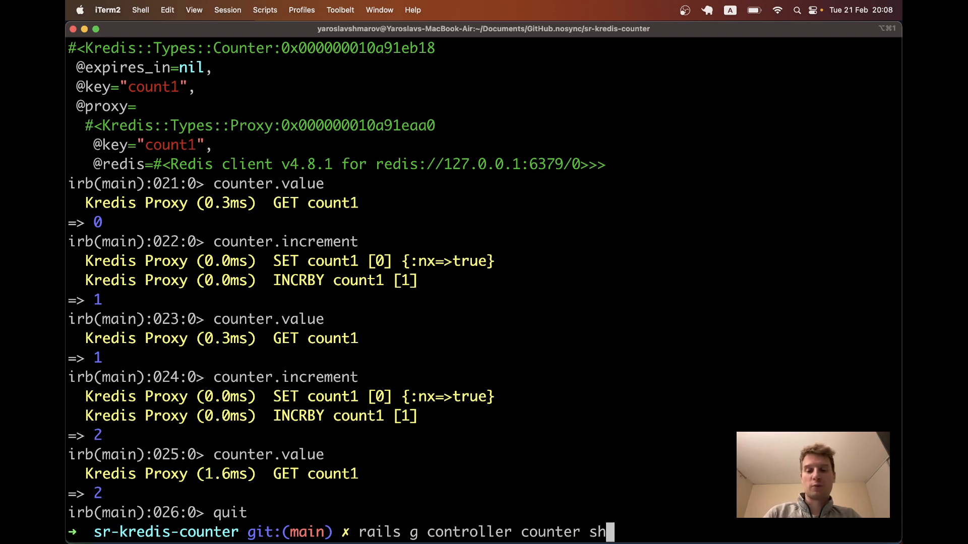
key(Return)
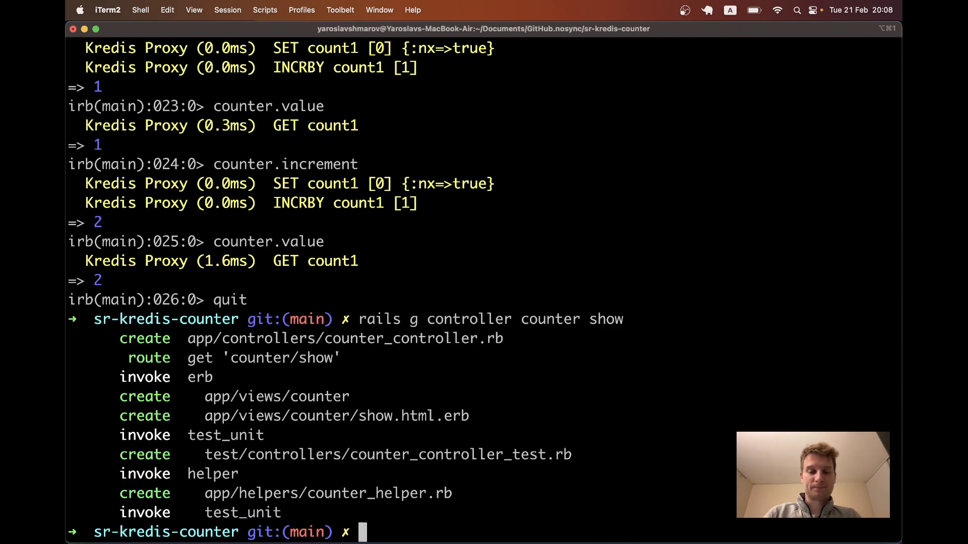
text(rails s)
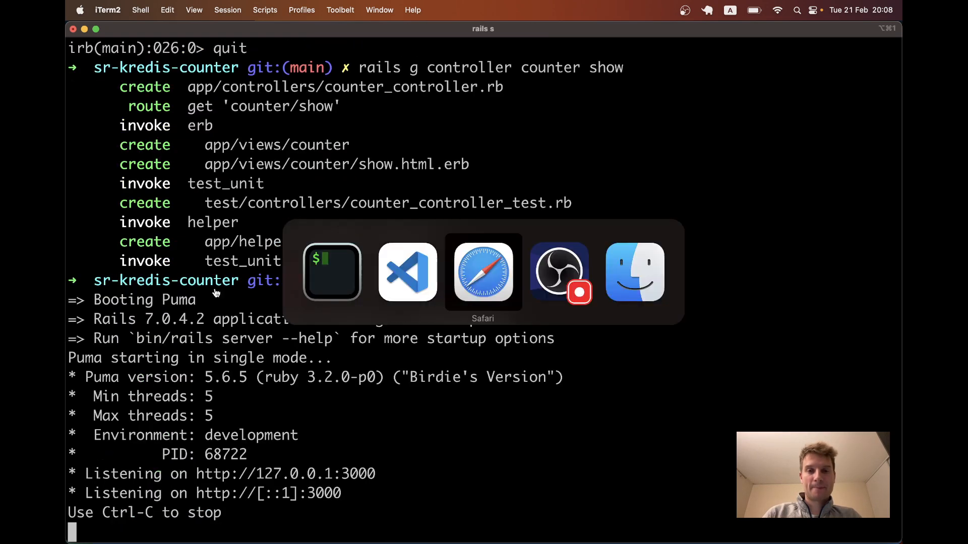
Check the get 'counter/show' route in routes.rb, then open counter_controller.rb.
click(407, 271)
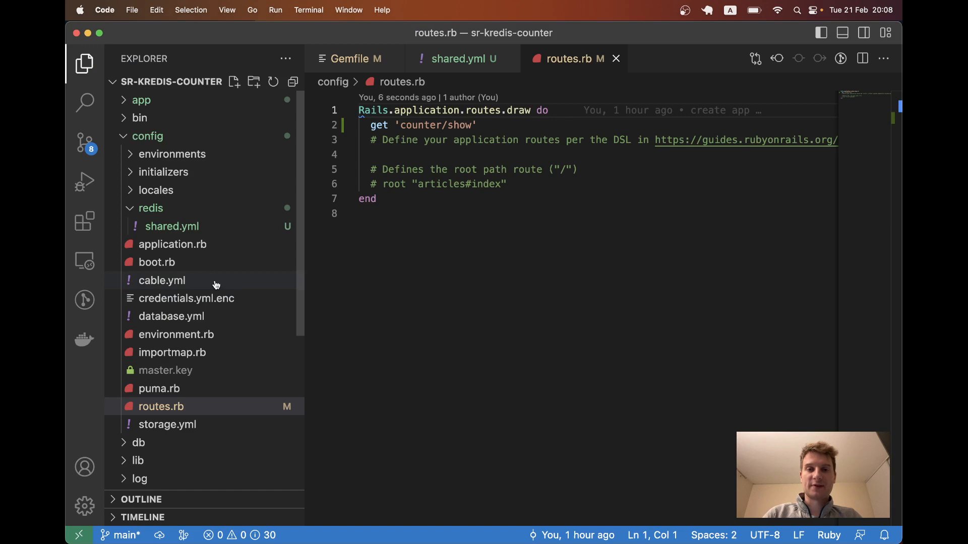
text(route)
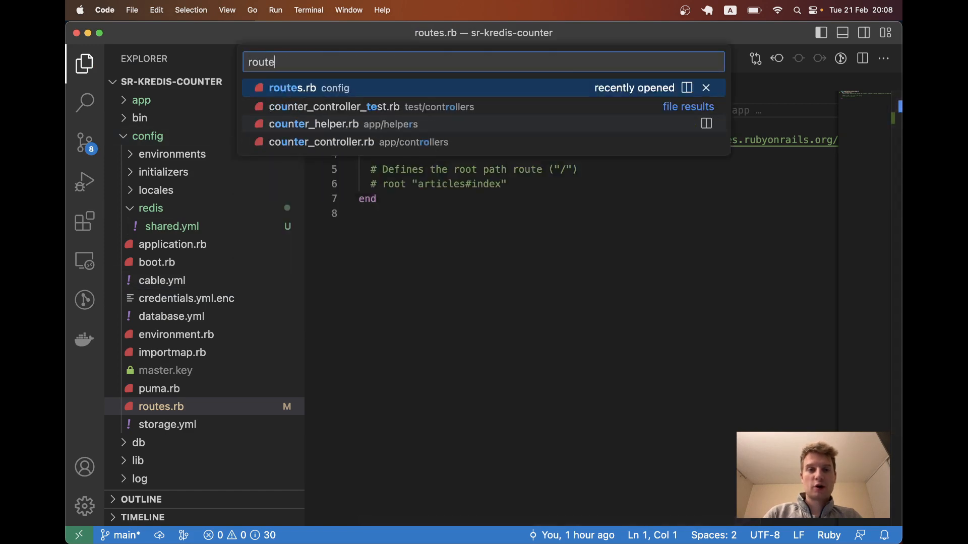
text(co)
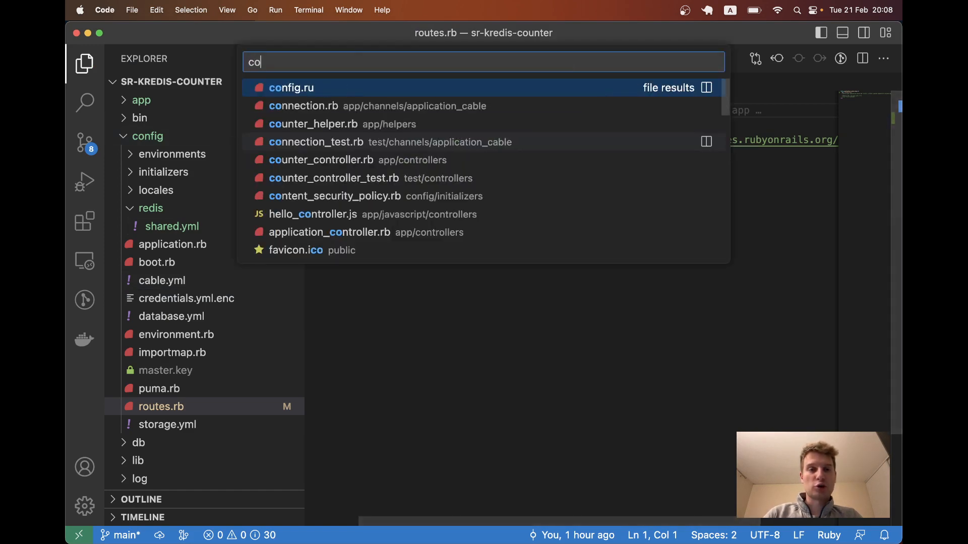
click(321, 160)
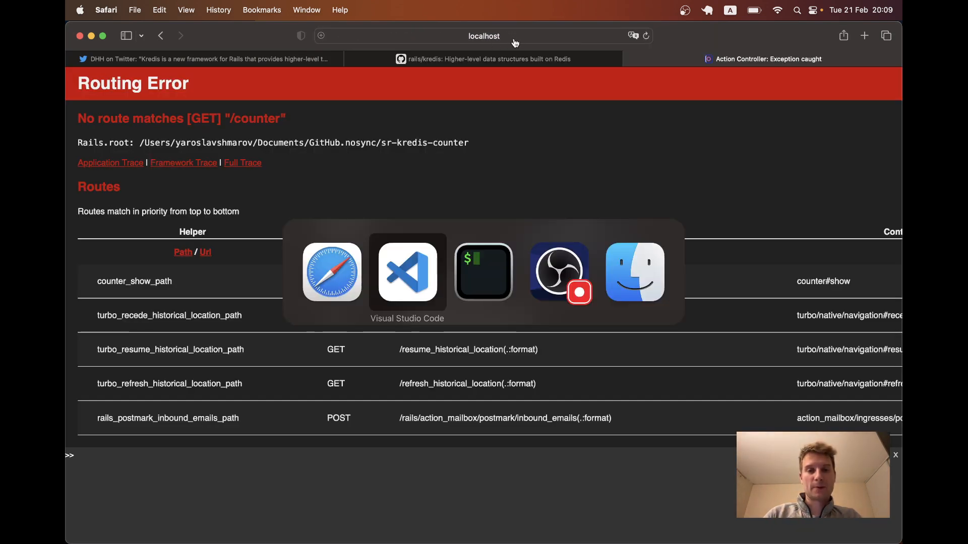
Return to VS Code after seeing the /counter routing error in Safari.
click(407, 273)
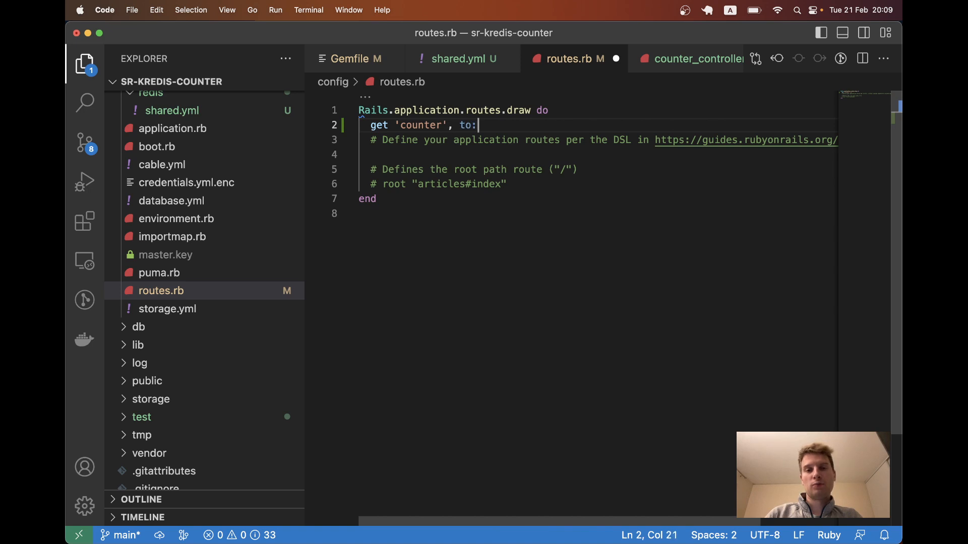
Point the counter route in routes.rb to 'counter#show'.
text('counter#show')
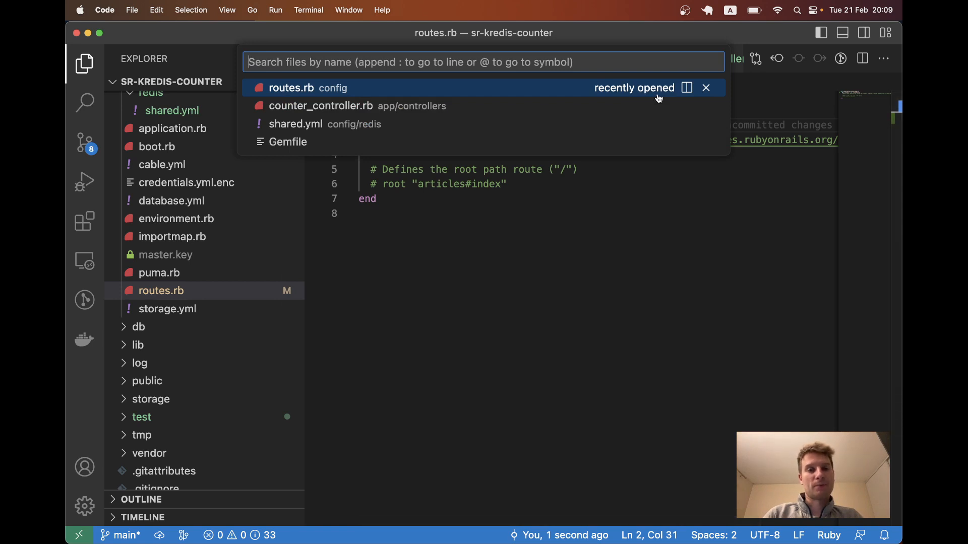
Add an empty <%= %> output tag to show.html.erb, briefly viewing schema.rb.
text(s)
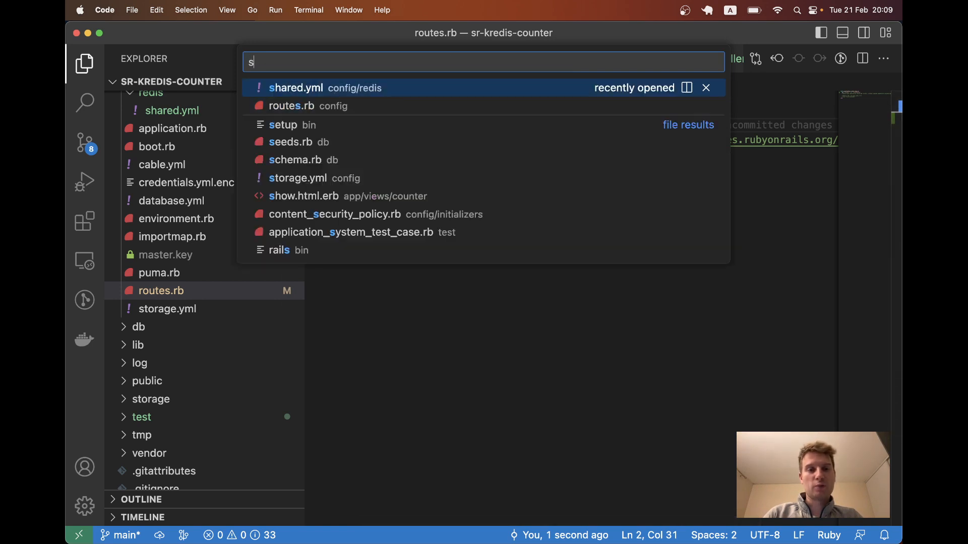
click(303, 196)
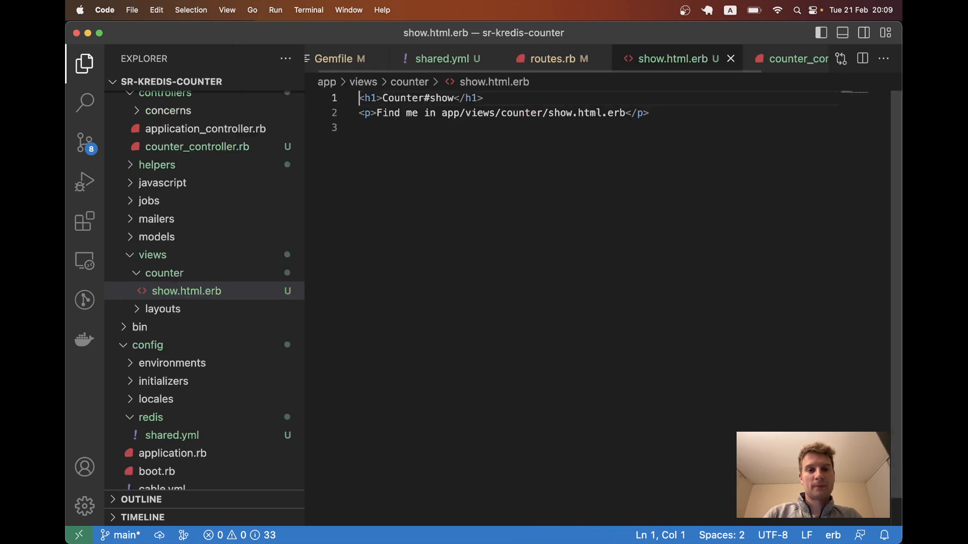
text(<%=  %>)
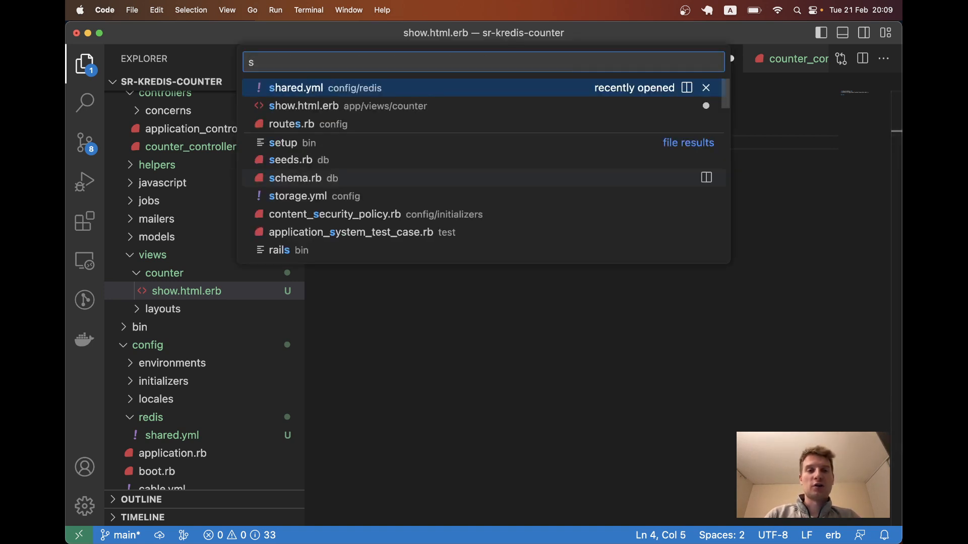
click(294, 178)
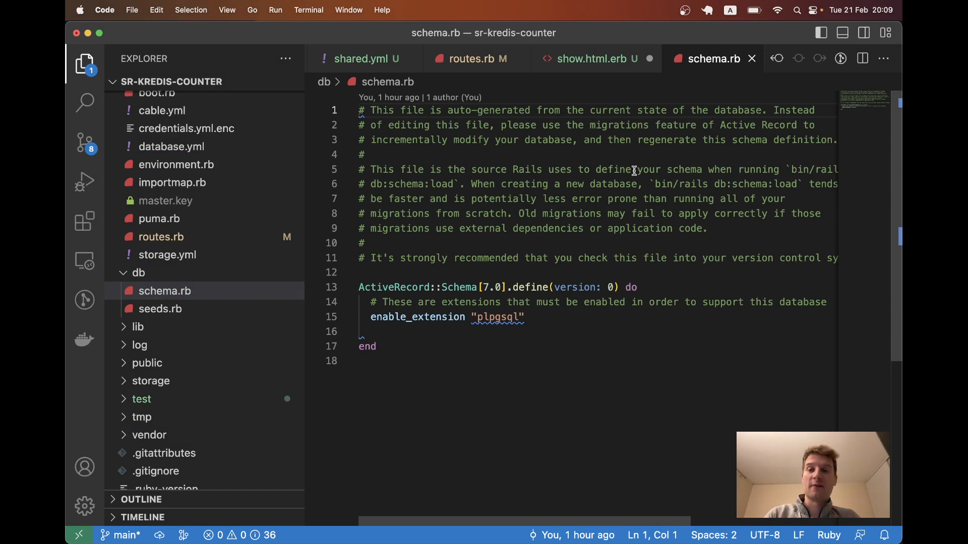
click(588, 58)
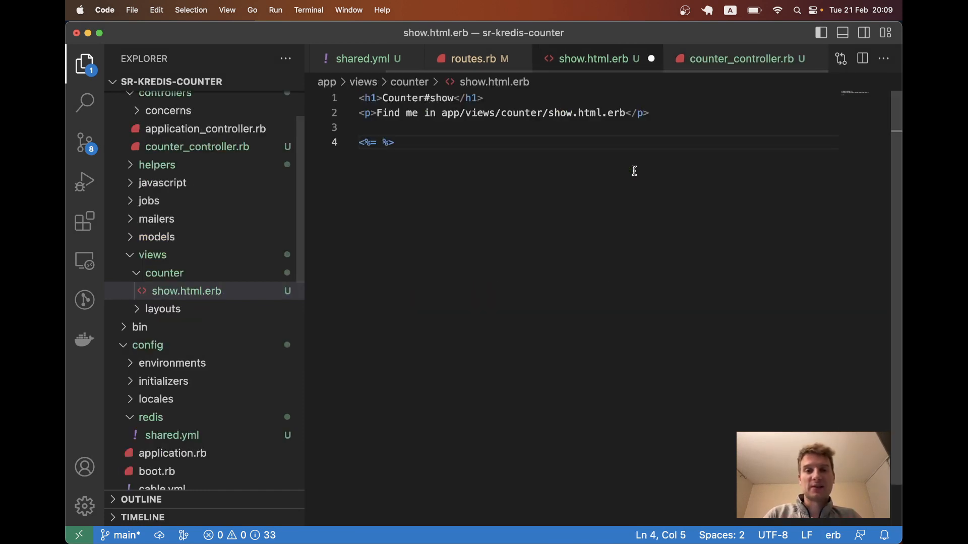
click(738, 58)
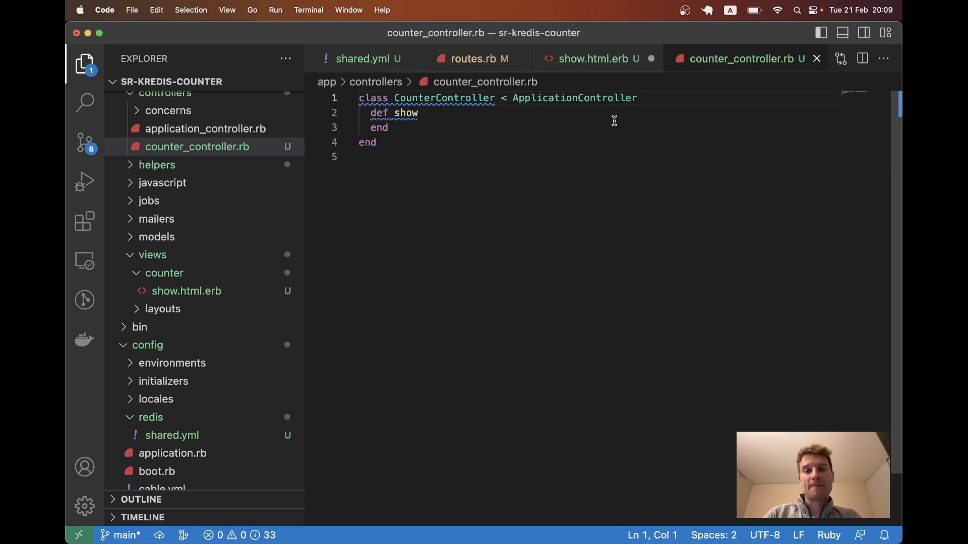
text(@counter)
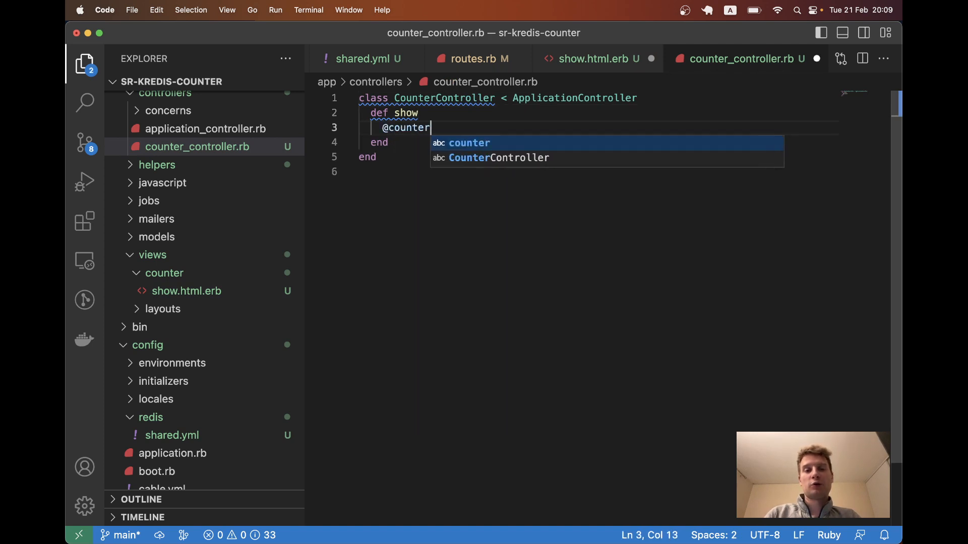
text(= Kredis.counter ')
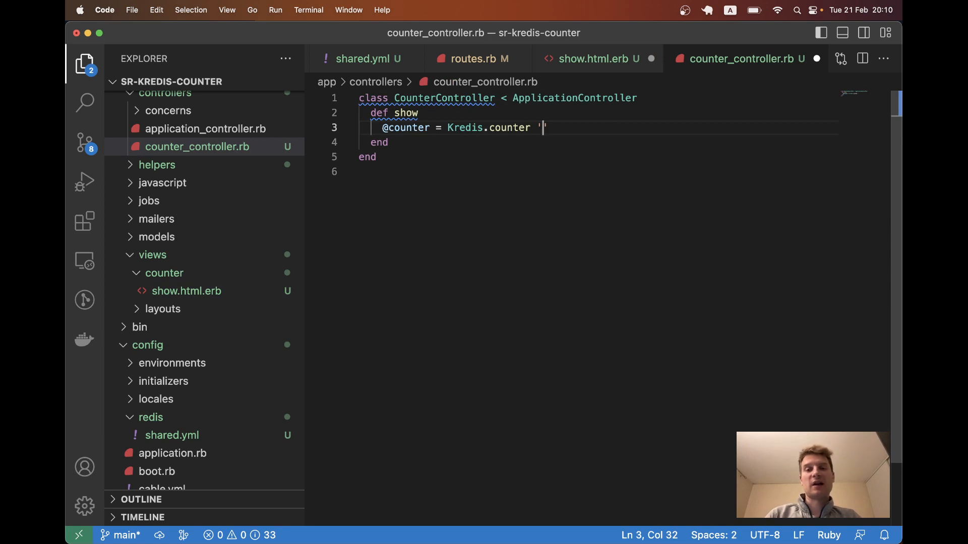
text(mycounter')
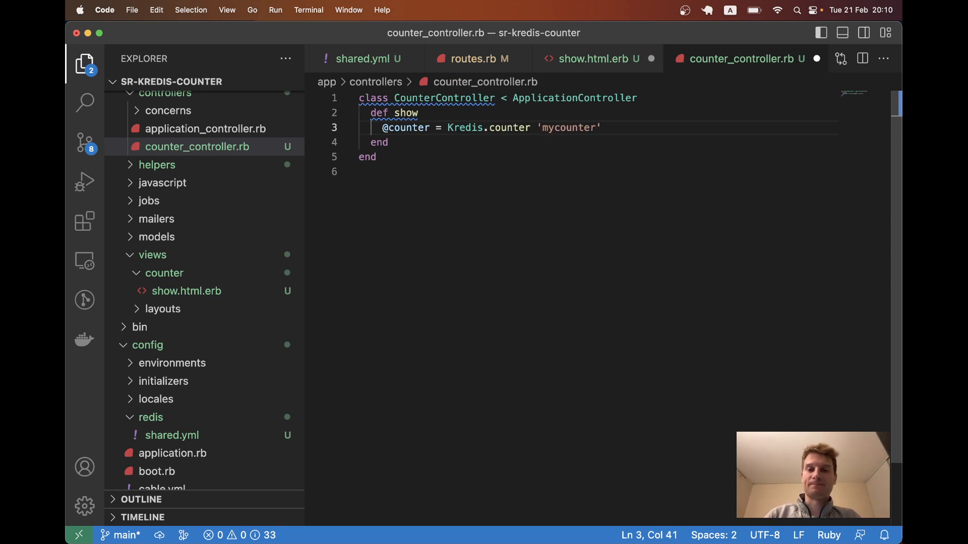
double_click(406, 127)
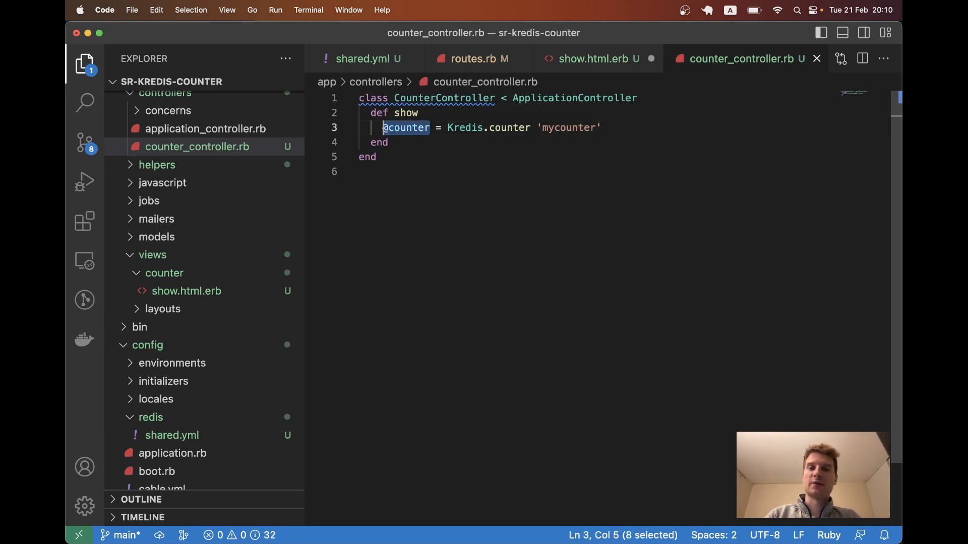
click(589, 59)
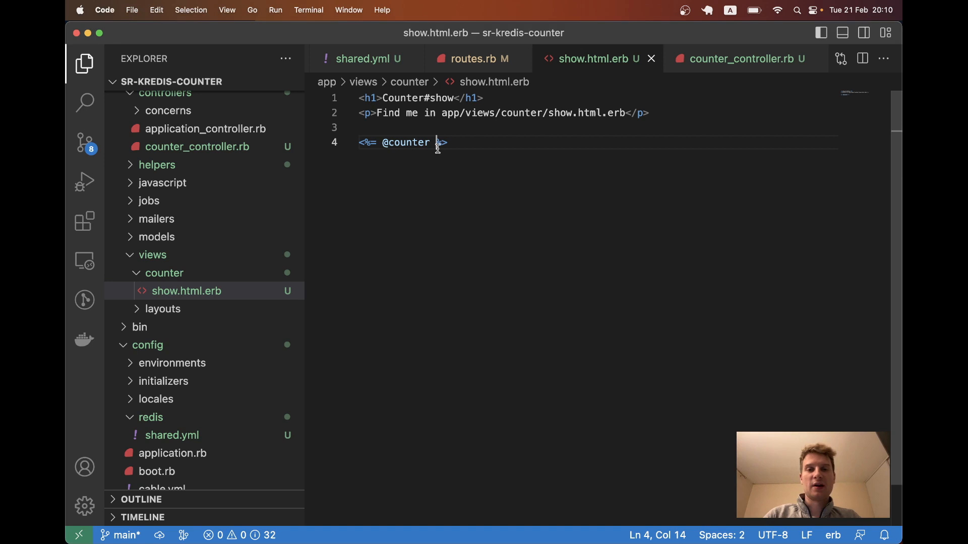
text(.value)
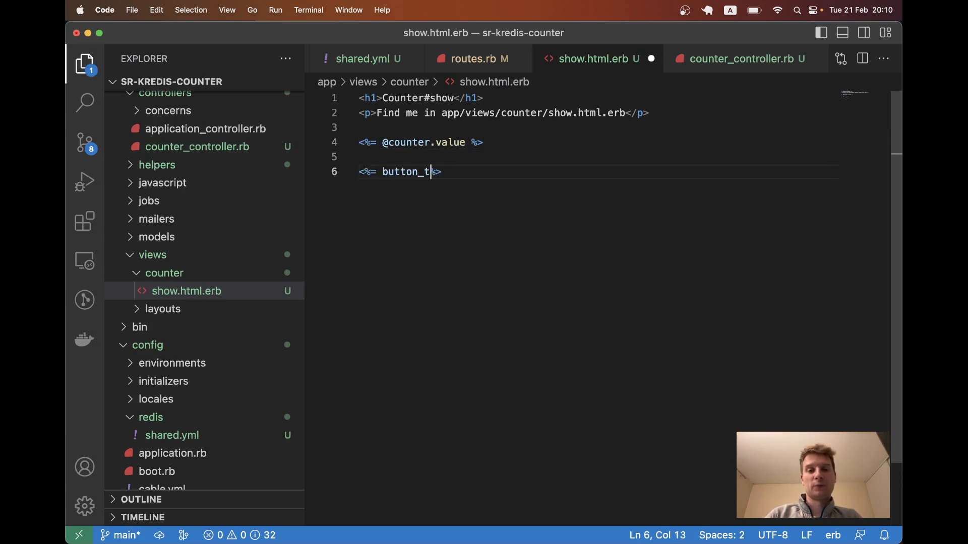
text(o ')
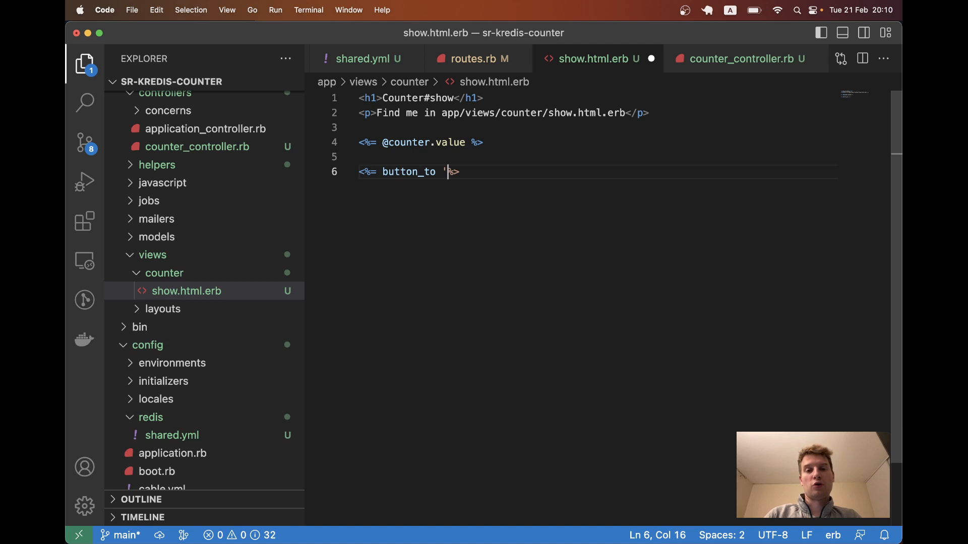
text(+')
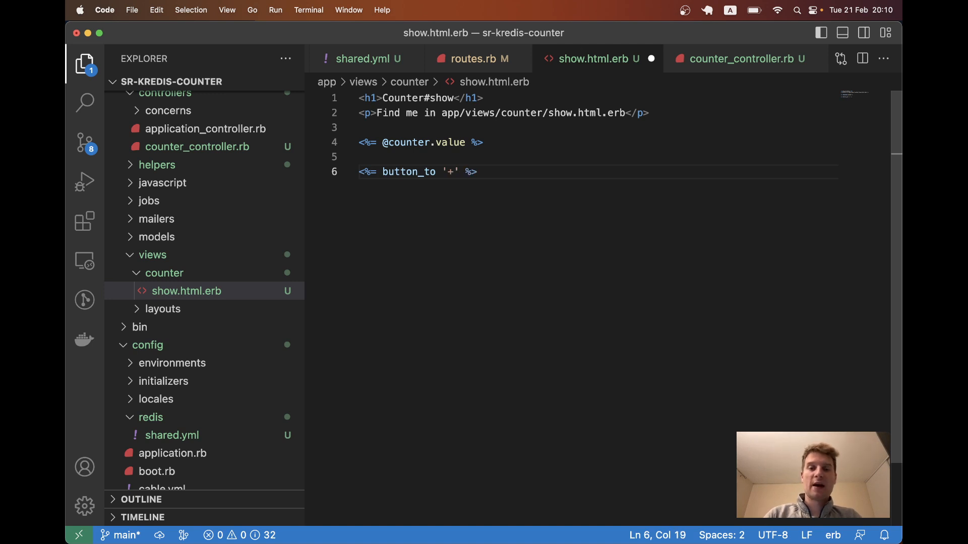
text(, increment_path)
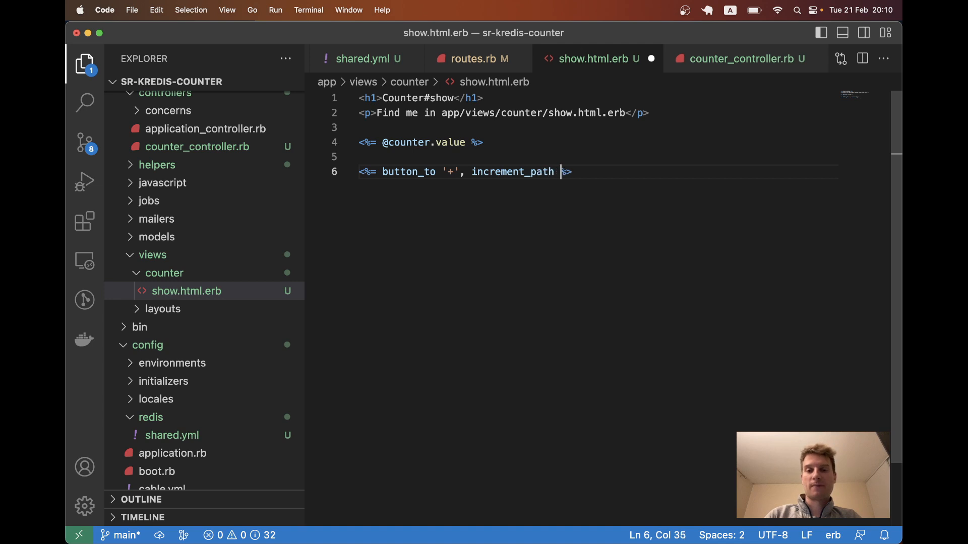
mouse_move(488, 67)
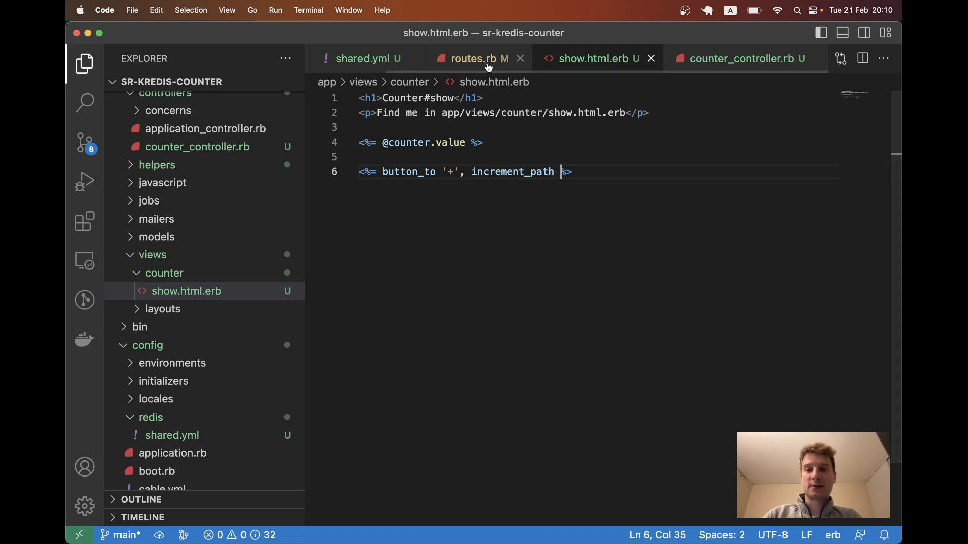
Add the route post 'increment', to: 'counter#increment' to routes.rb.
click(472, 58)
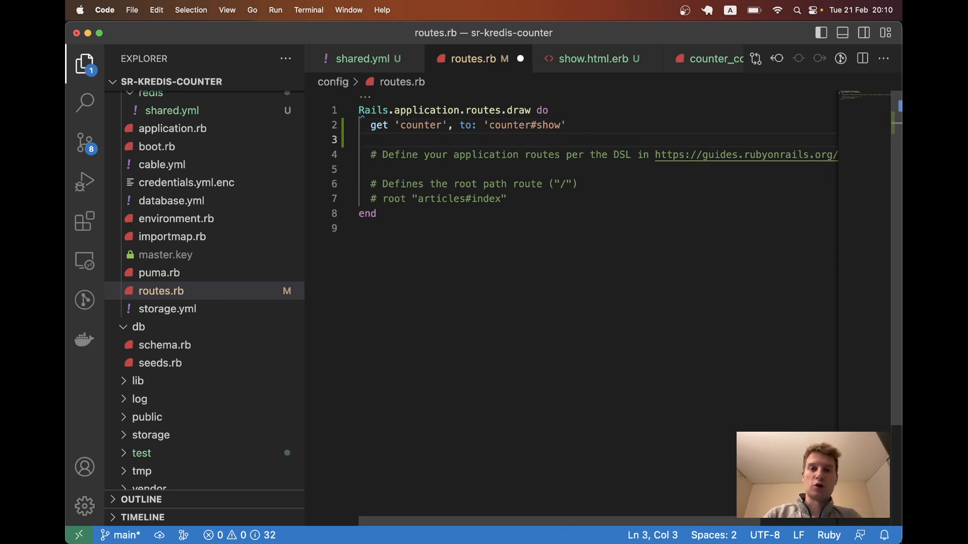
text(p)
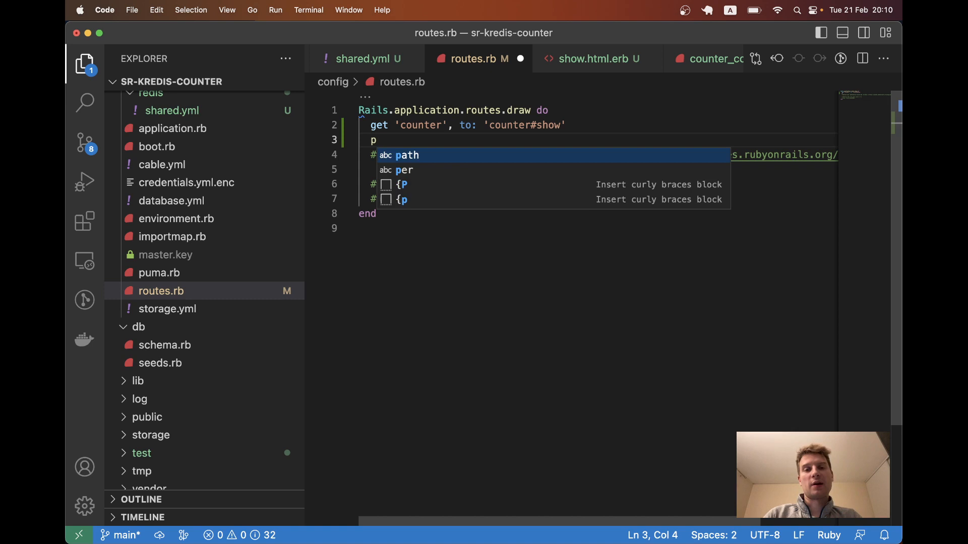
text(ost)
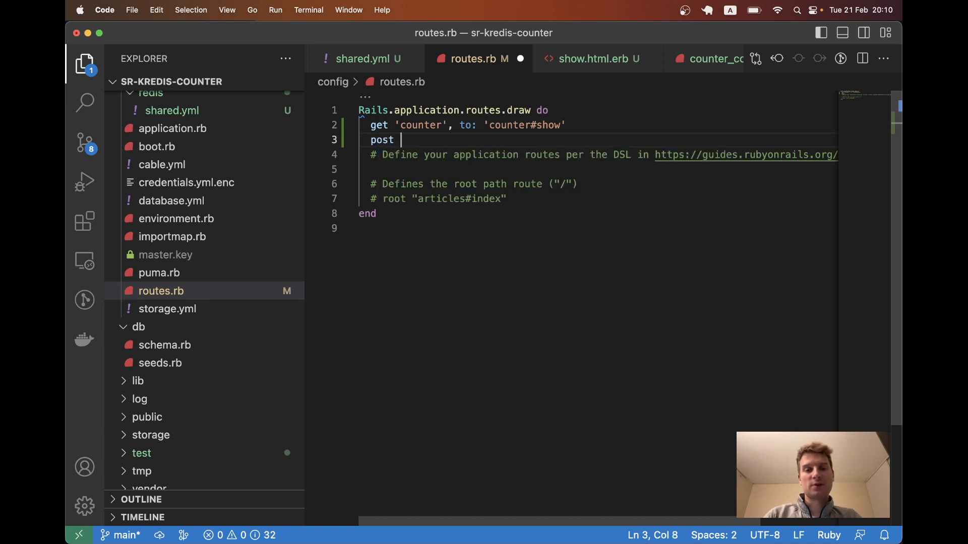
text('increme')
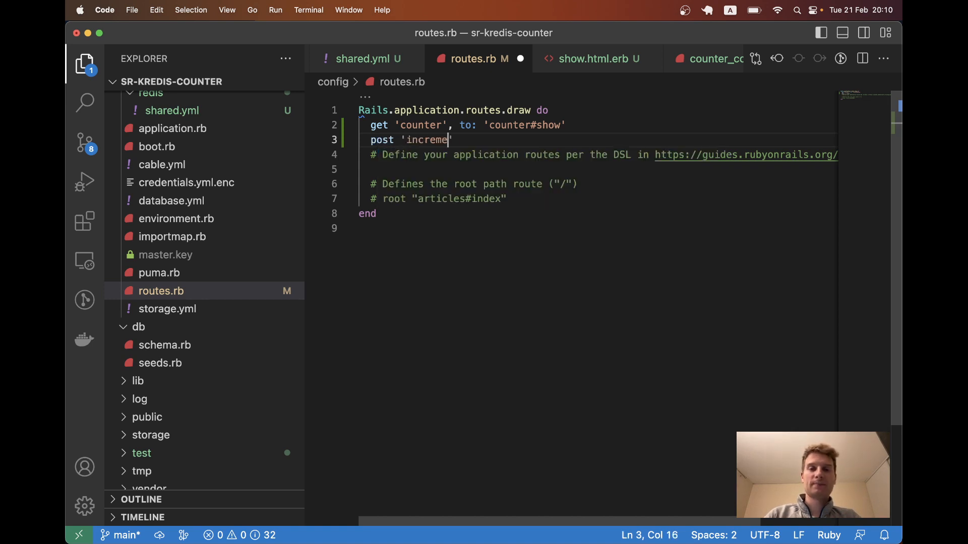
text(nt', to)
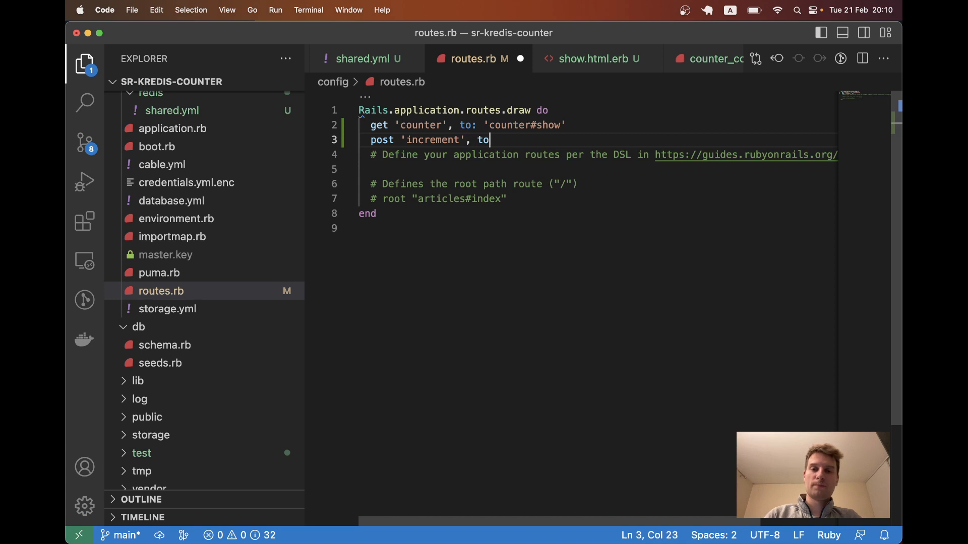
text(: 'counter#increment')
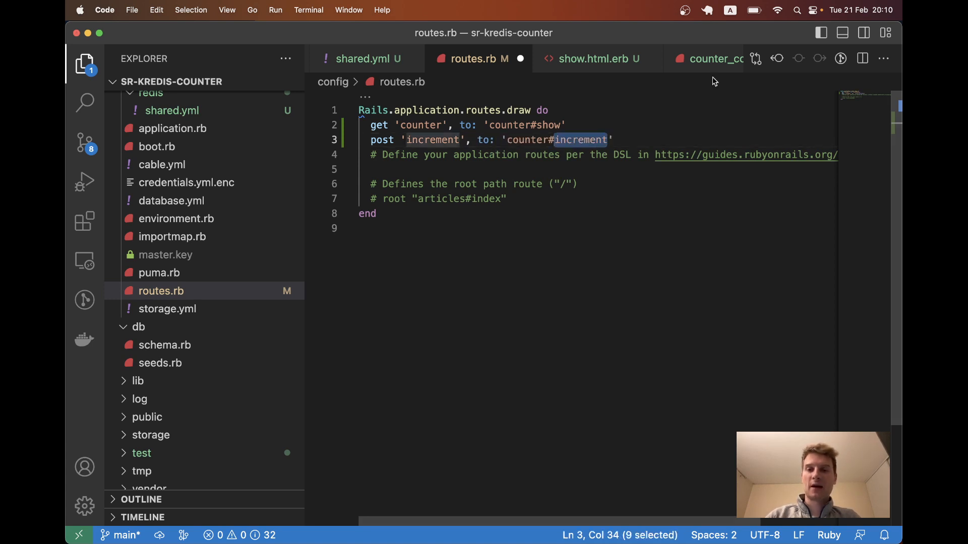
click(715, 58)
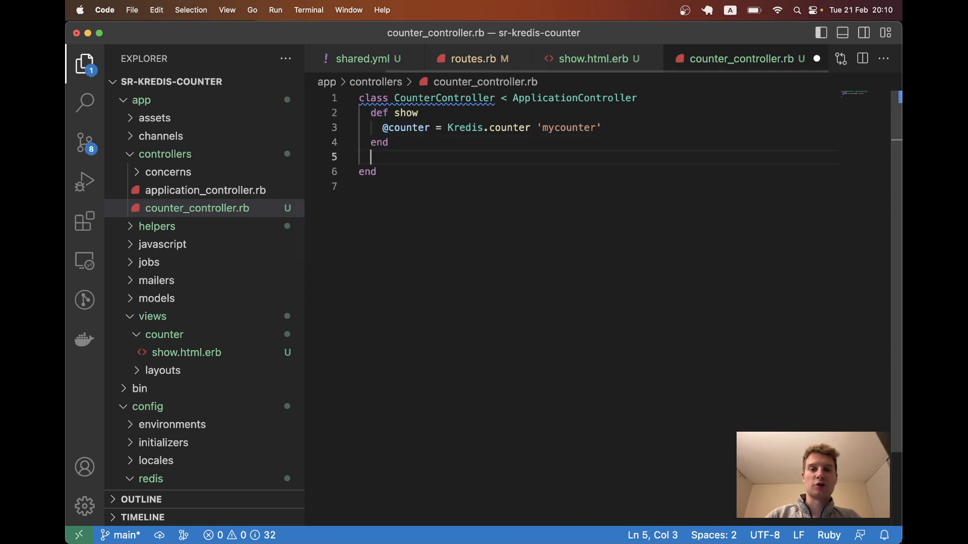
text(def increment)
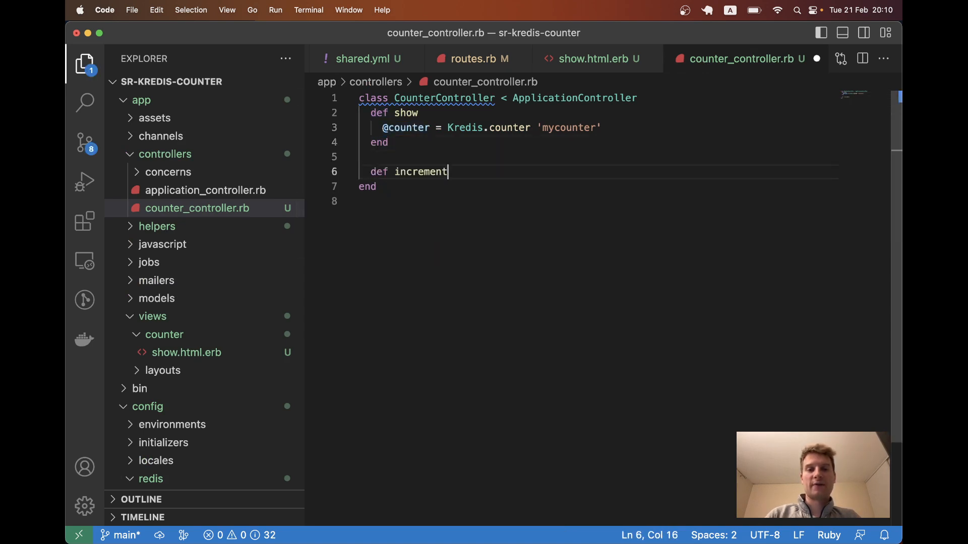
key(enter)
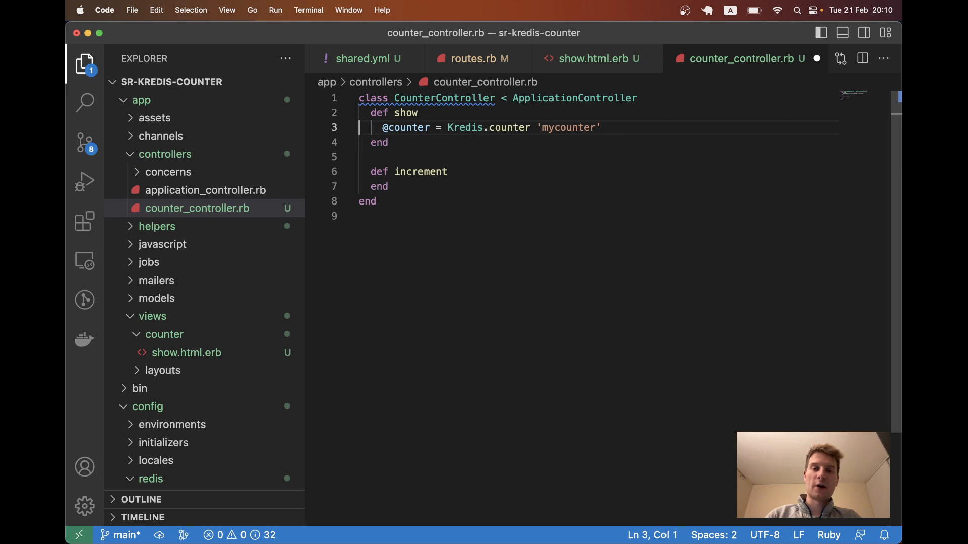
text(@counter = Kredis.counter 'mycounter')
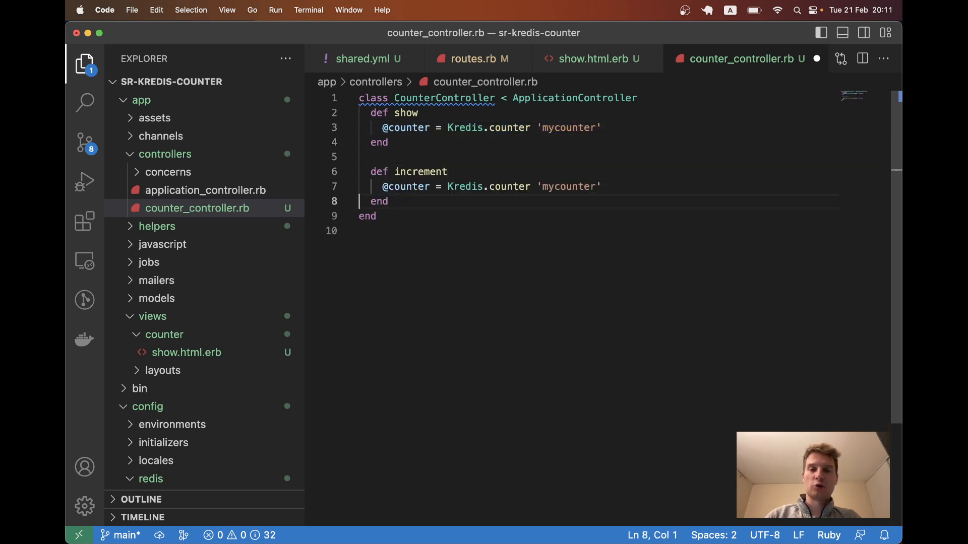
click(602, 187)
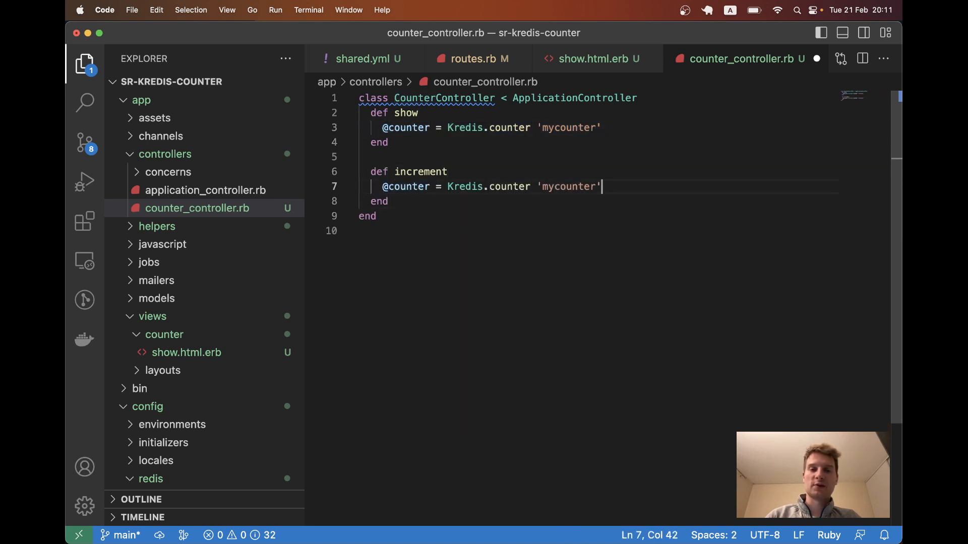
text(@counter.increme)
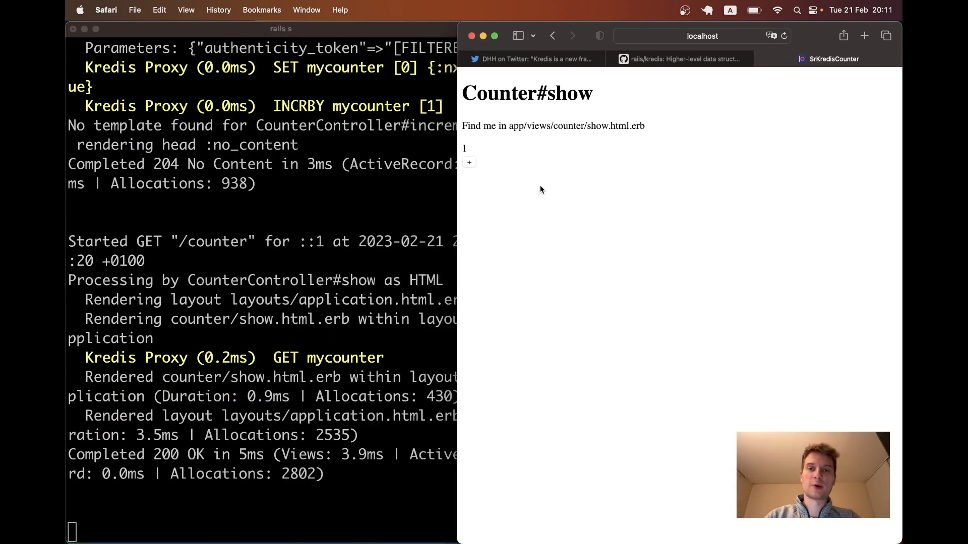
Press + twice on the Safari counter page, bringing the value to 3.
click(469, 163)
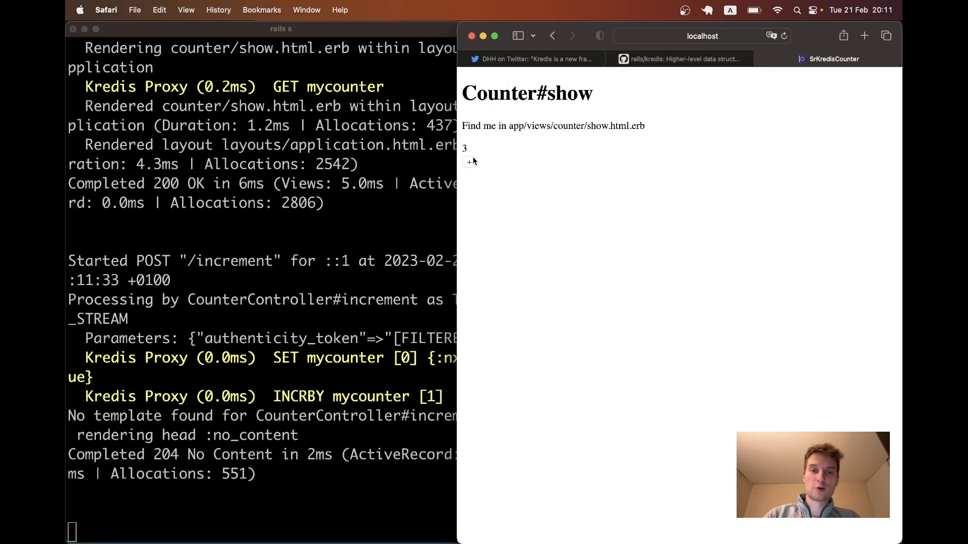
click(470, 162)
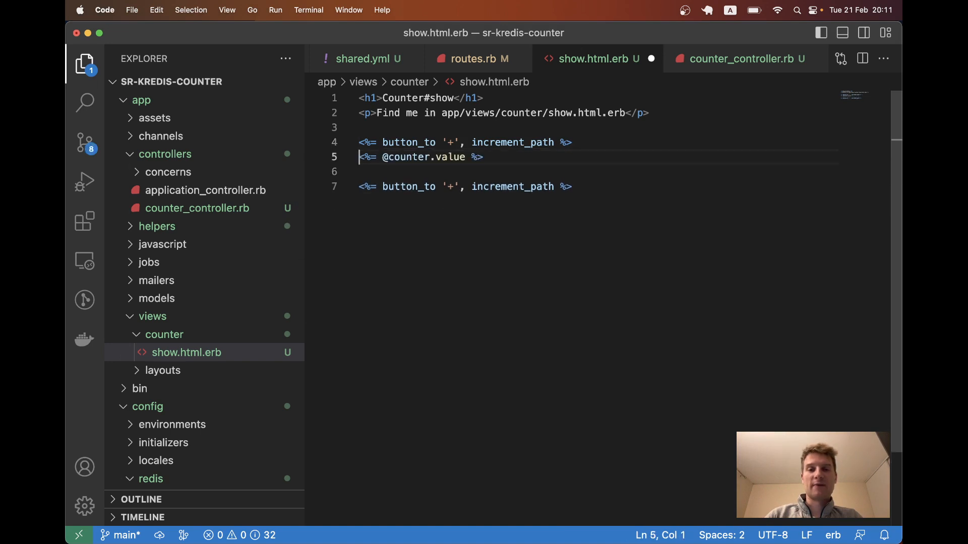
text(-)
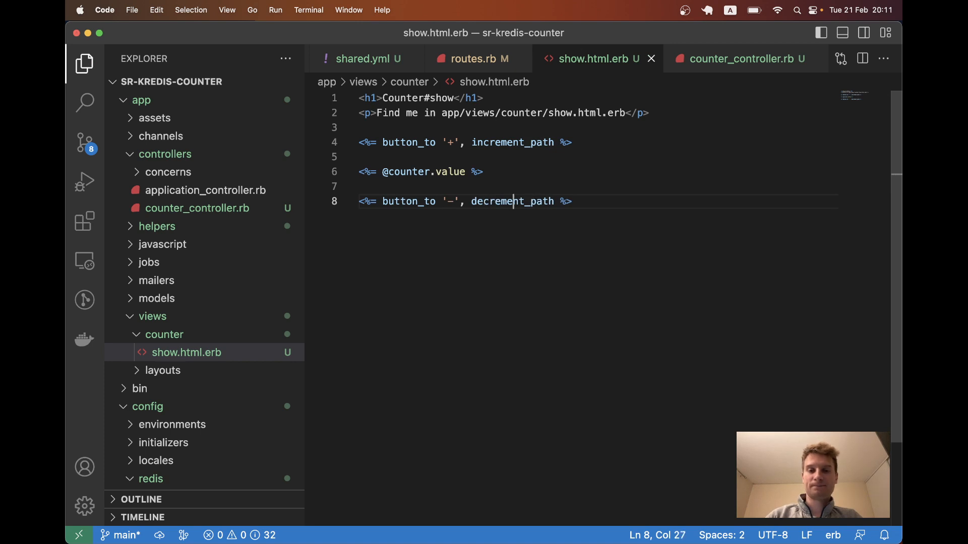
double_click(496, 202)
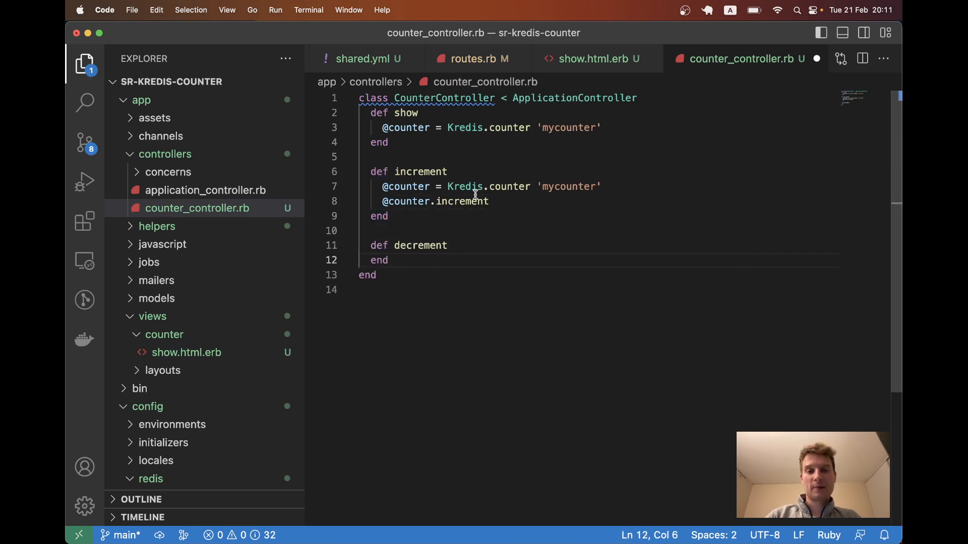
triple_click(432, 201)
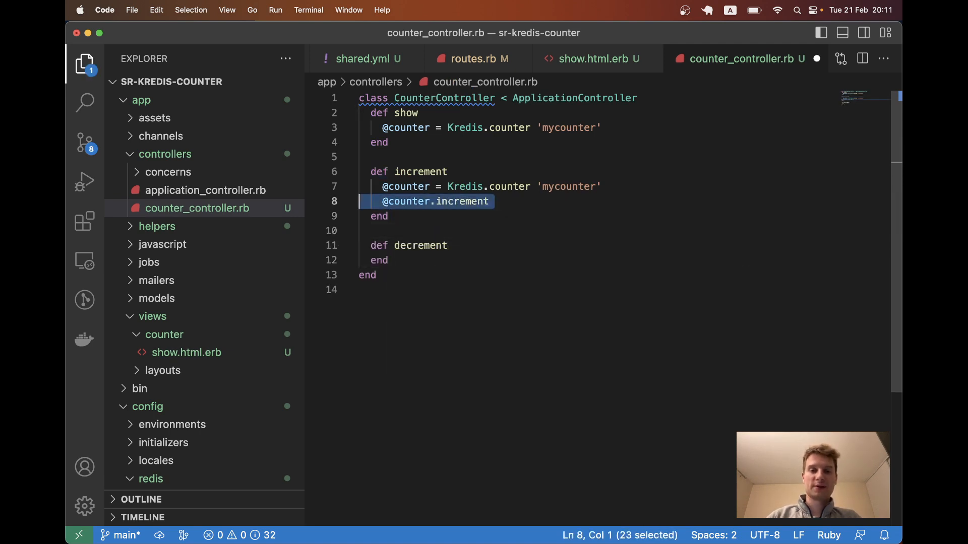
double_click(419, 245)
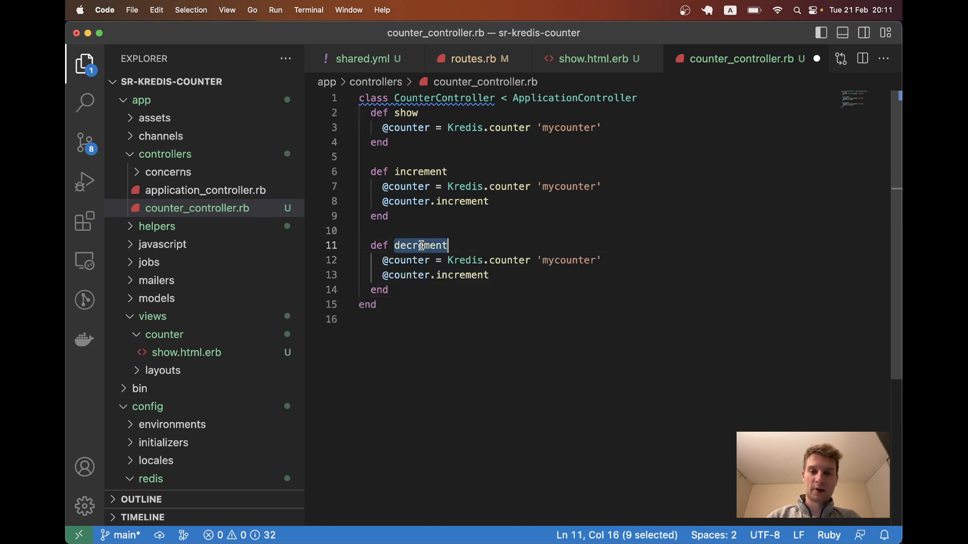
text(decrement)
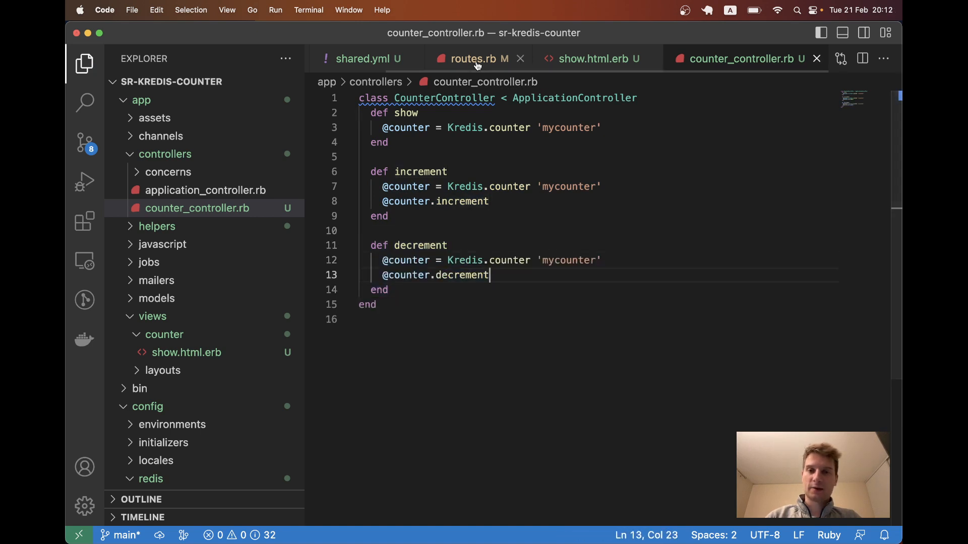
Duplicate the increment route as post 'decrement', to: 'counter#decrement' in routes.rb.
click(472, 58)
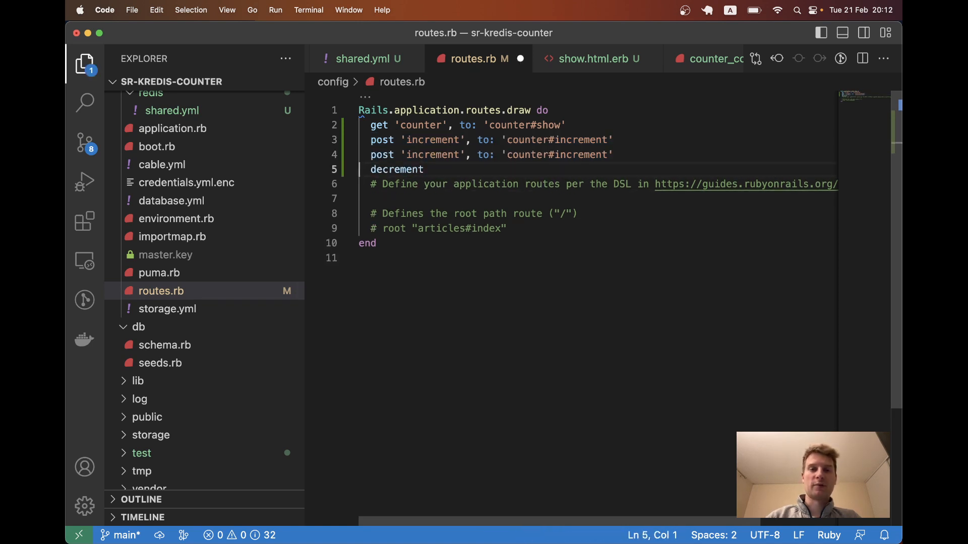
double_click(432, 154)
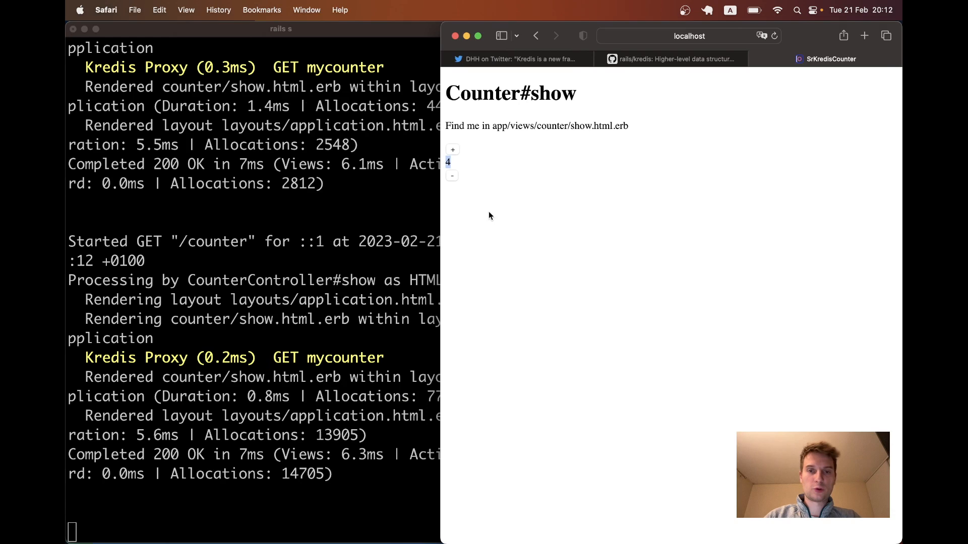
Press − on the Safari counter page, sending POST /decrement while the value stays 4.
click(451, 176)
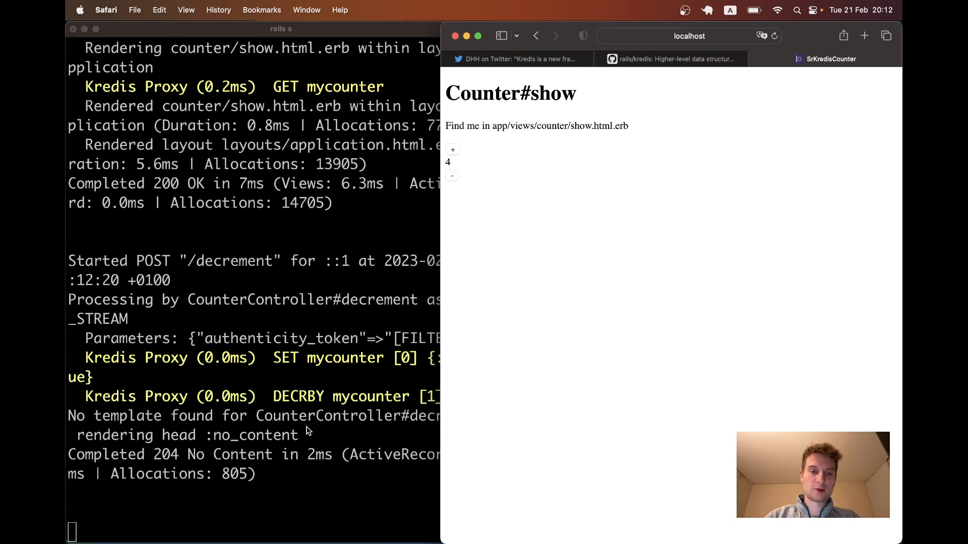
click(451, 176)
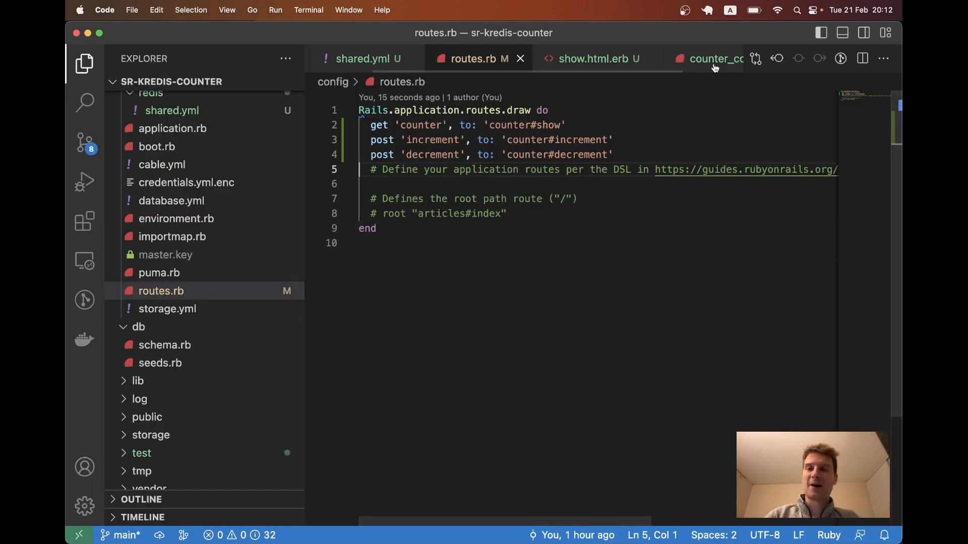
click(713, 59)
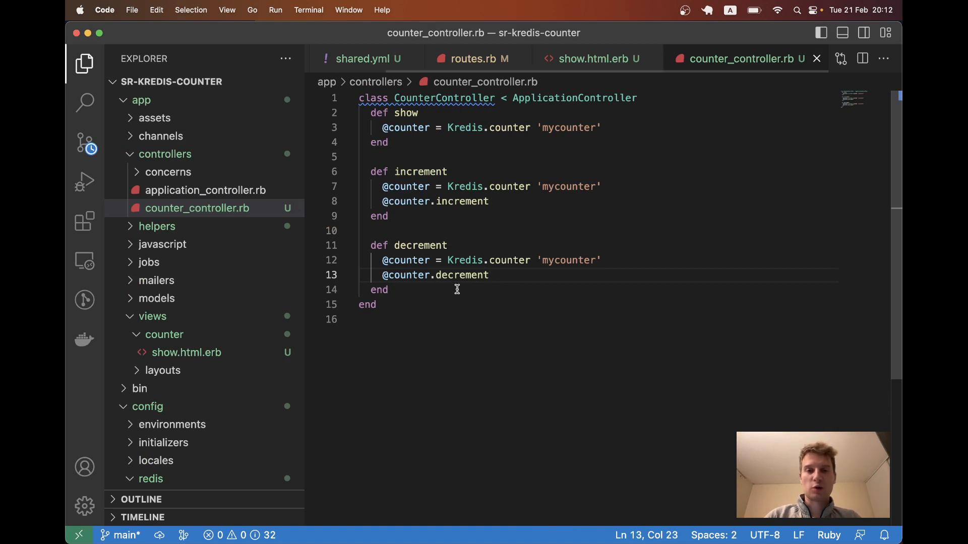
Add before_action :set_counter and a private section to CounterController.
text(bef)
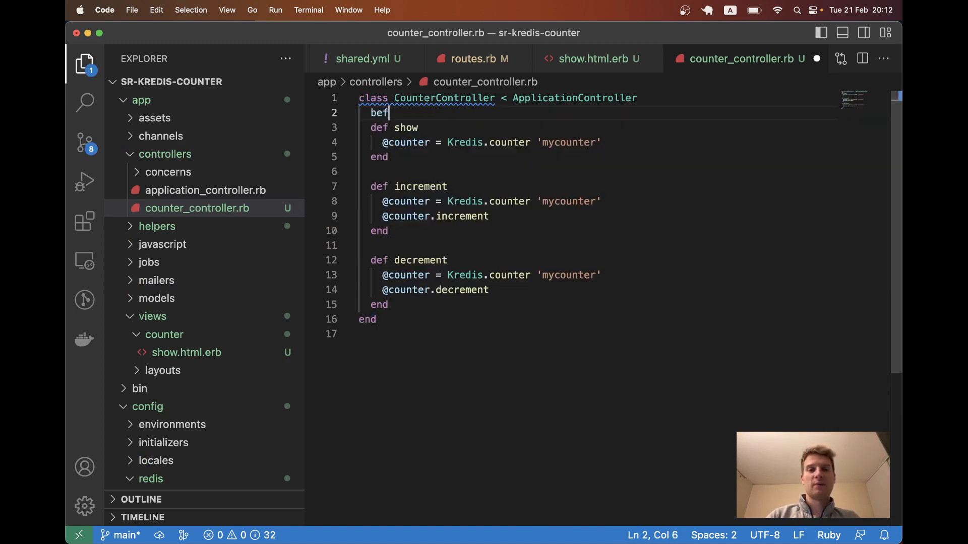
text(ore_action :s)
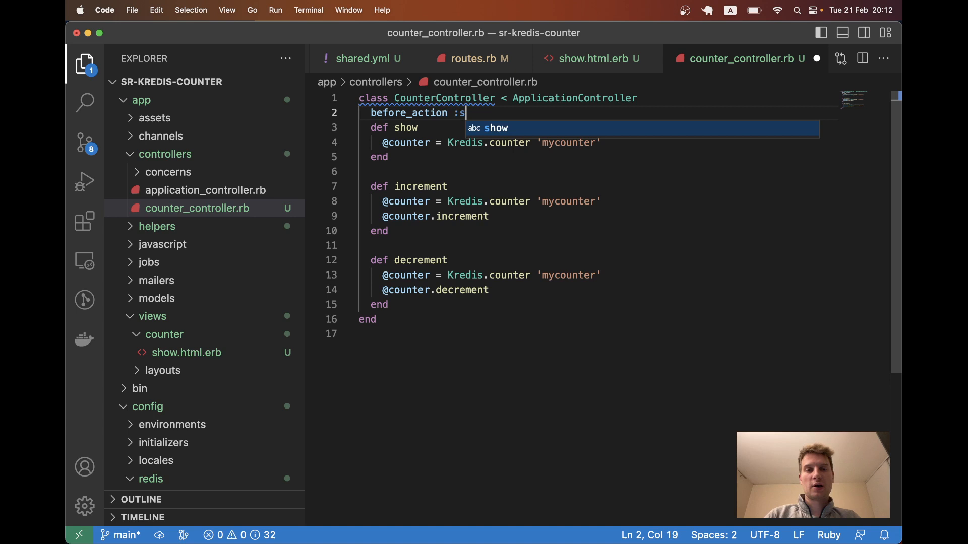
text(et_counter)
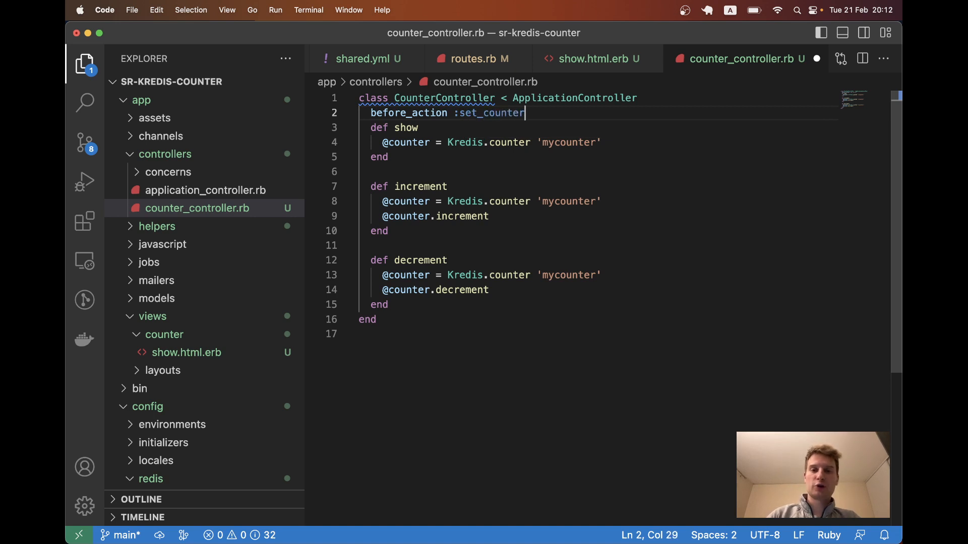
key(Enter)
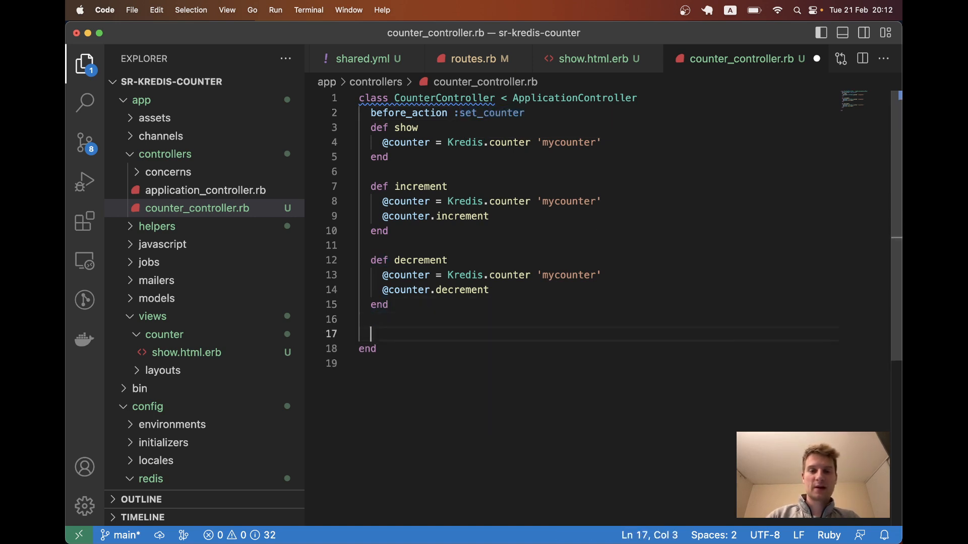
text(private)
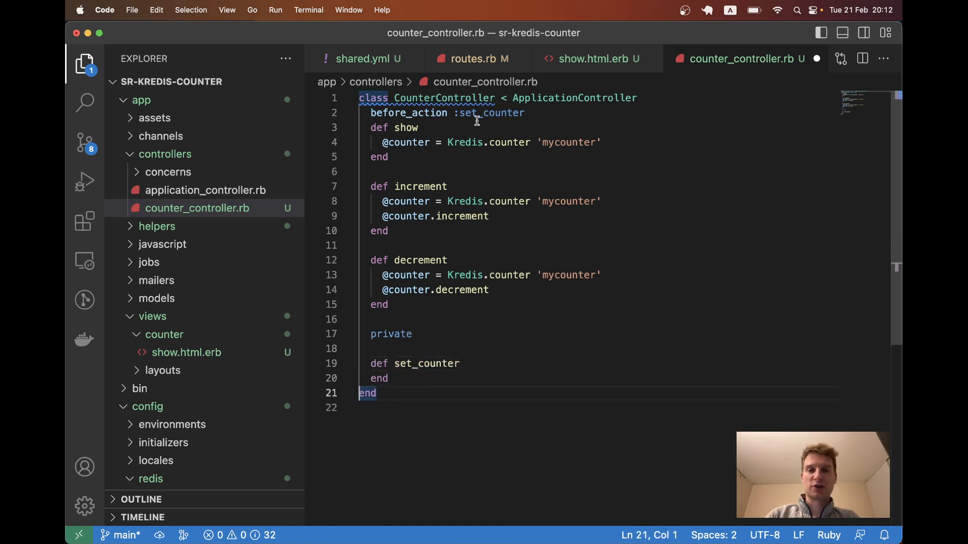
double_click(481, 113)
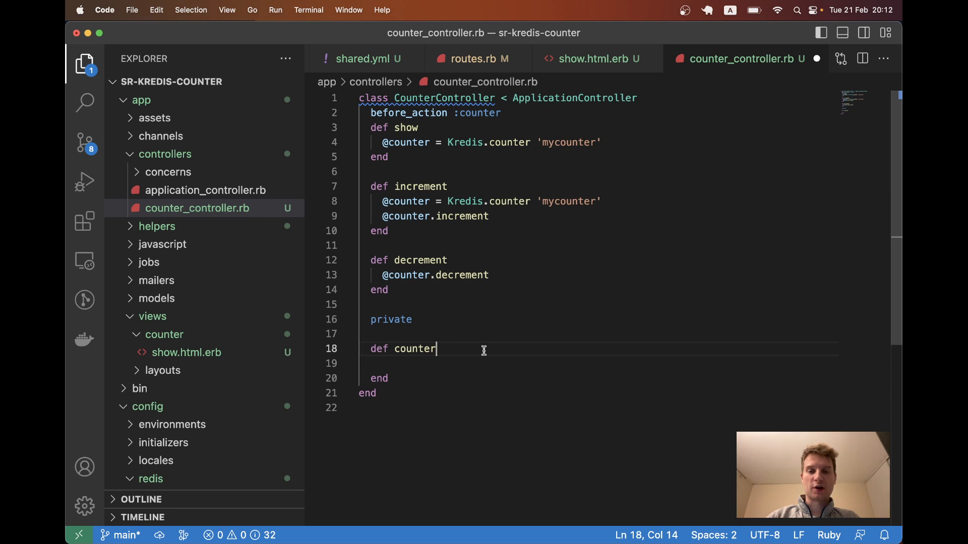
text(@counter = Kredis.counter 'mycounter')
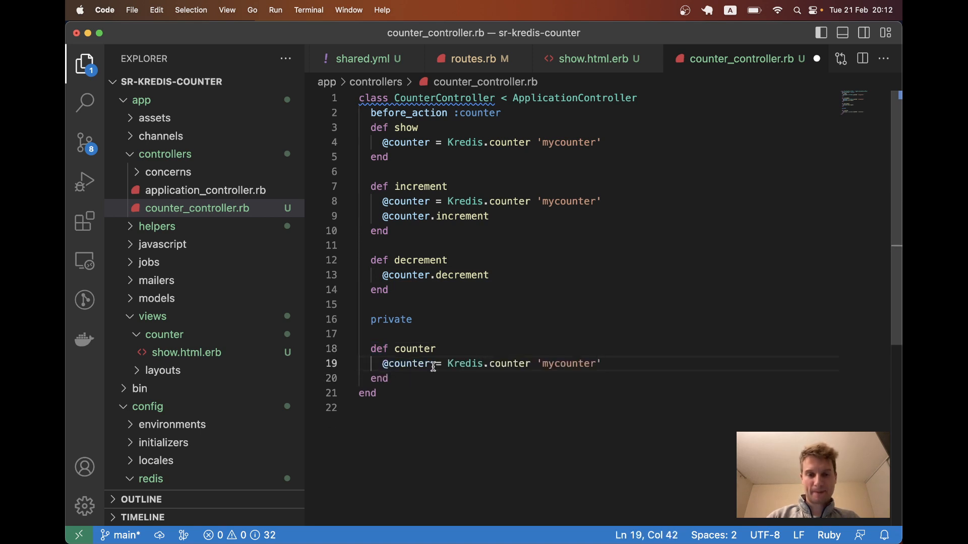
text(||)
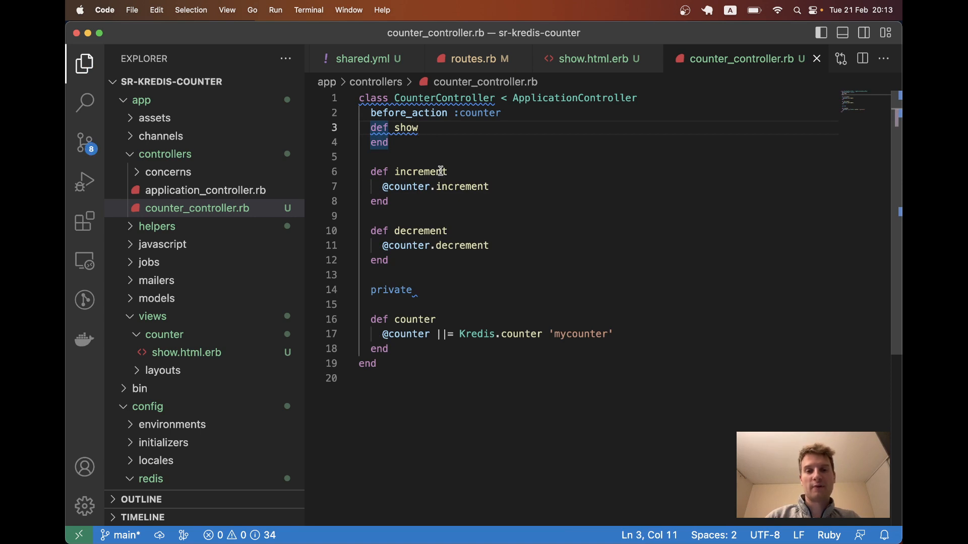
click(437, 245)
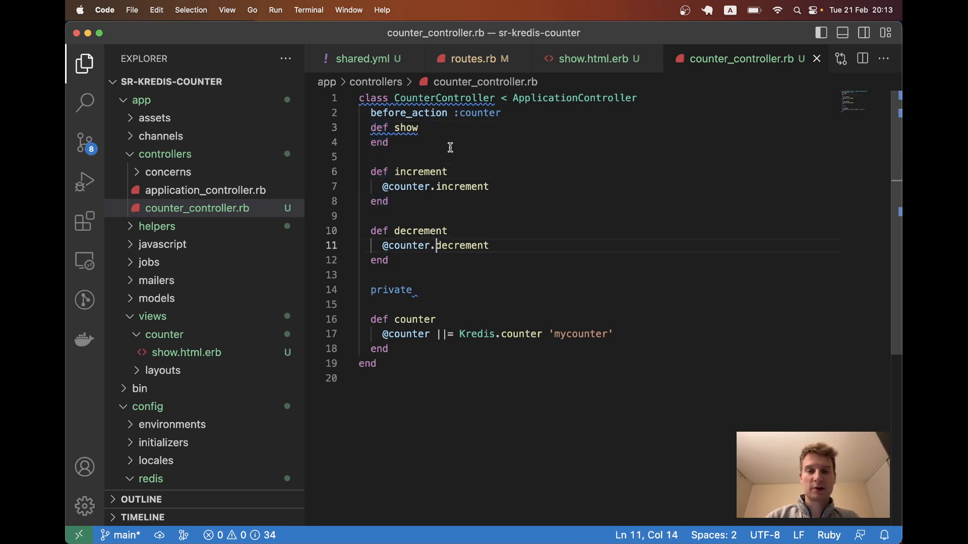
click(490, 186)
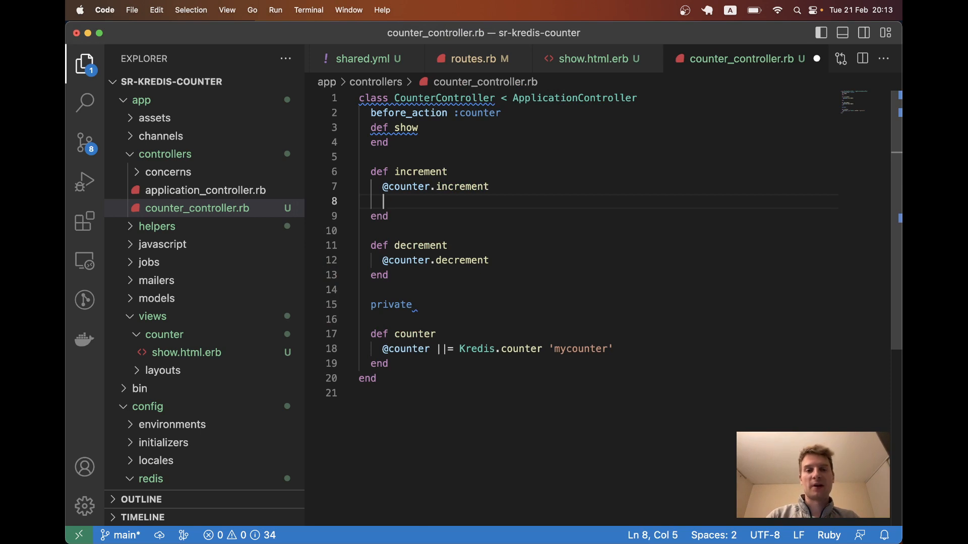
Add respond_to with a format.turbo_stream block calling turbo_stream.update() in increment.
text(respond_to do |format|)
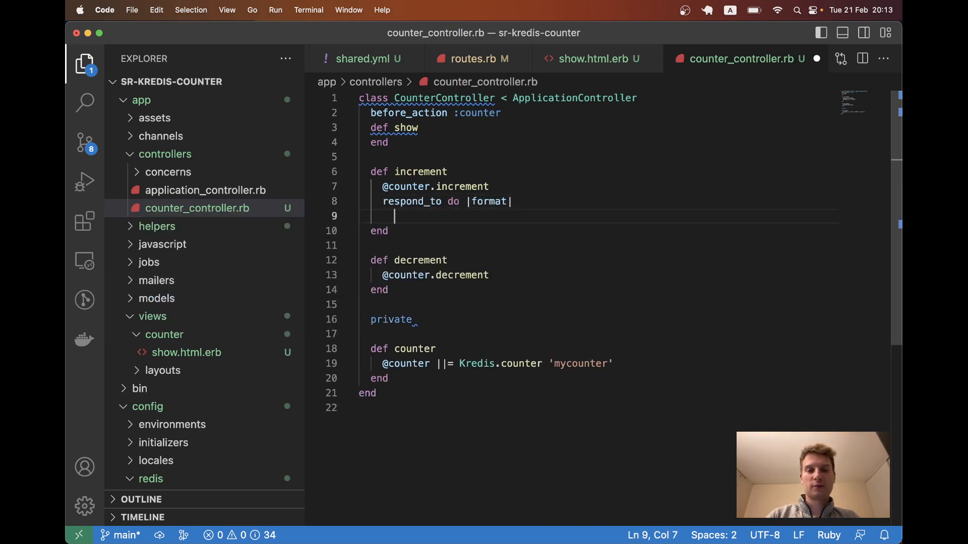
text(format.turbo_st)
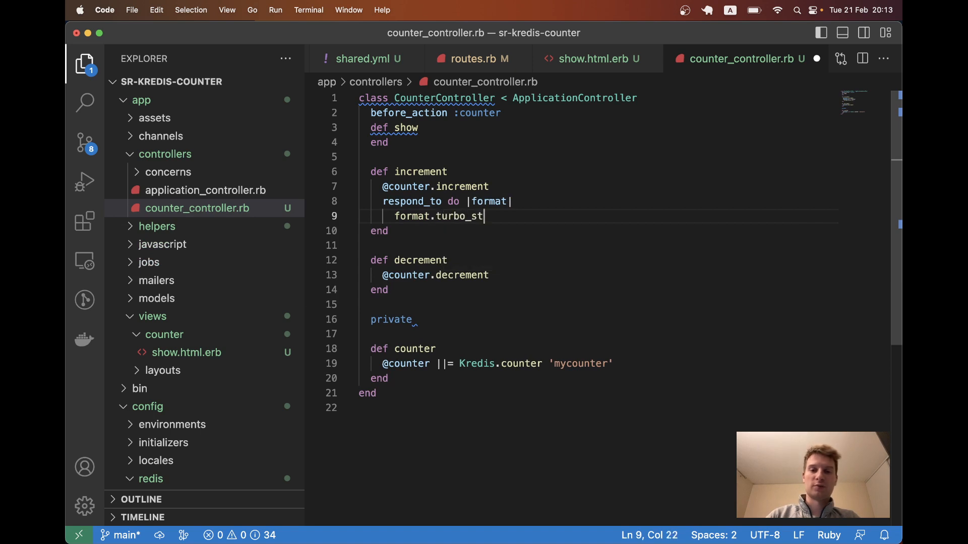
text(ream do)
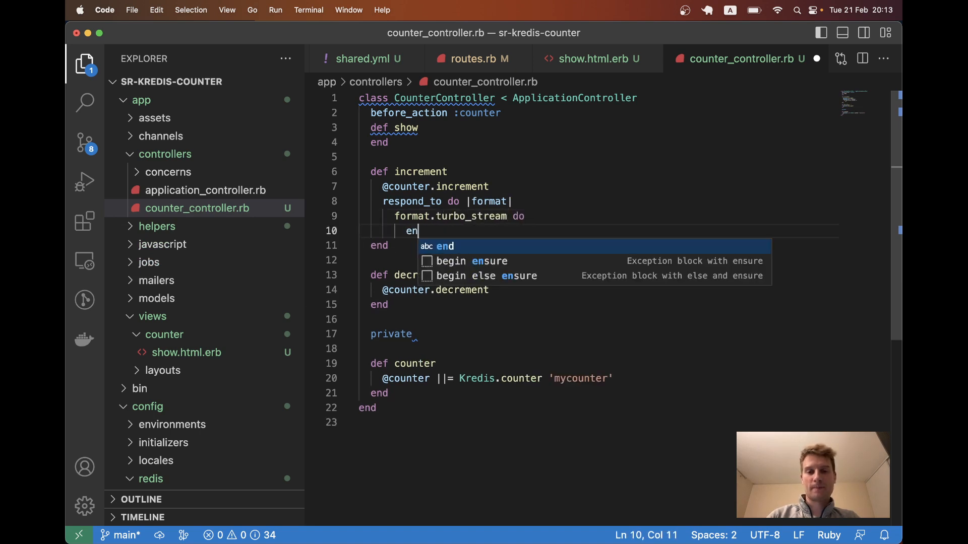
text(turbo)
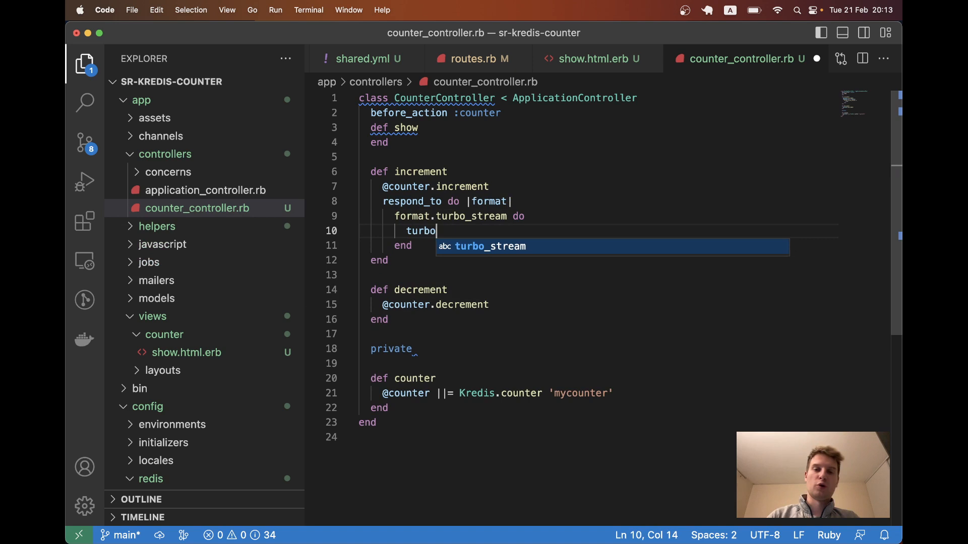
text(_stream.upda)
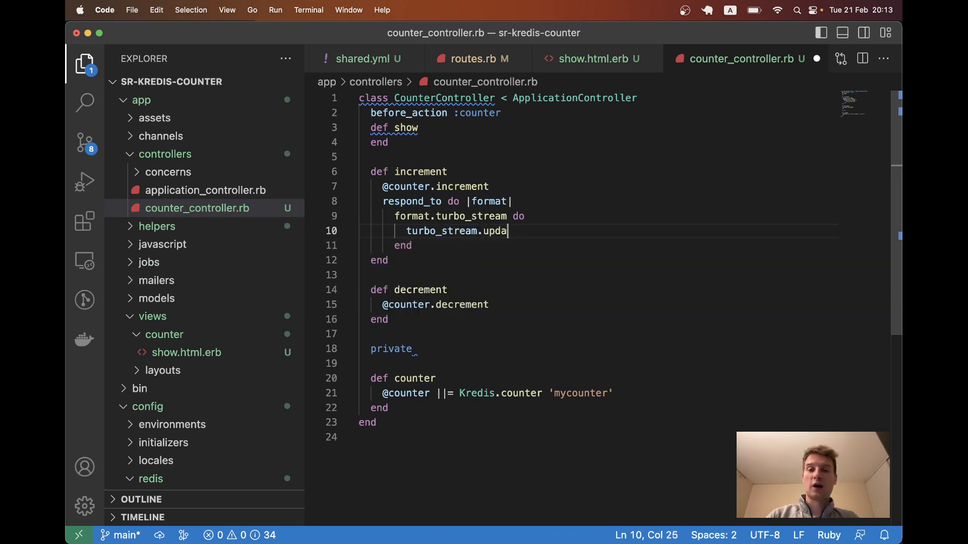
text(te())
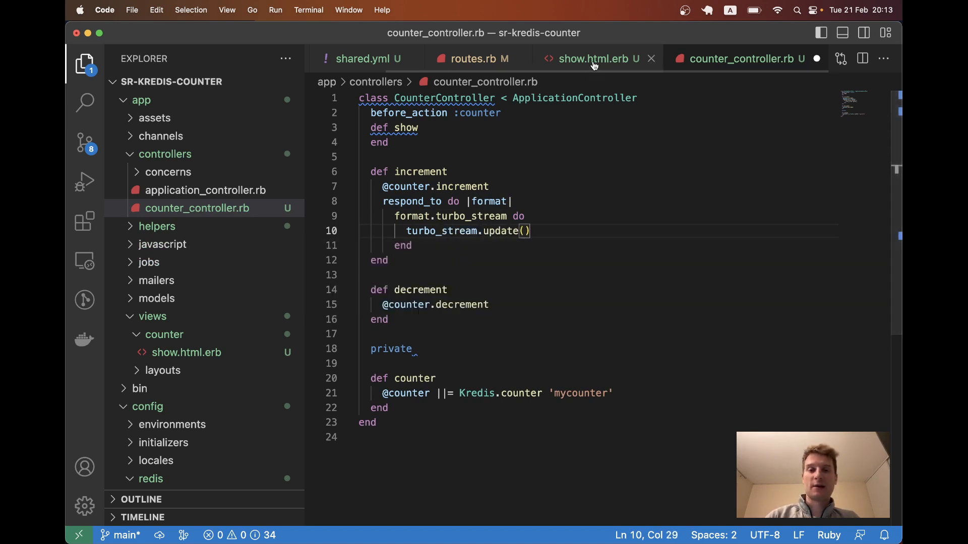
Wrap the counter value in show.html.erb inside <div id='counter'>.
click(589, 58)
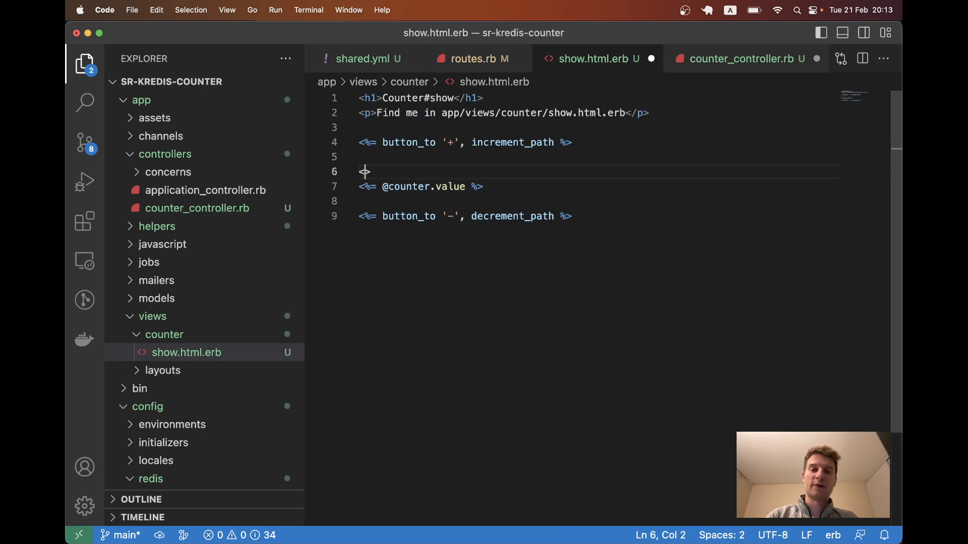
text(<div id='counter>)
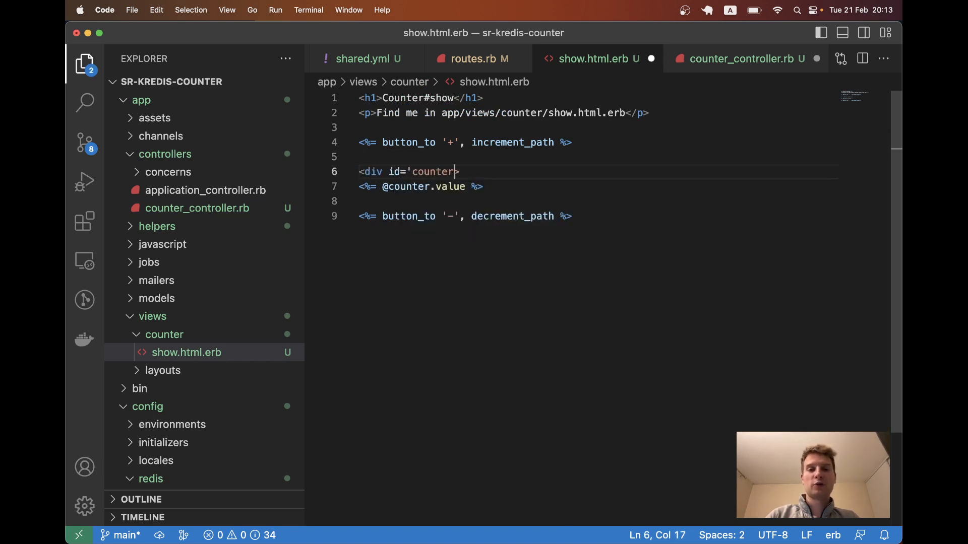
text(</div>)
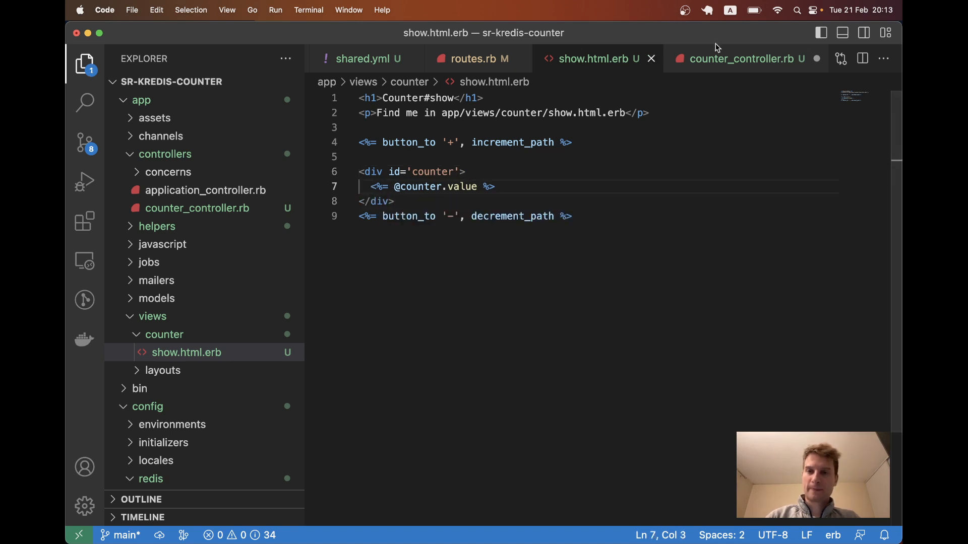
Pass 'counter' and html: counter.value as arguments to turbo_stream.update.
click(734, 58)
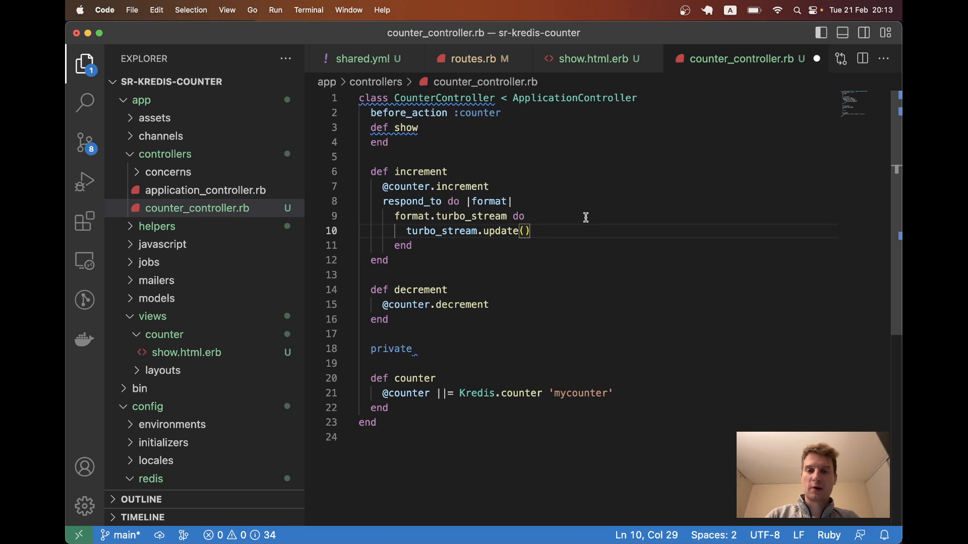
text('co')
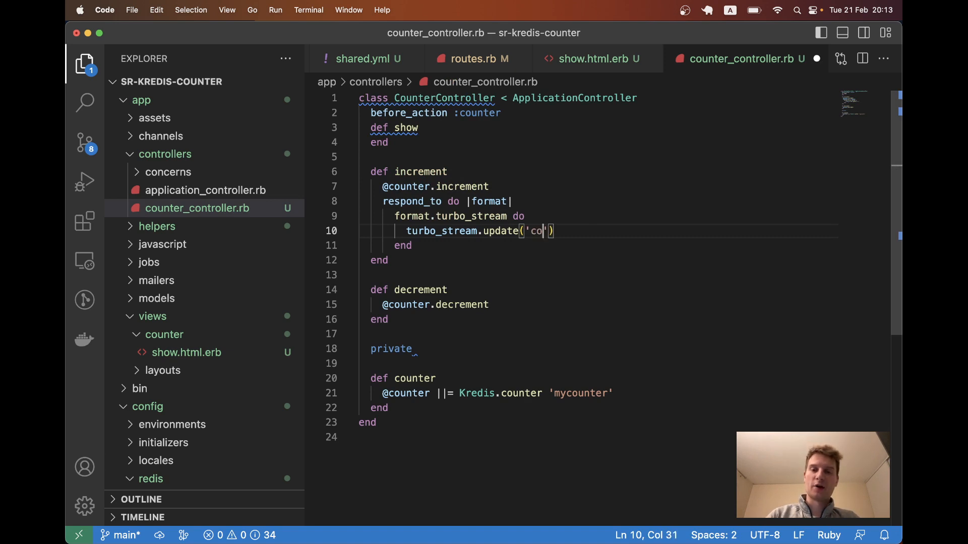
text(unter',)
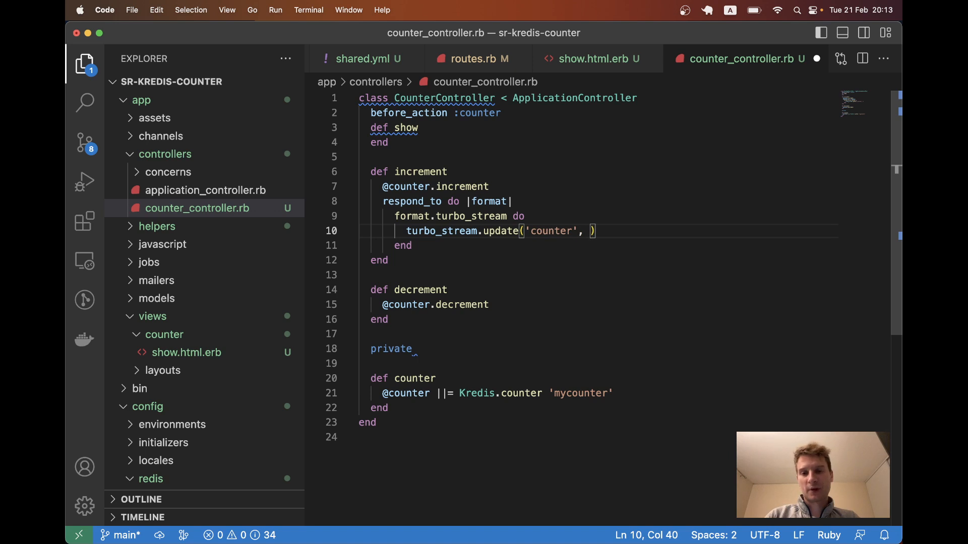
mouse_move(487, 201)
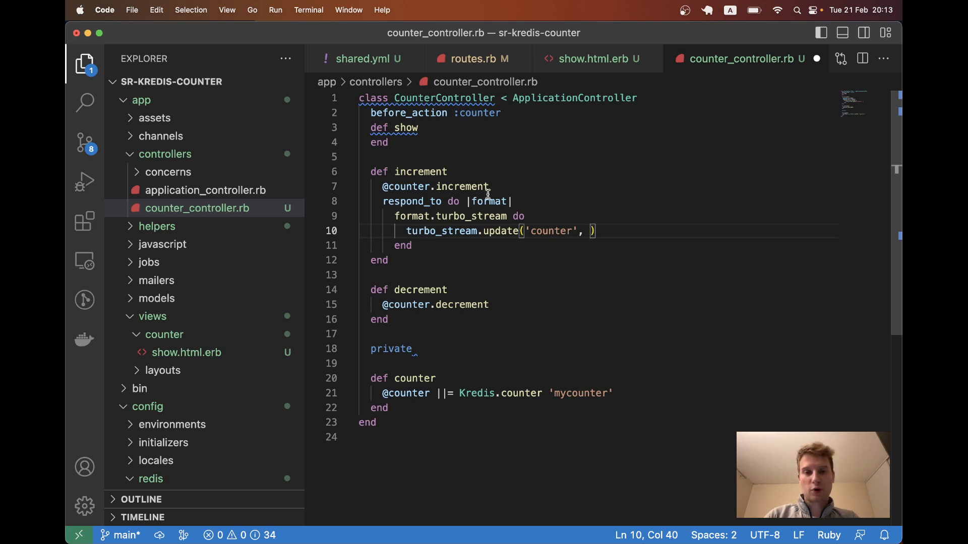
text(html:)
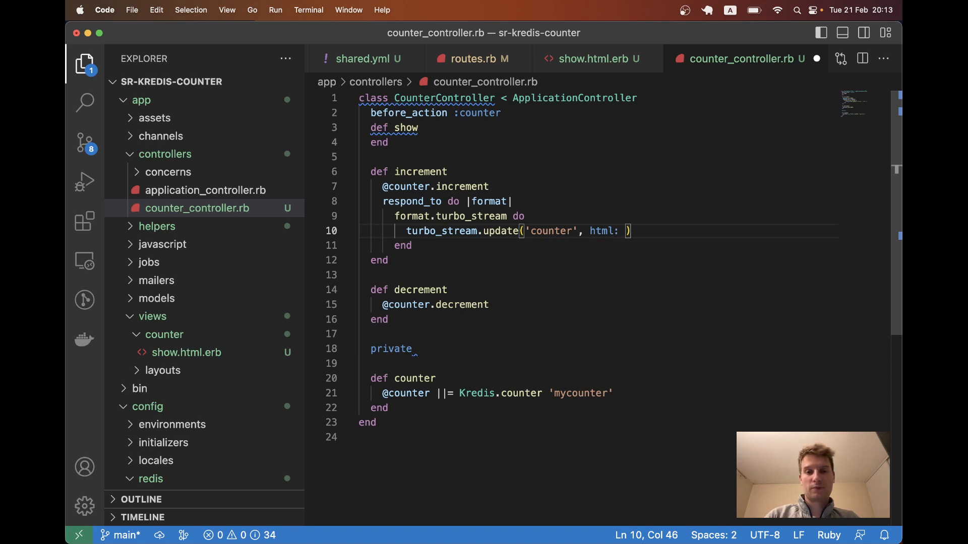
text(counter.)
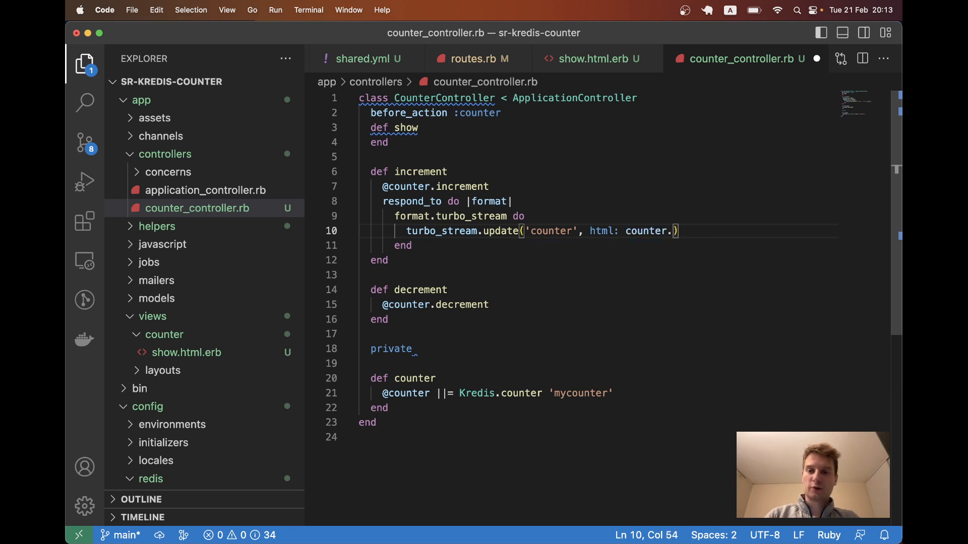
text(value)
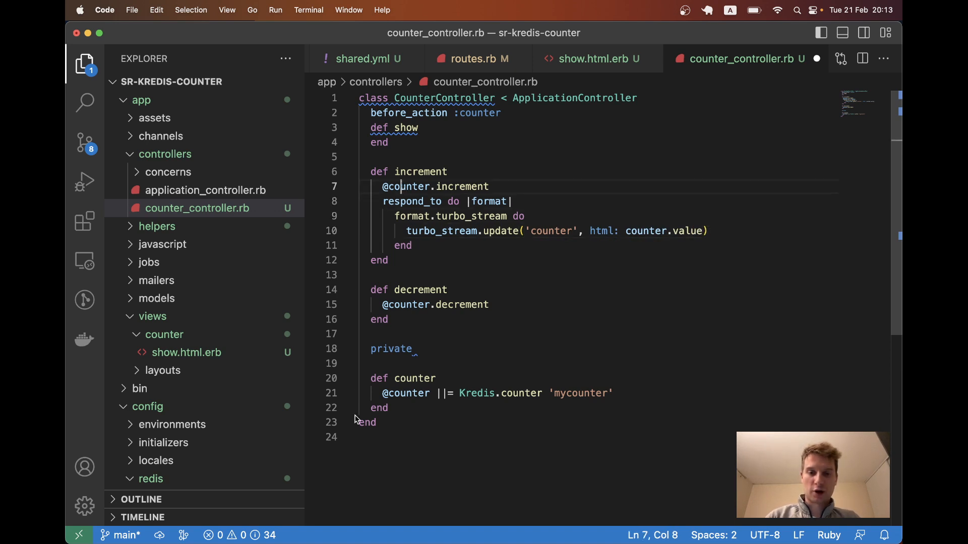
double_click(415, 378)
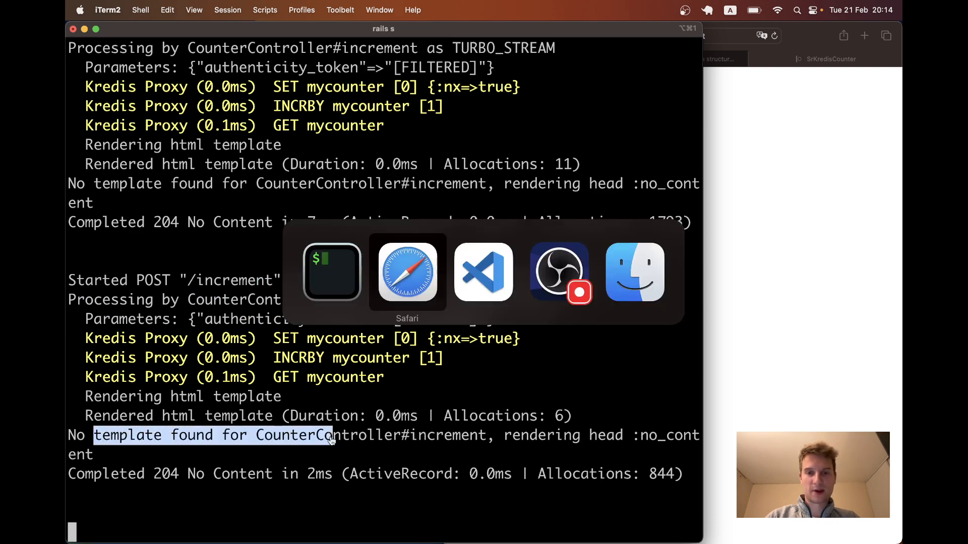
Return to the turbo_stream.update call in the counter controller.
click(483, 272)
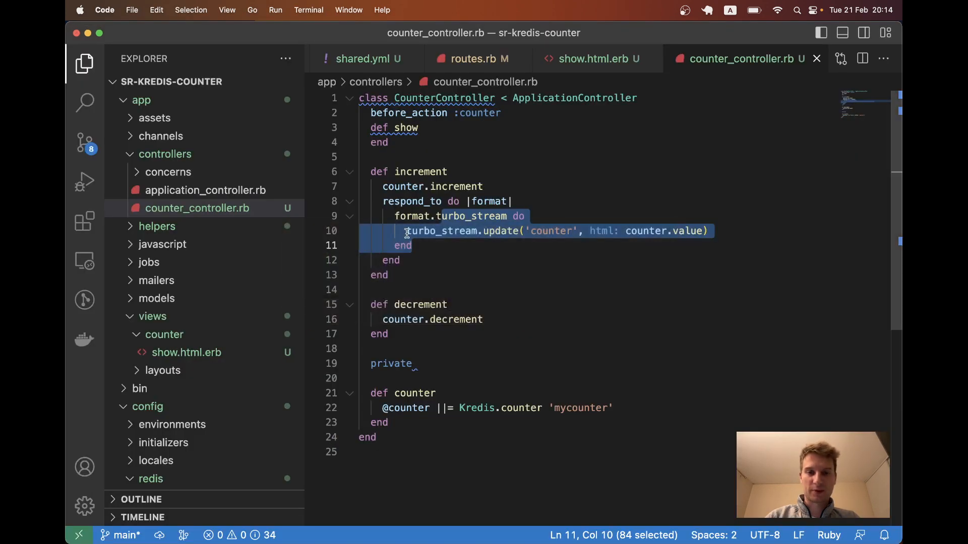
Prefix the update call with render turbo_stream: and test + twice in Safari.
text(render)
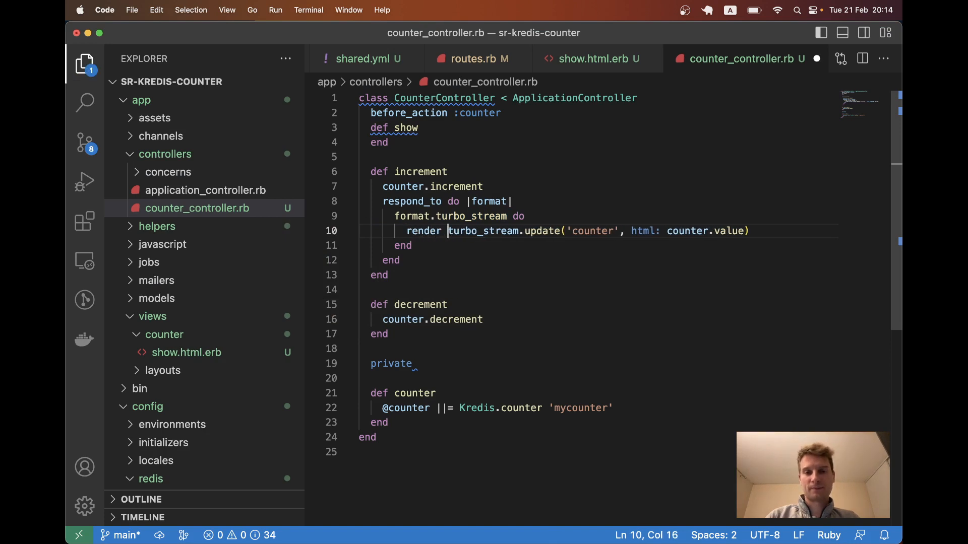
text(turbo)
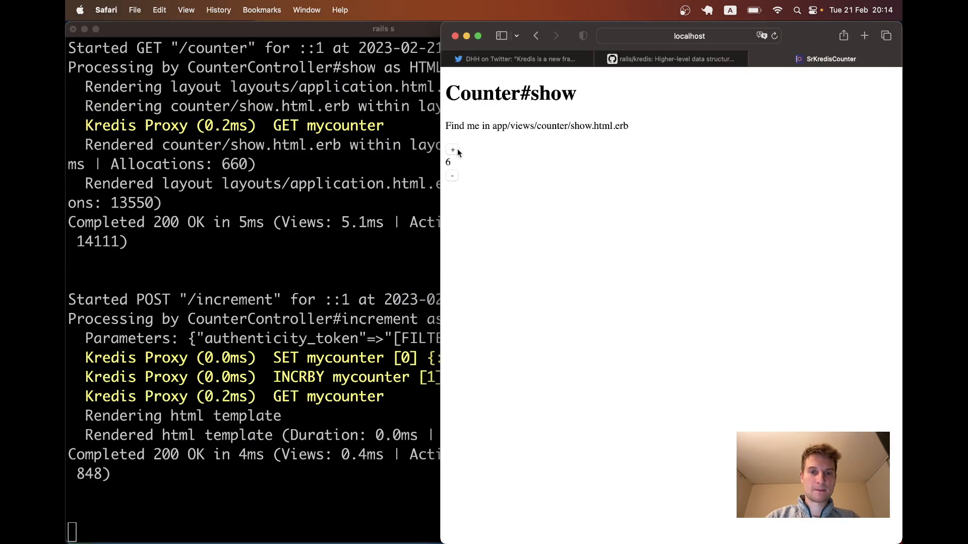
click(453, 150)
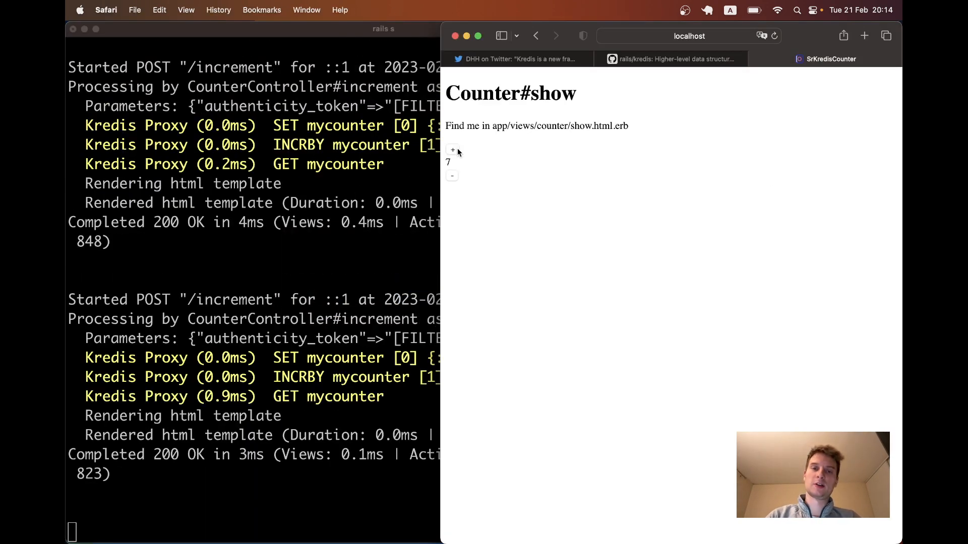
click(452, 149)
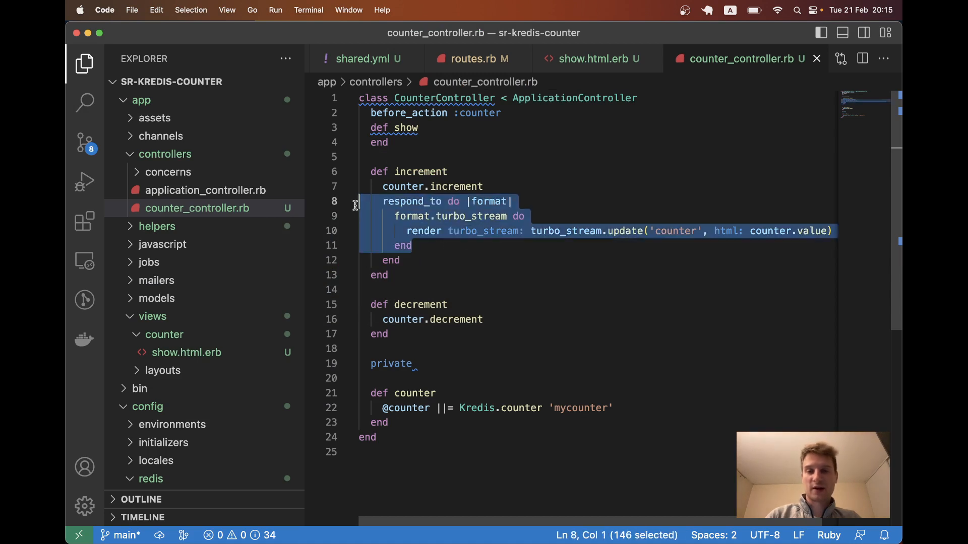
mouse_move(454, 417)
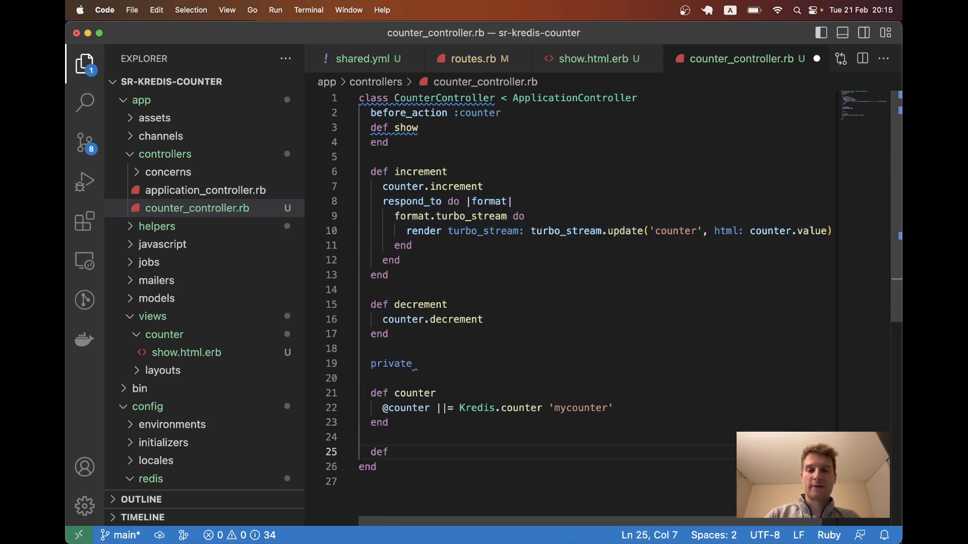
Move the Turbo Stream response into a private stream_counter method called from increment.
text(stream_counter)
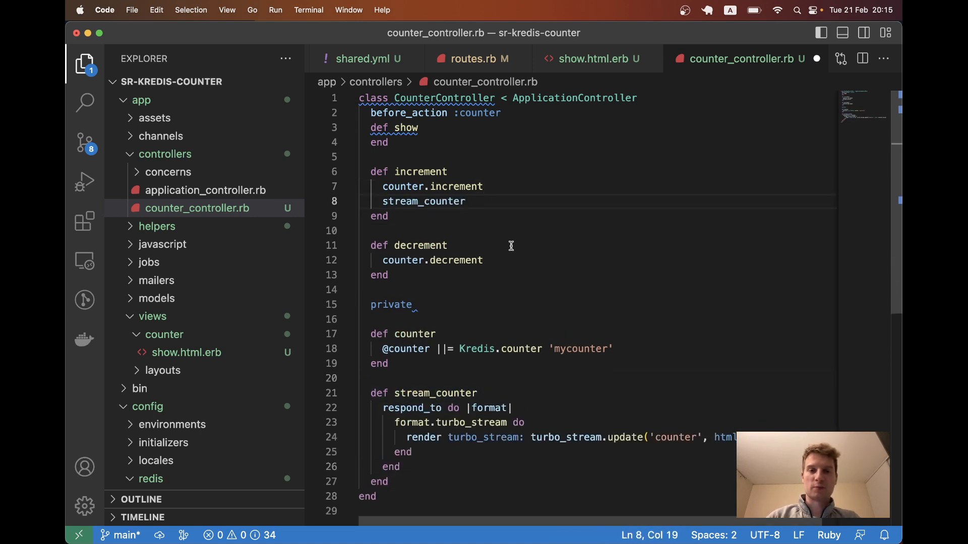
text(stream_counter)
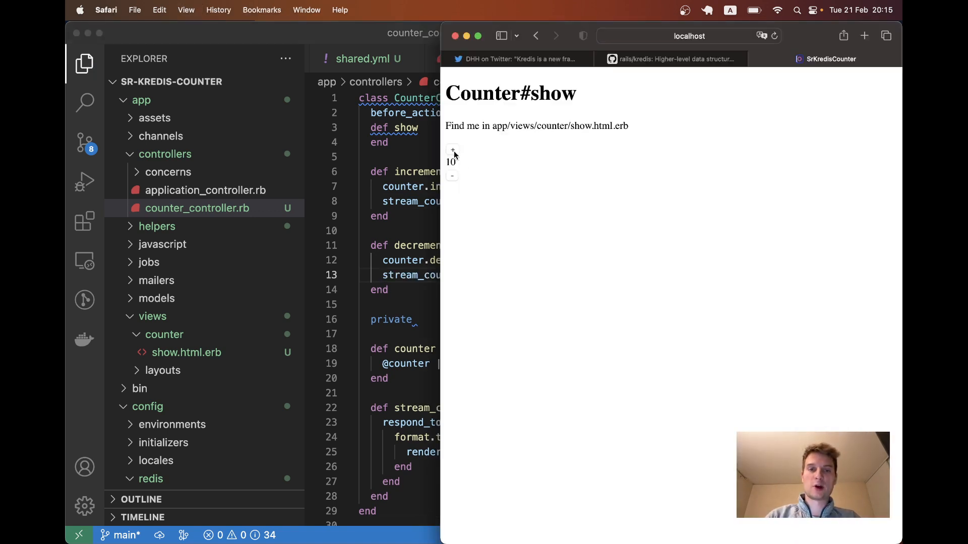
Click + and − alternately on localhost/counter, watching the count update live to 5.
click(453, 176)
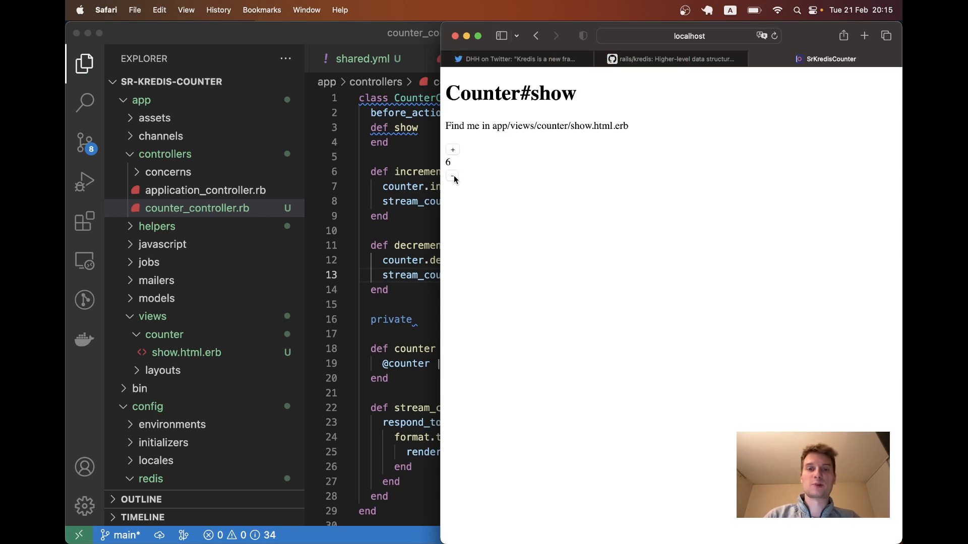
click(452, 149)
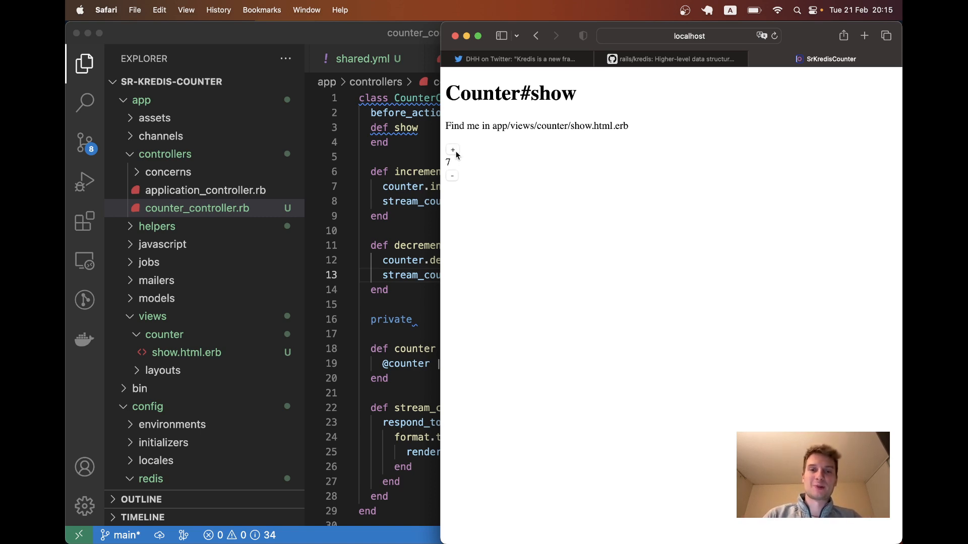
click(451, 176)
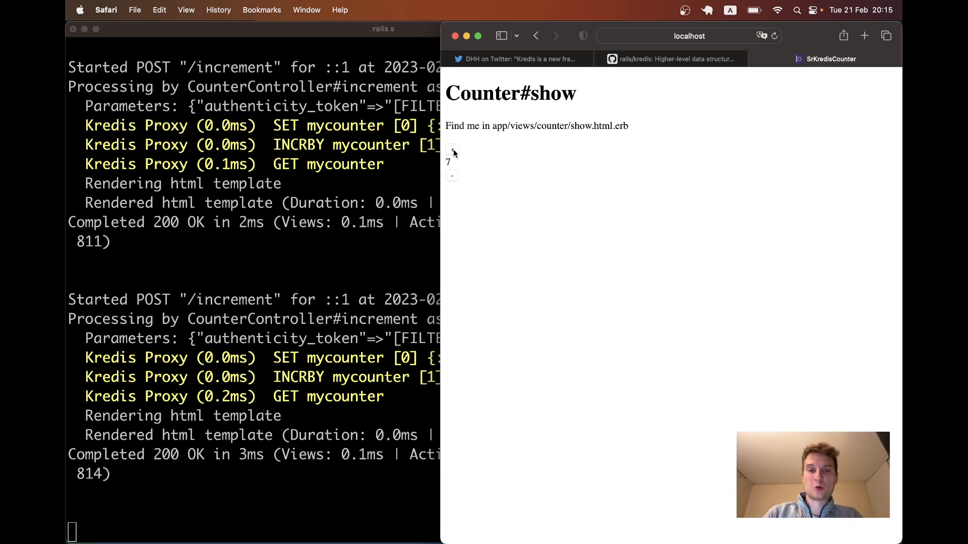
click(453, 175)
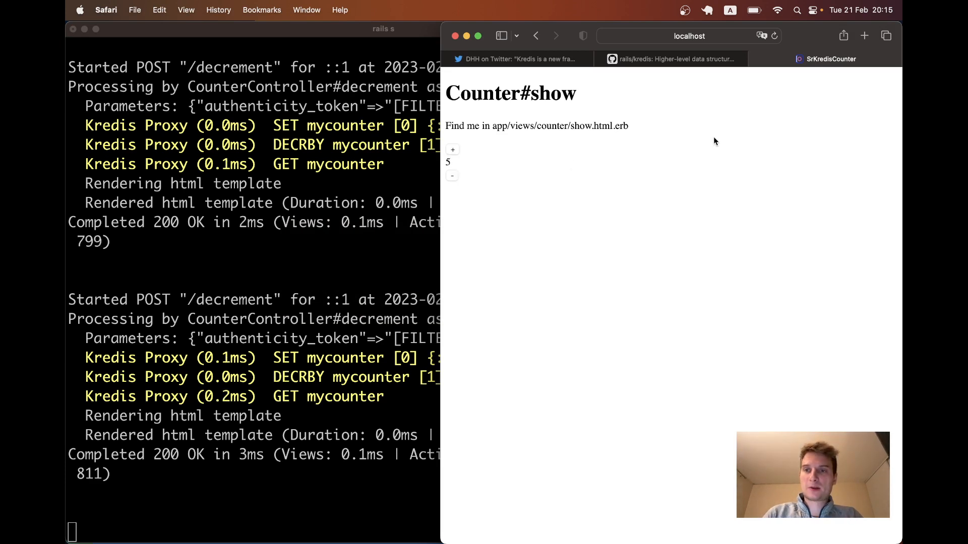
mouse_move(800, 59)
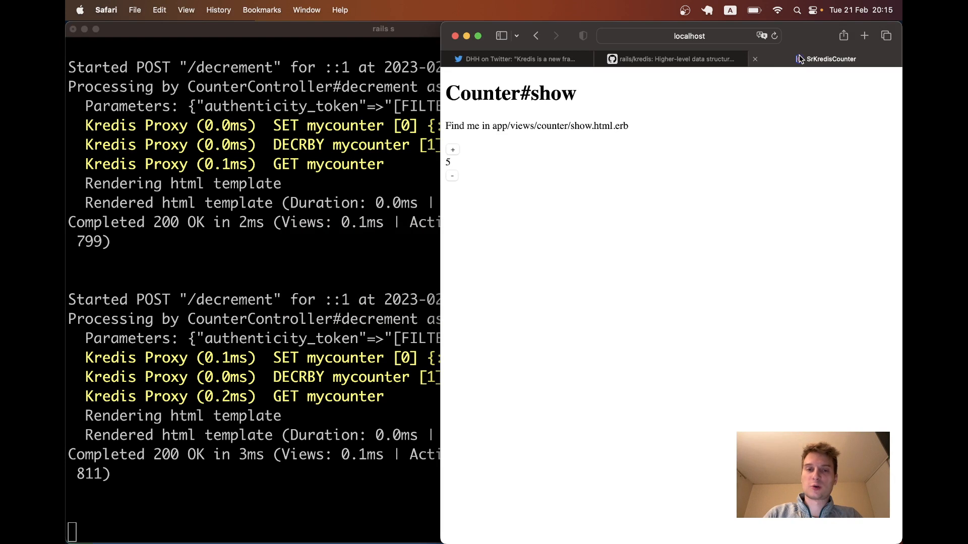
mouse_move(828, 59)
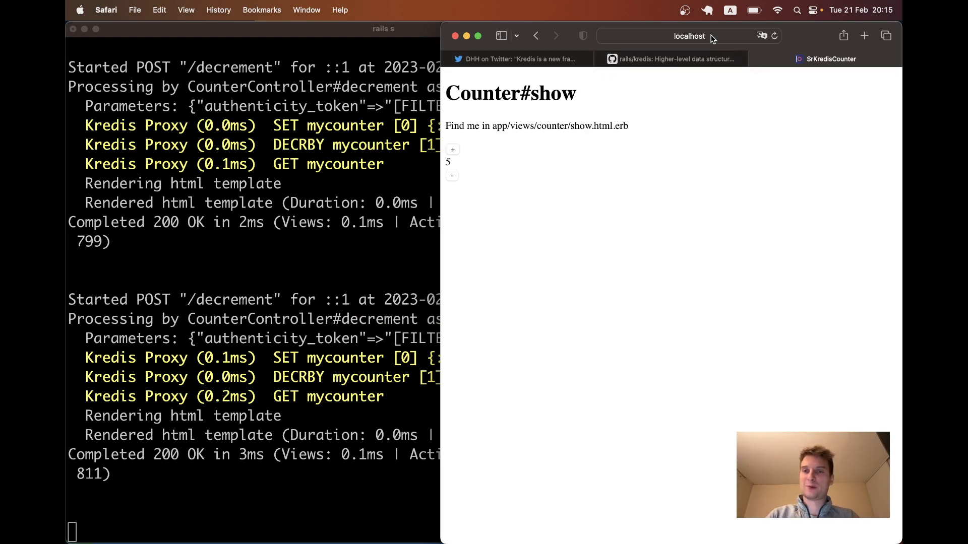
mouse_move(830, 58)
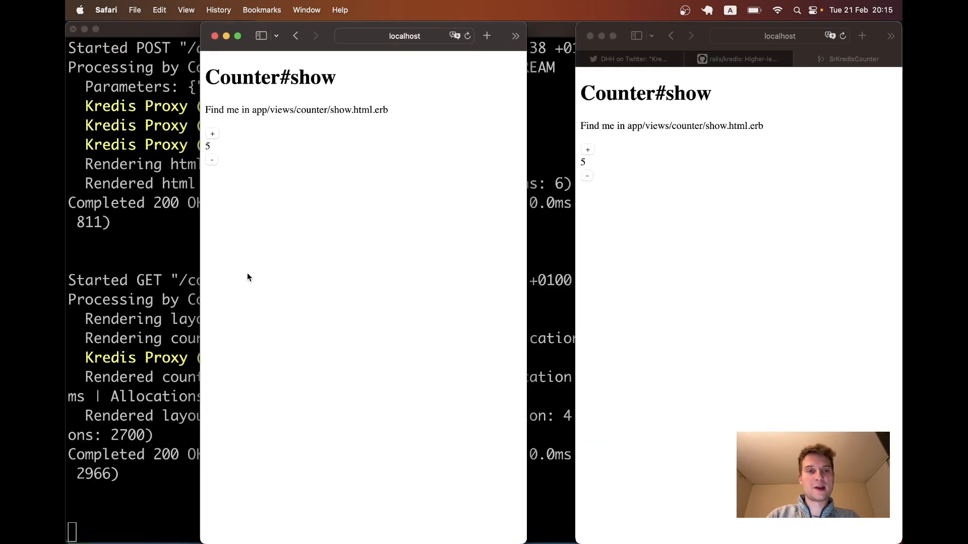
Focus the second Safari window showing the counter page at 5.
click(212, 134)
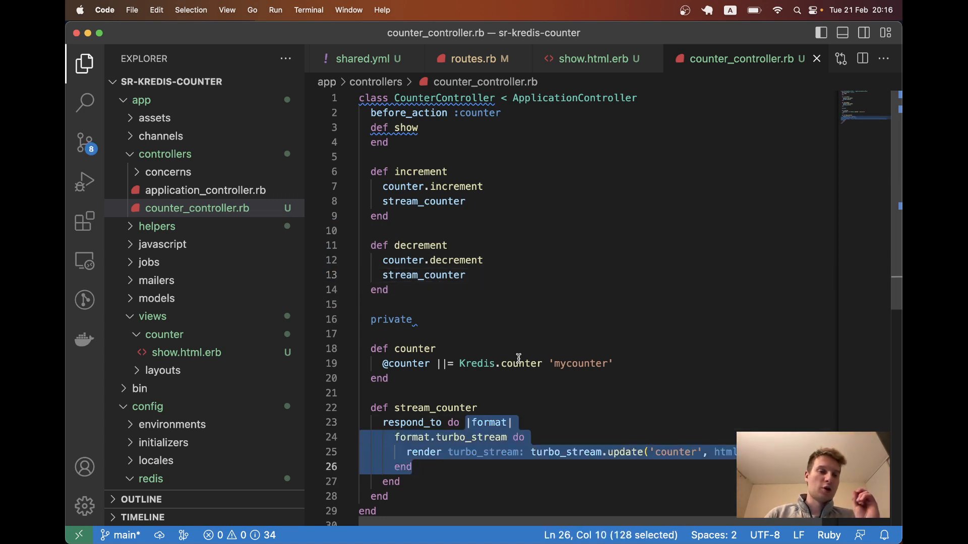
Add <%= turbo_stream_from 'counter_stream' %> on line 4 of show.html.erb and select counter_stream.
click(593, 58)
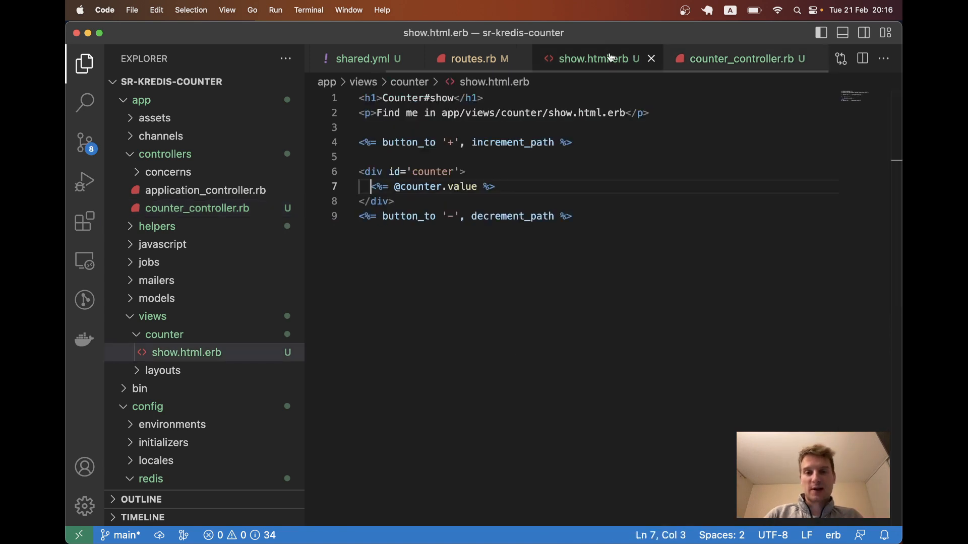
key(Enter)
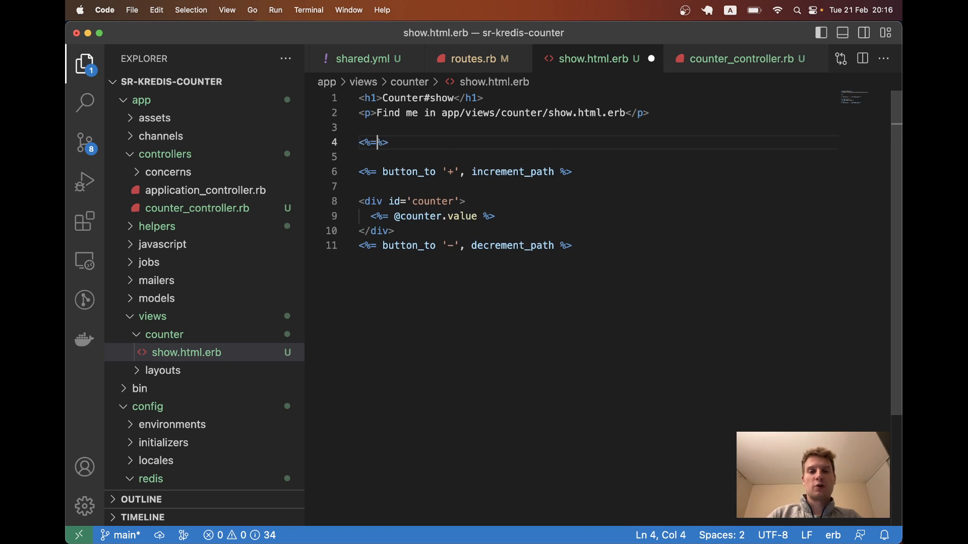
text(turbo_stream_)
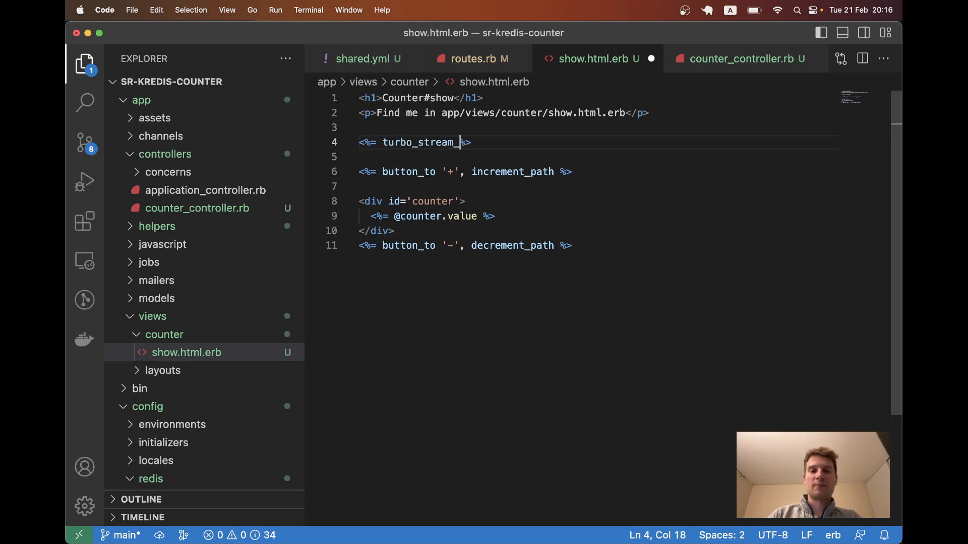
text(from :)
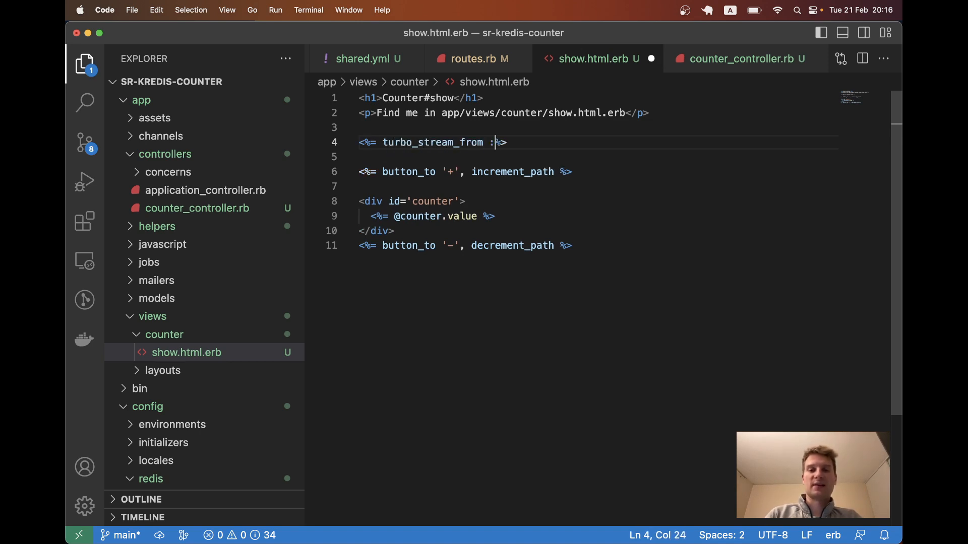
text('counter)
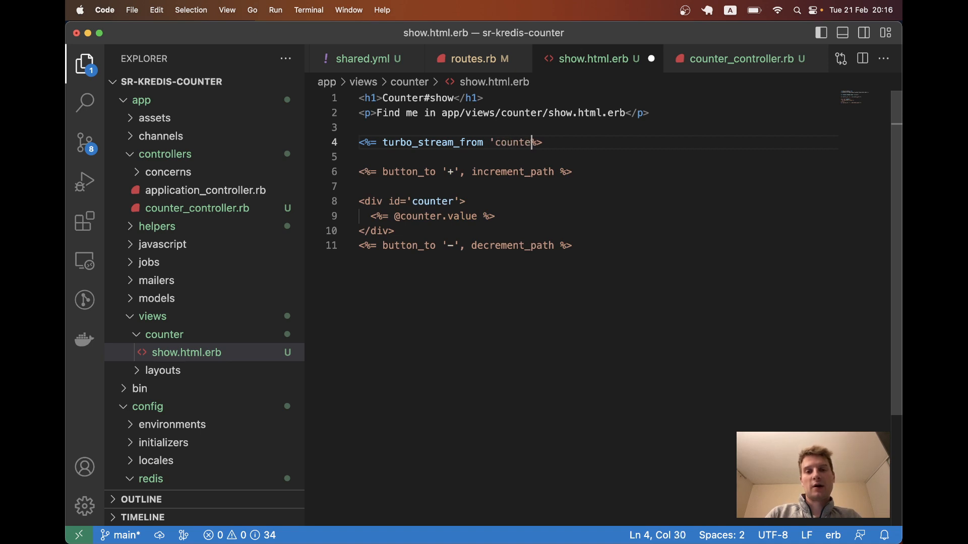
text(_stream')
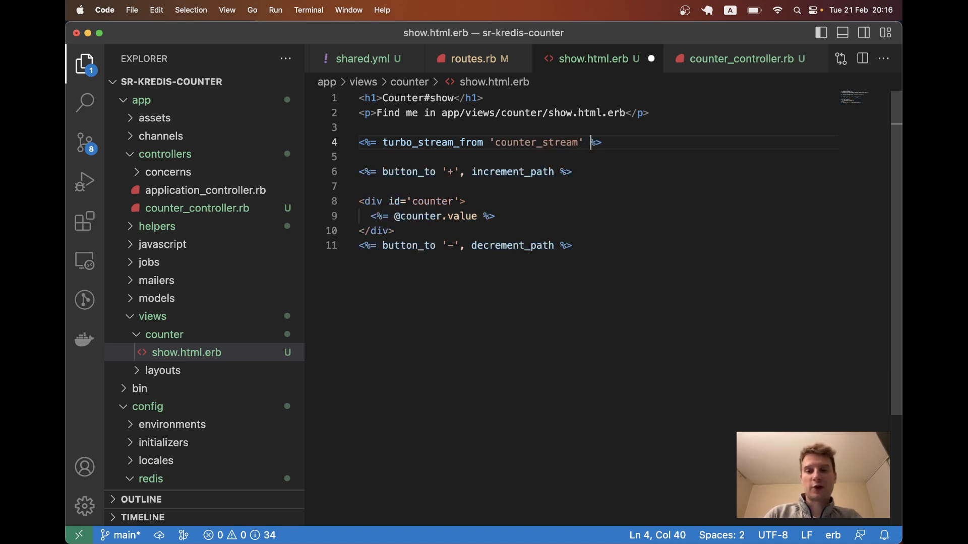
double_click(535, 143)
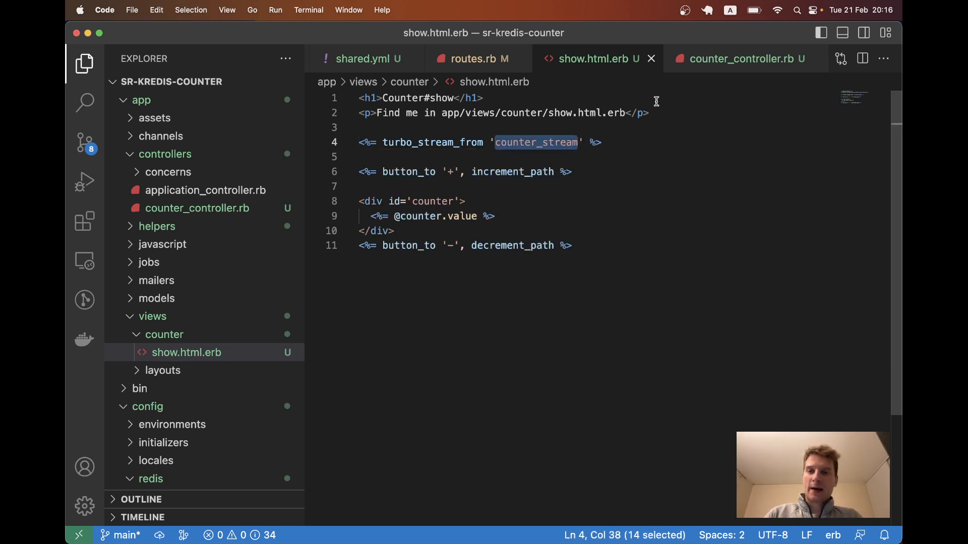
mouse_move(731, 66)
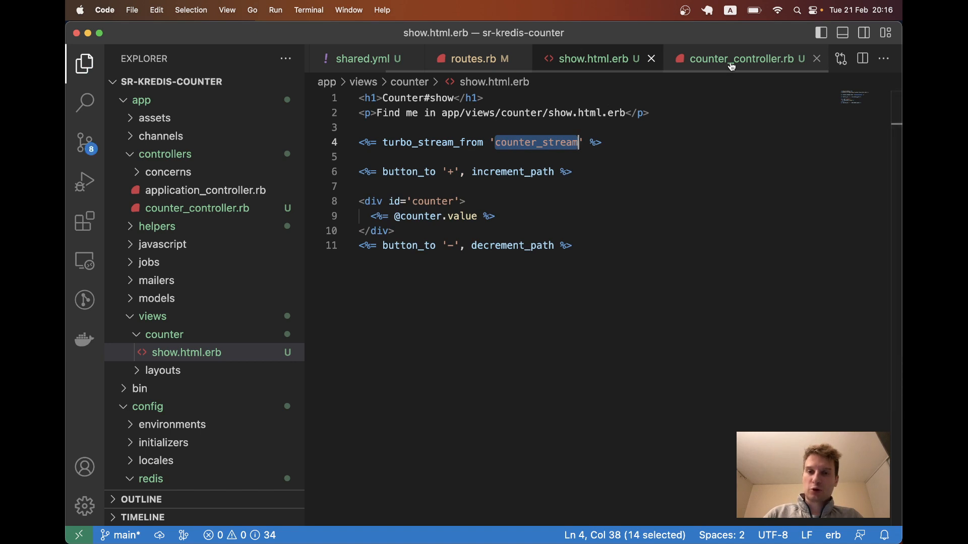
Comment out stream_counter and add Turbo::StreamsChannel.broadcast_update_to('counter_stream') in increment.
click(744, 58)
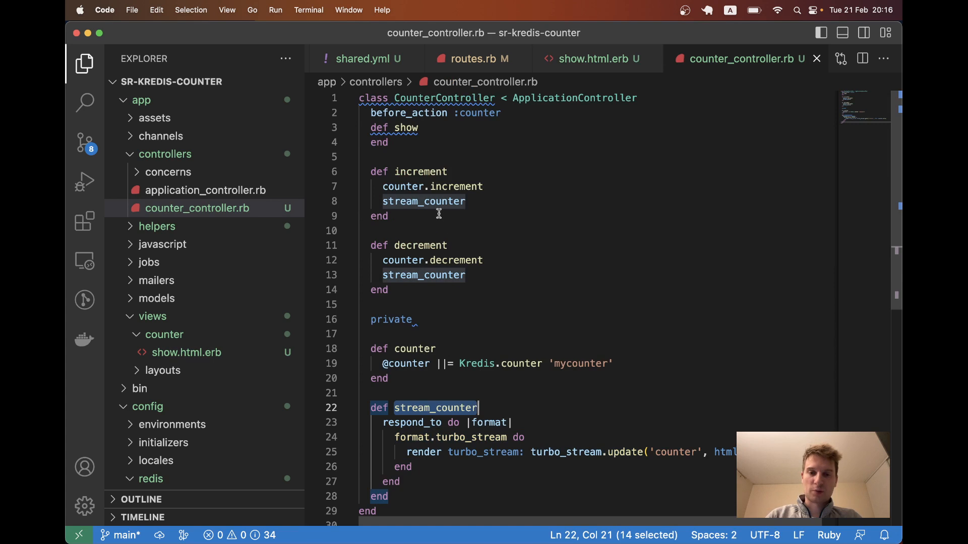
key(cmd+/)
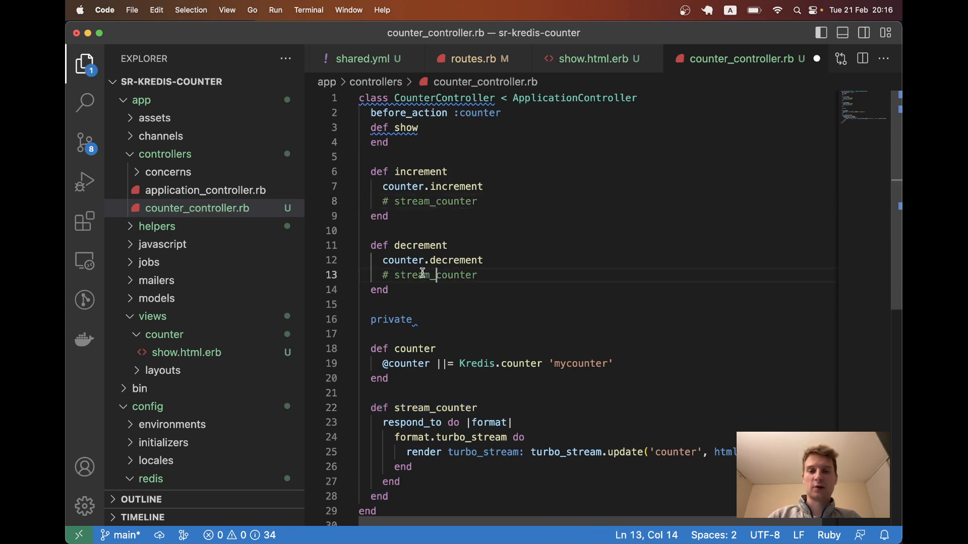
click(479, 201)
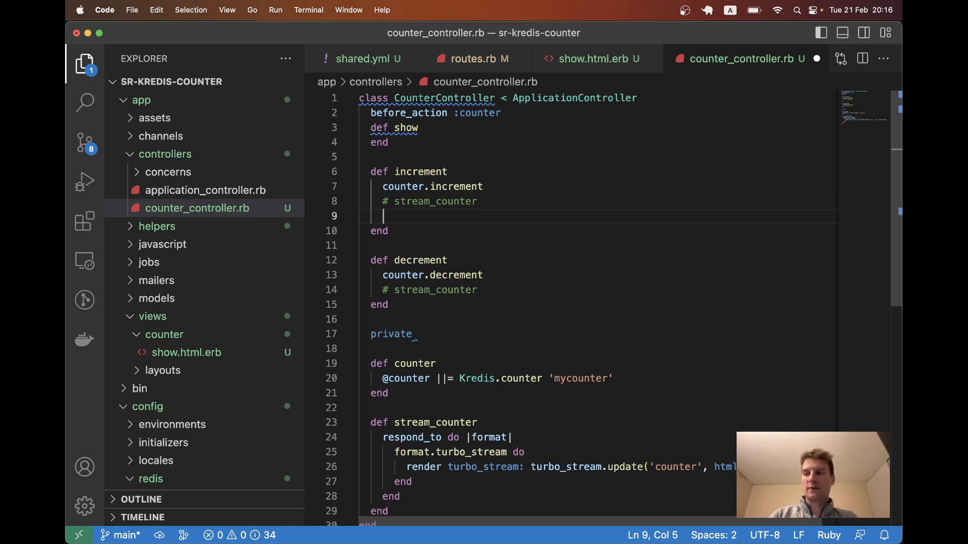
text(Turbo:Strea)
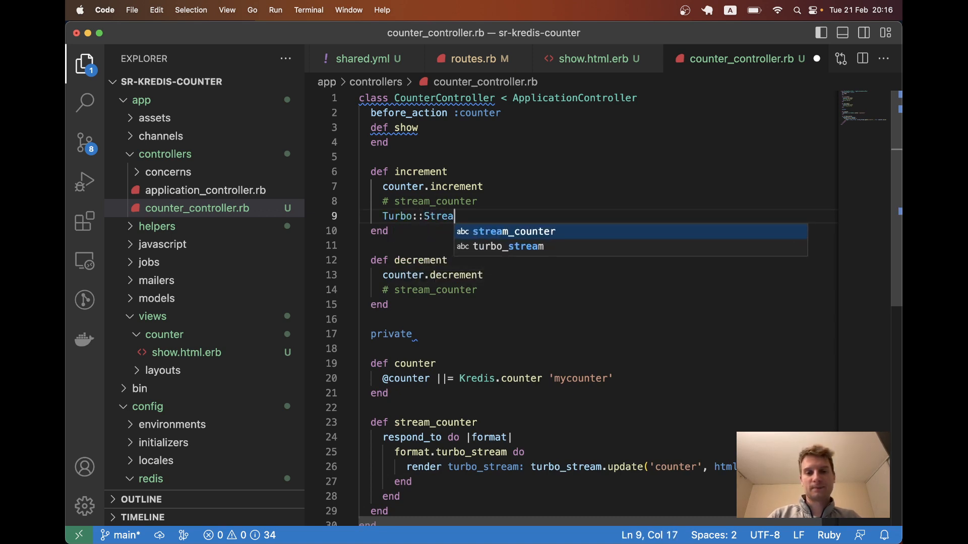
text(msC)
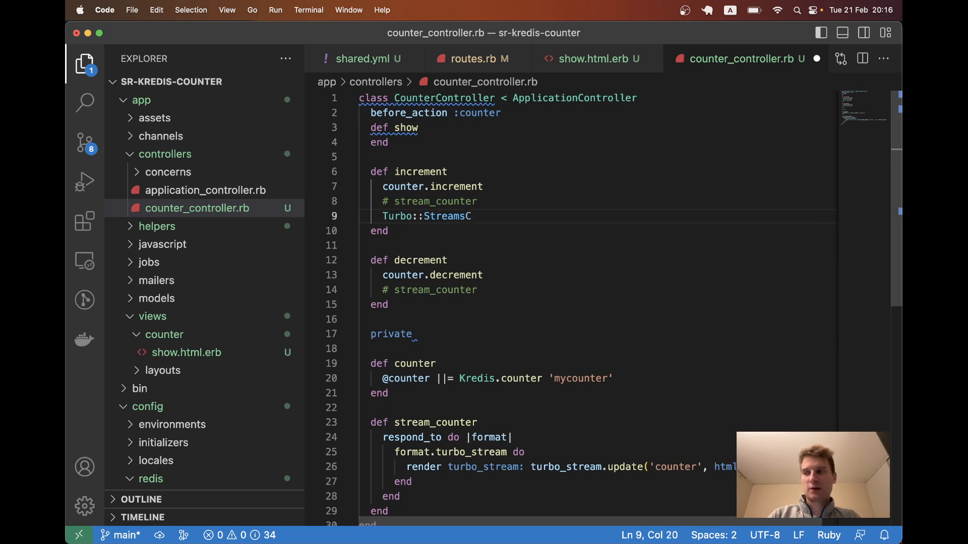
text(hannel)
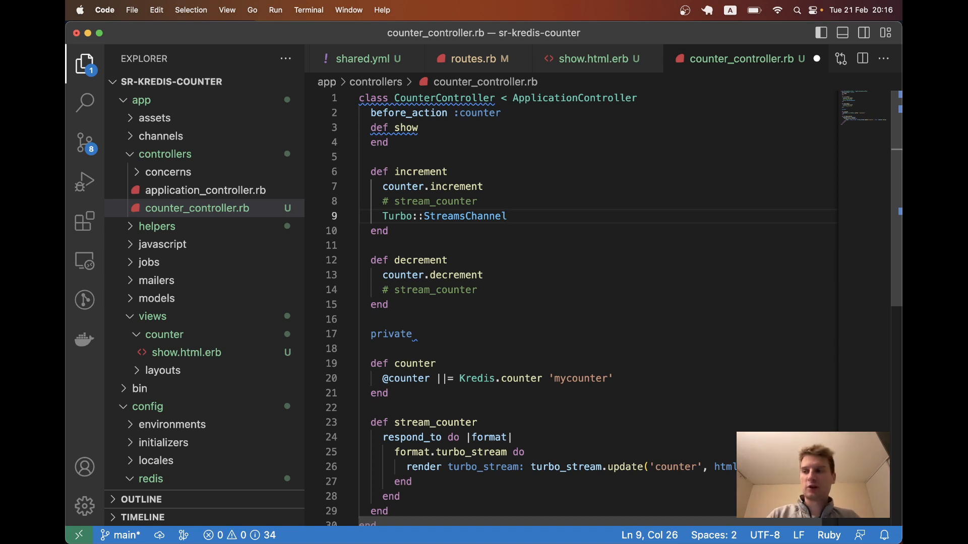
text(.broadcast_u)
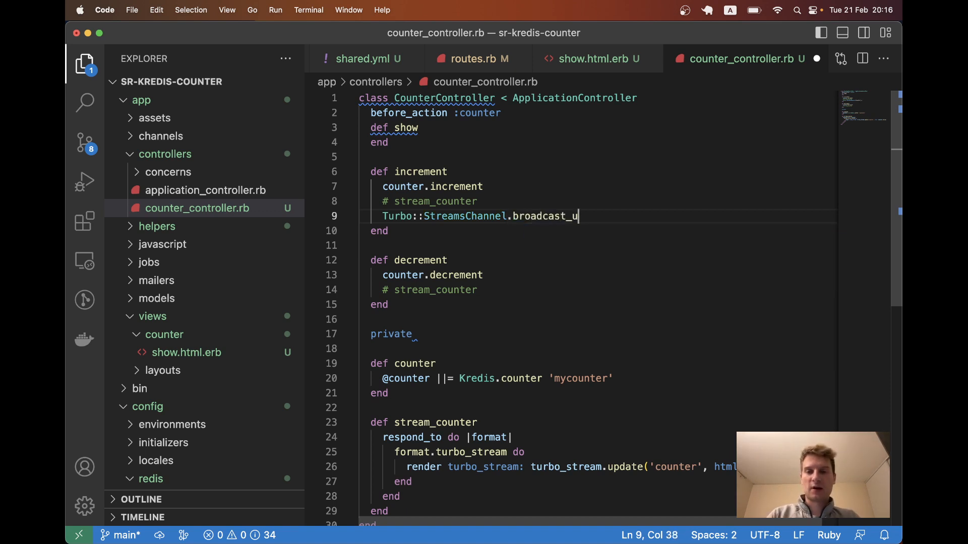
text(pdate_to())
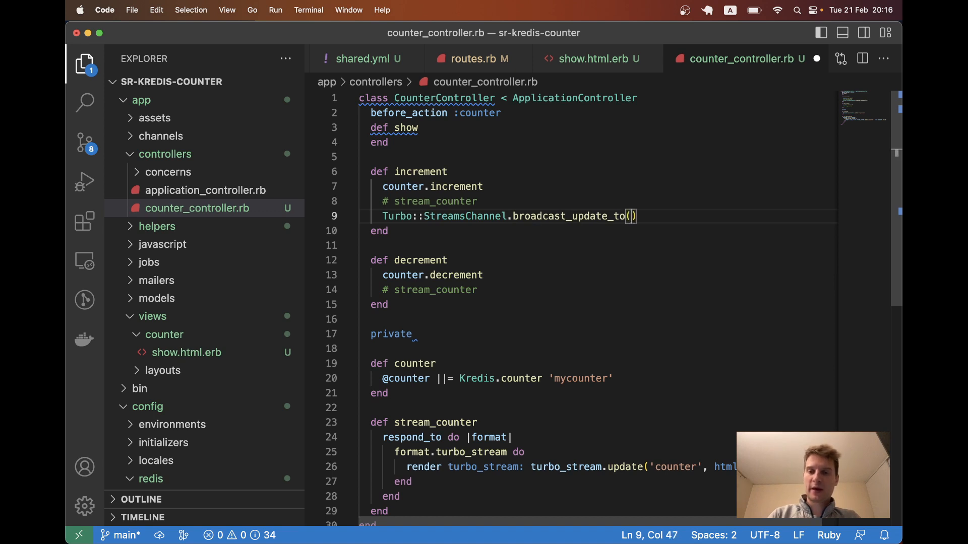
text('counter_stream')
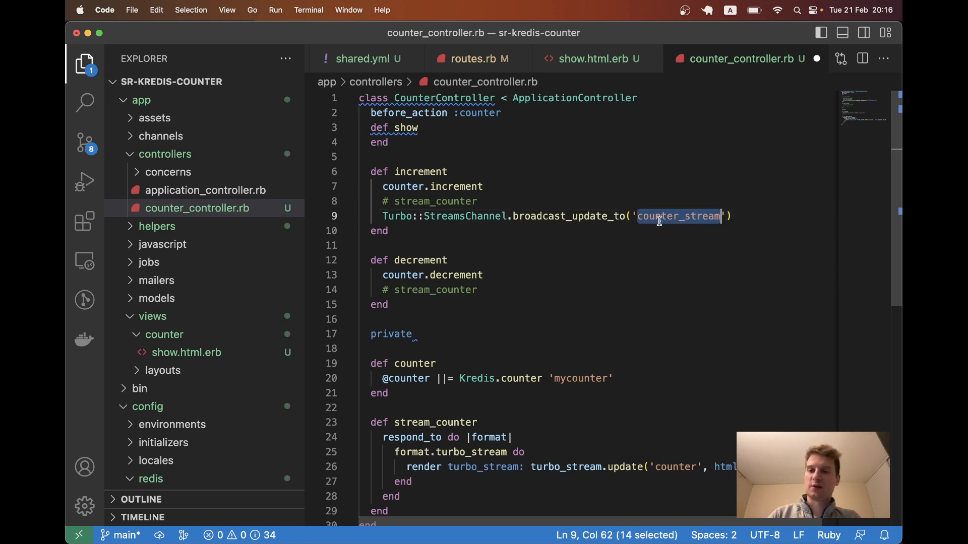
mouse_move(607, 58)
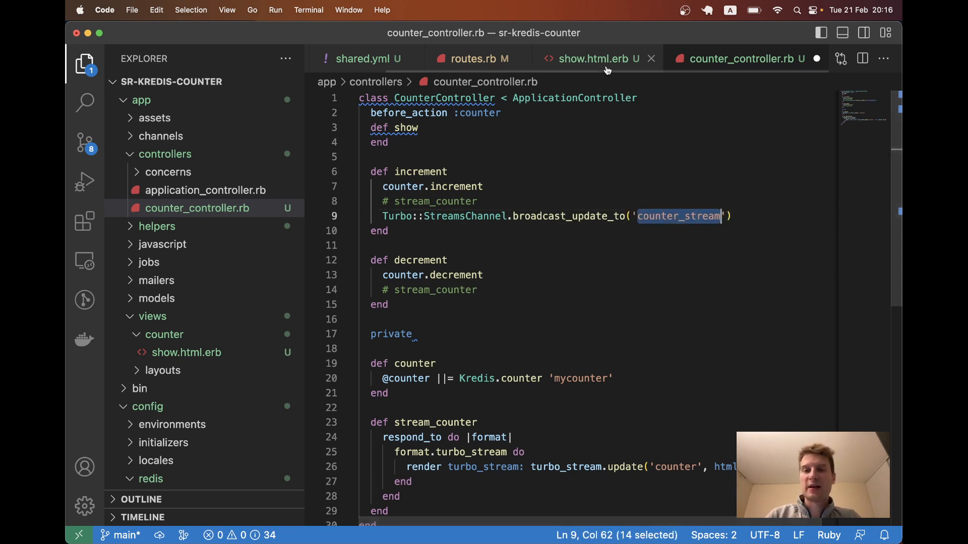
Add a target: argument to the broadcast call, picking the 'counter' target name.
click(592, 58)
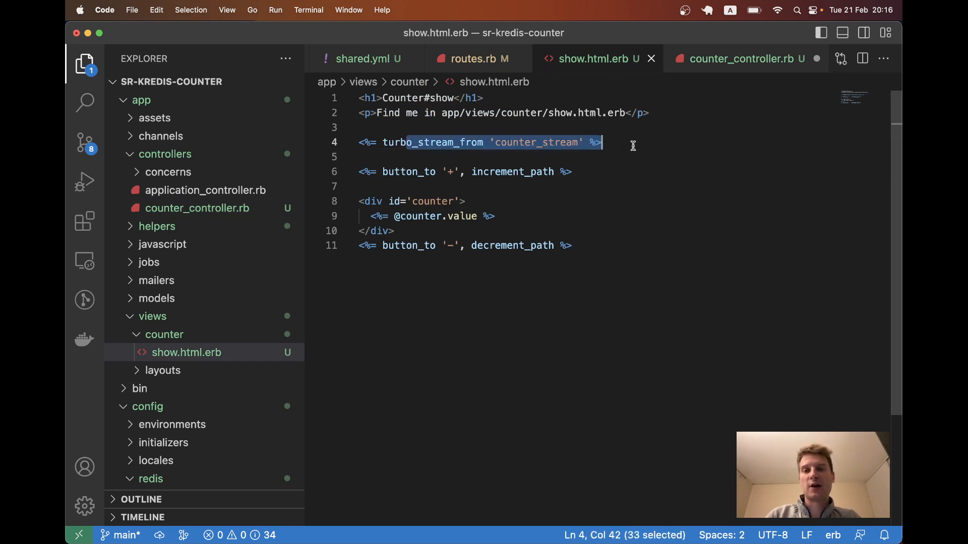
click(734, 58)
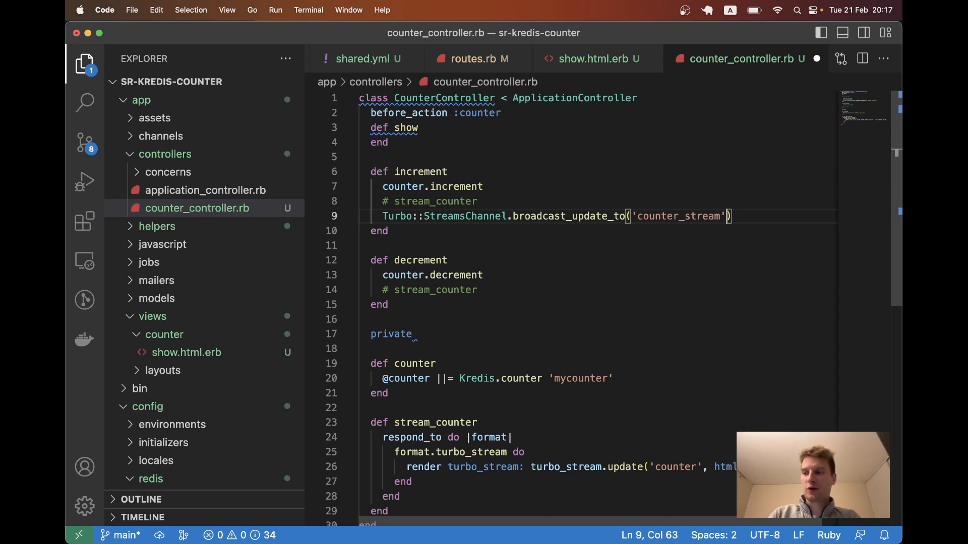
text(, target)
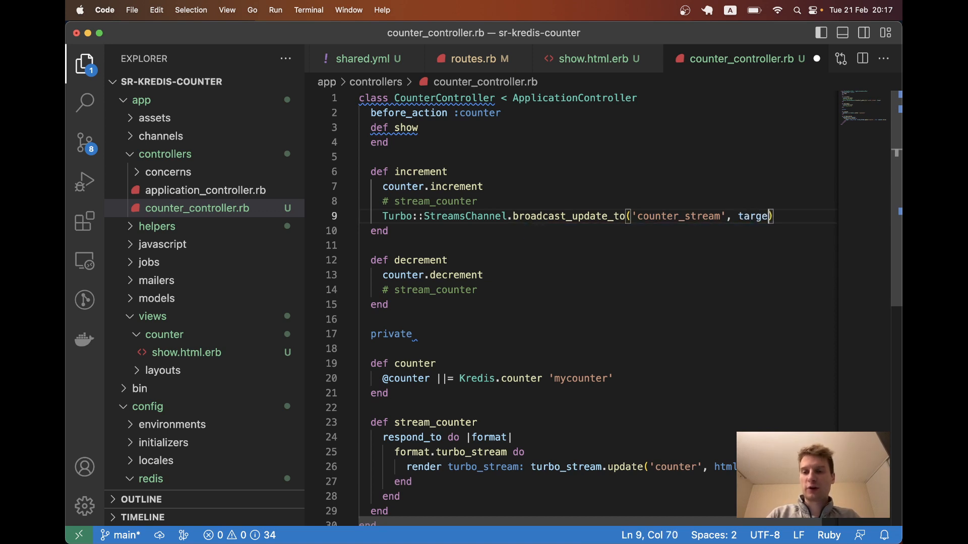
text(t:)
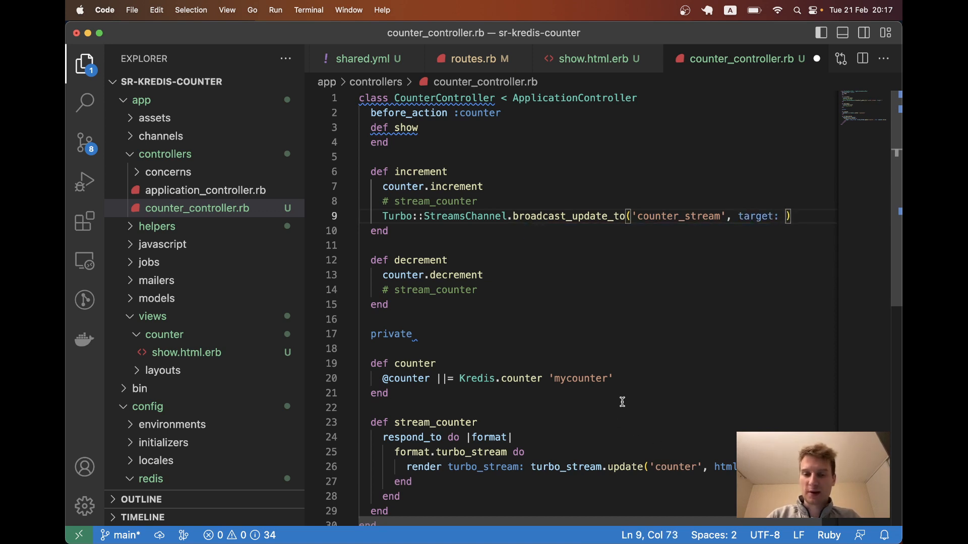
double_click(676, 467)
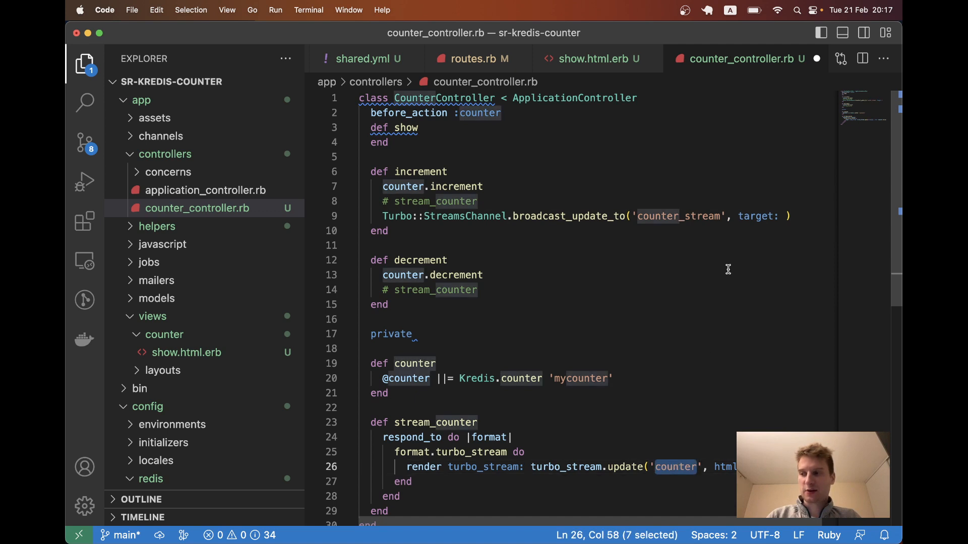
click(787, 217)
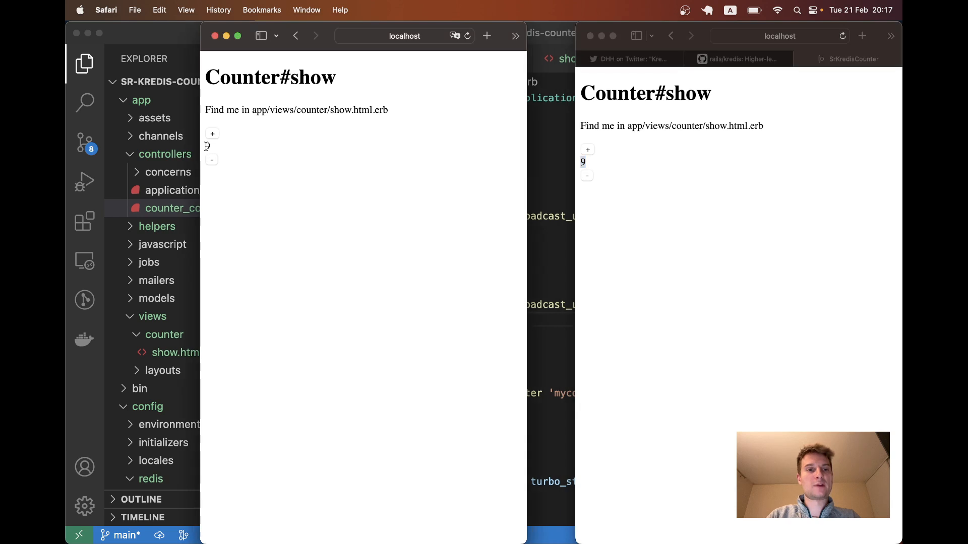
Click the count buttons in the left and right Safari windows, confirming both show 7.
click(212, 133)
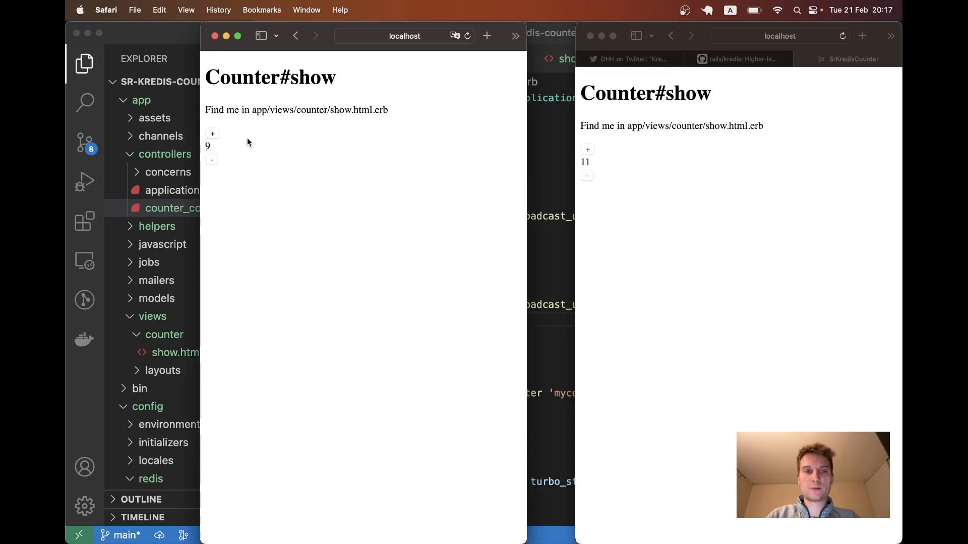
click(211, 133)
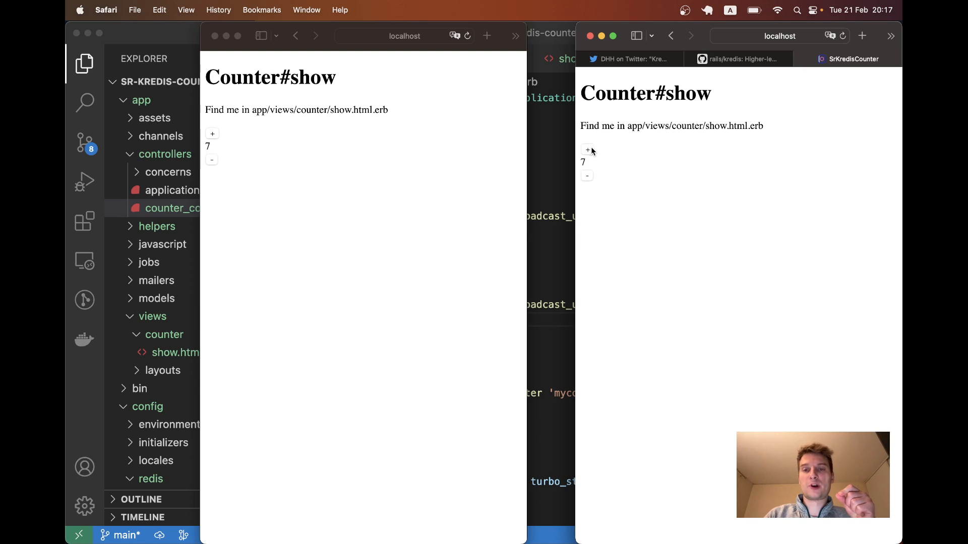
click(212, 133)
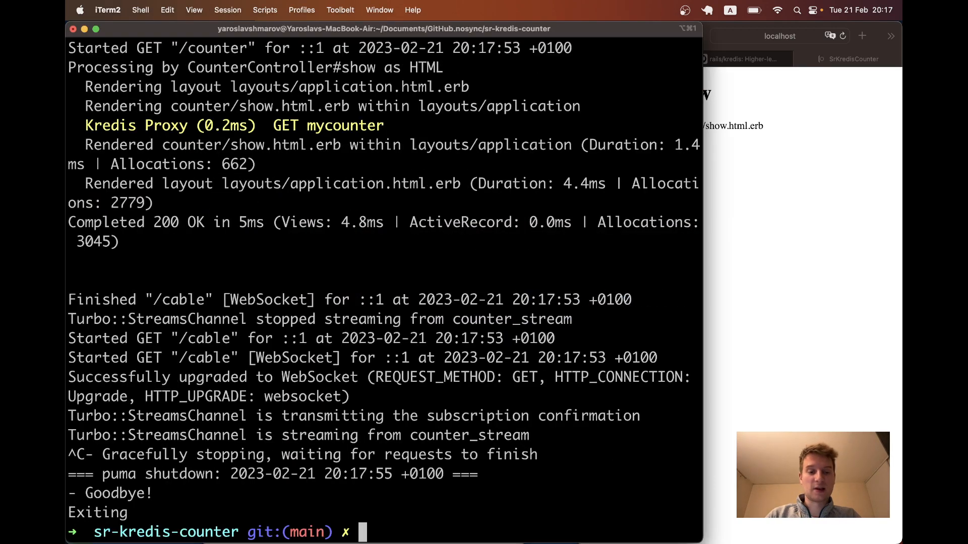
Restart the Rails server with rails s and return to the code editor.
text(rails s)
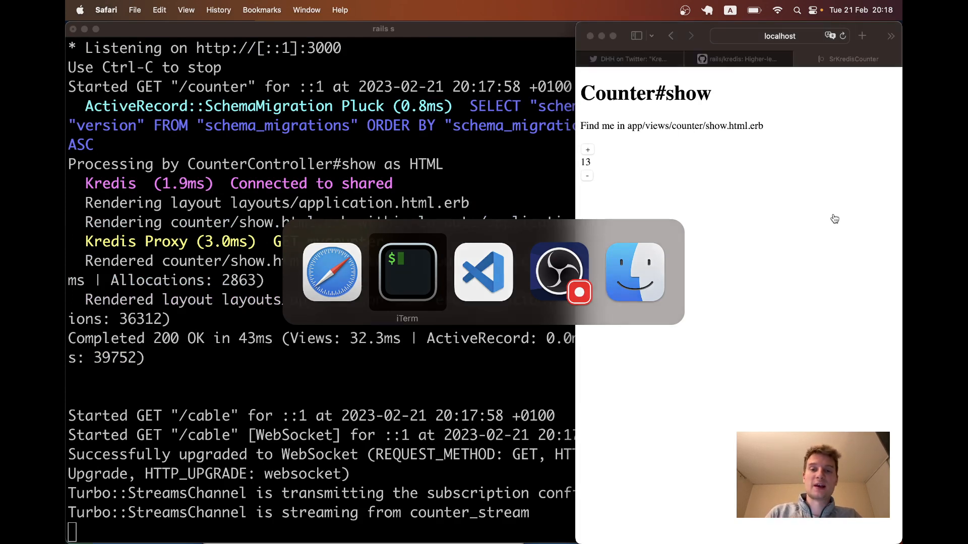
click(406, 272)
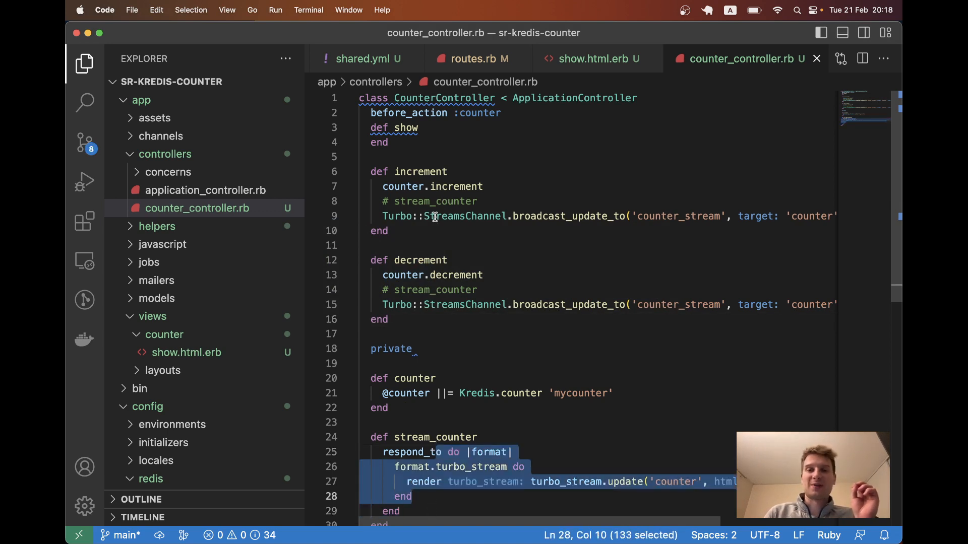
click(685, 10)
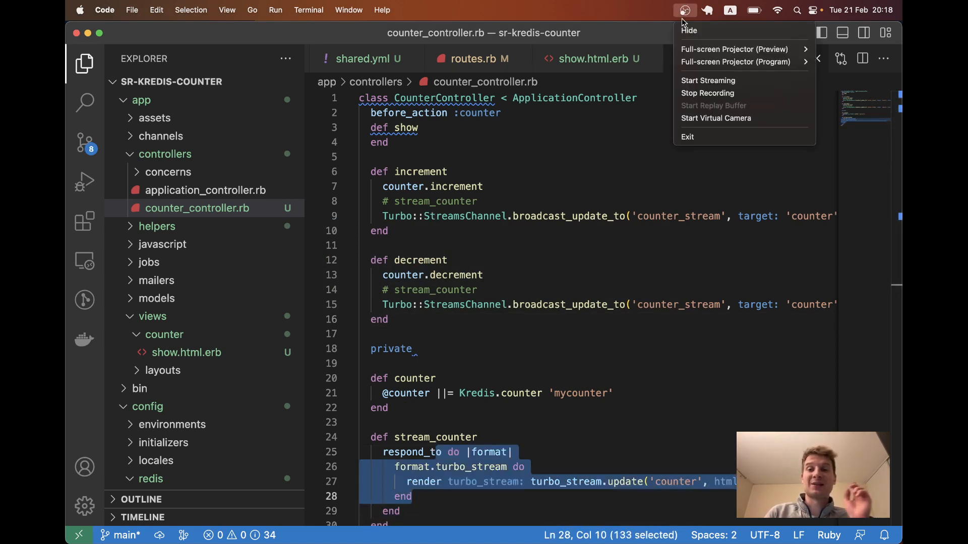